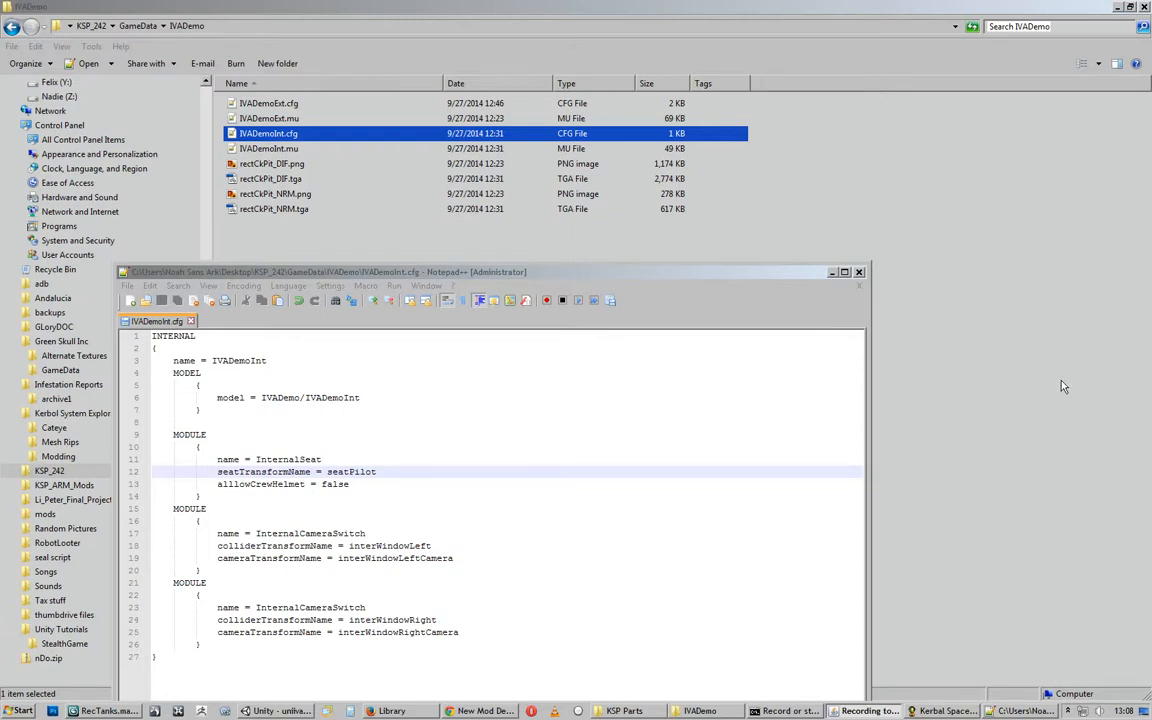
{"action": "mouse_move", "coordinate": [751, 276]}
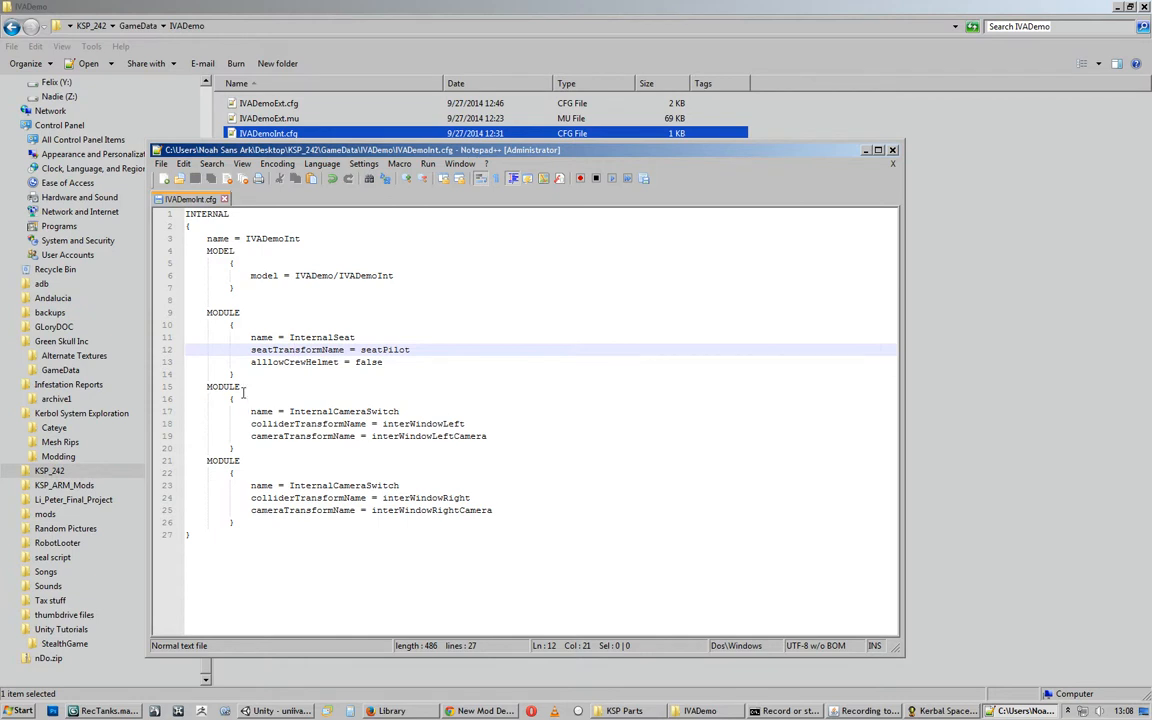
Scroll the Debug Console up to the InternalSeat and InternalCameraSwitch transform errors.
{"action": "left_click", "coordinate": [251, 349]}
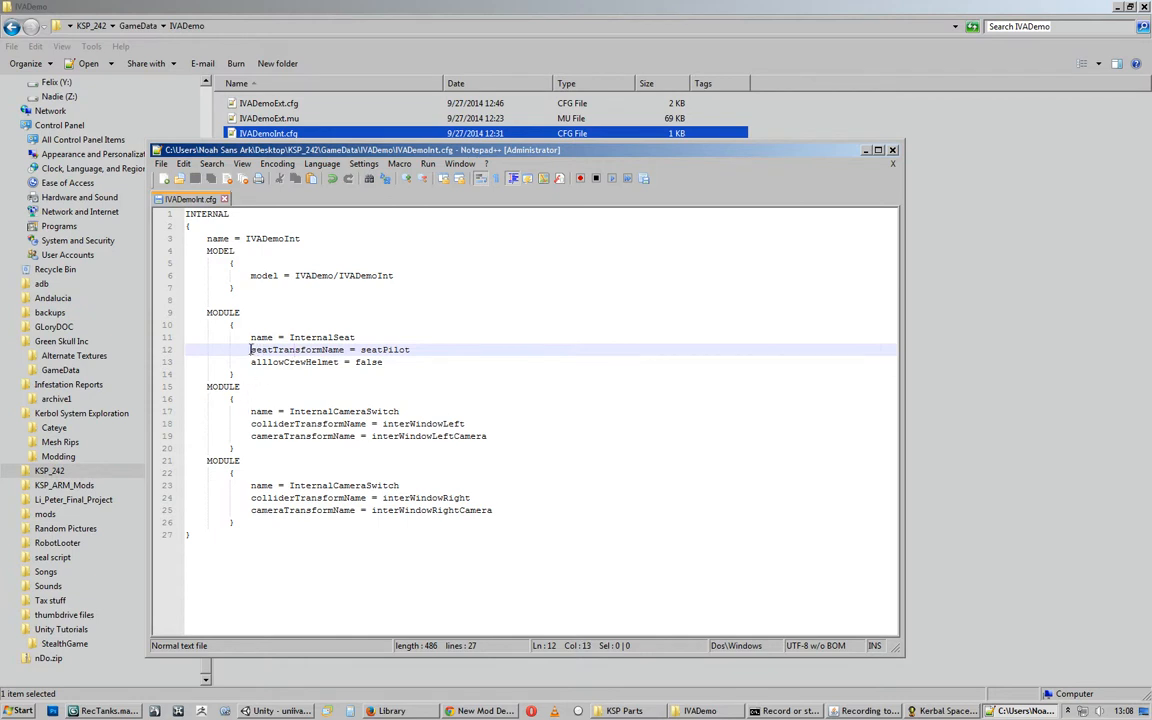
{"action": "double_click", "coordinate": [296, 349]}
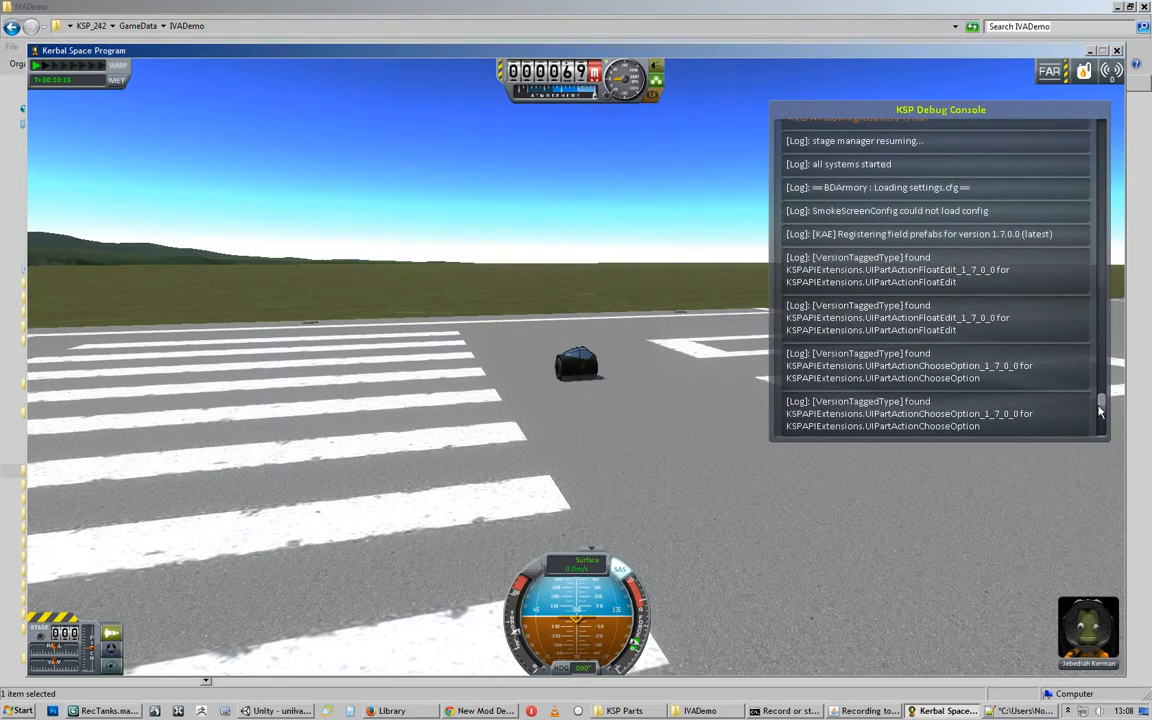
{"action": "scroll", "scroll_direction": "down", "scroll_amount": 3}
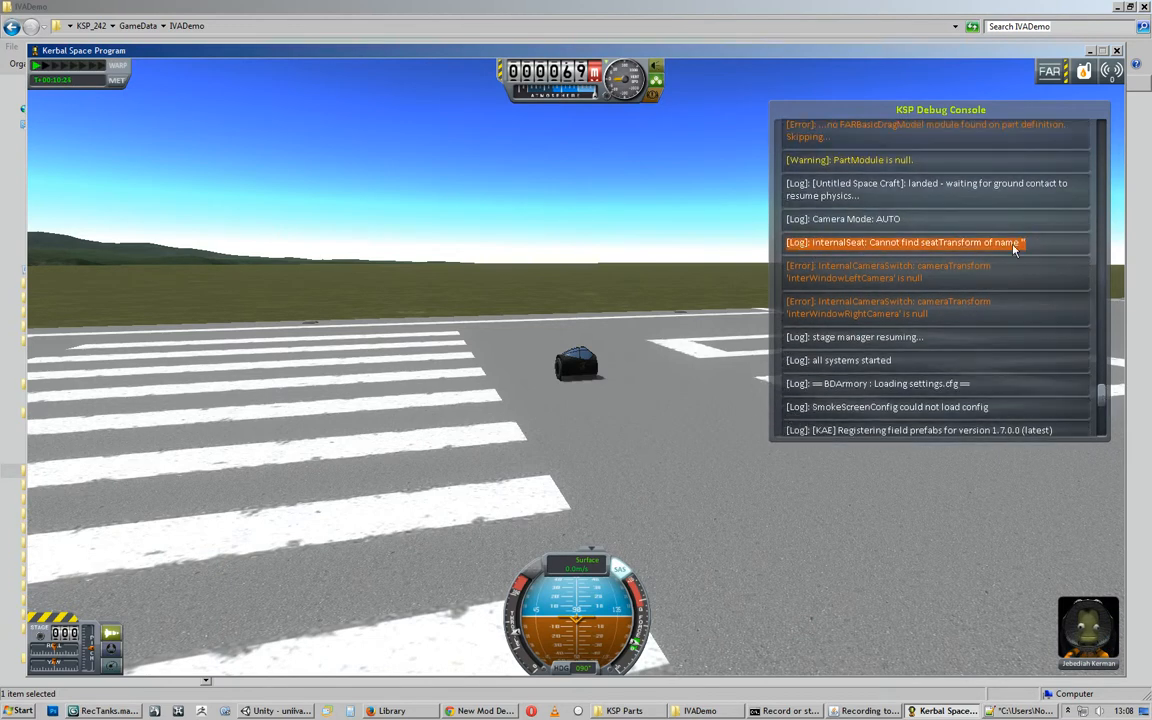
{"action": "mouse_move", "coordinate": [977, 251]}
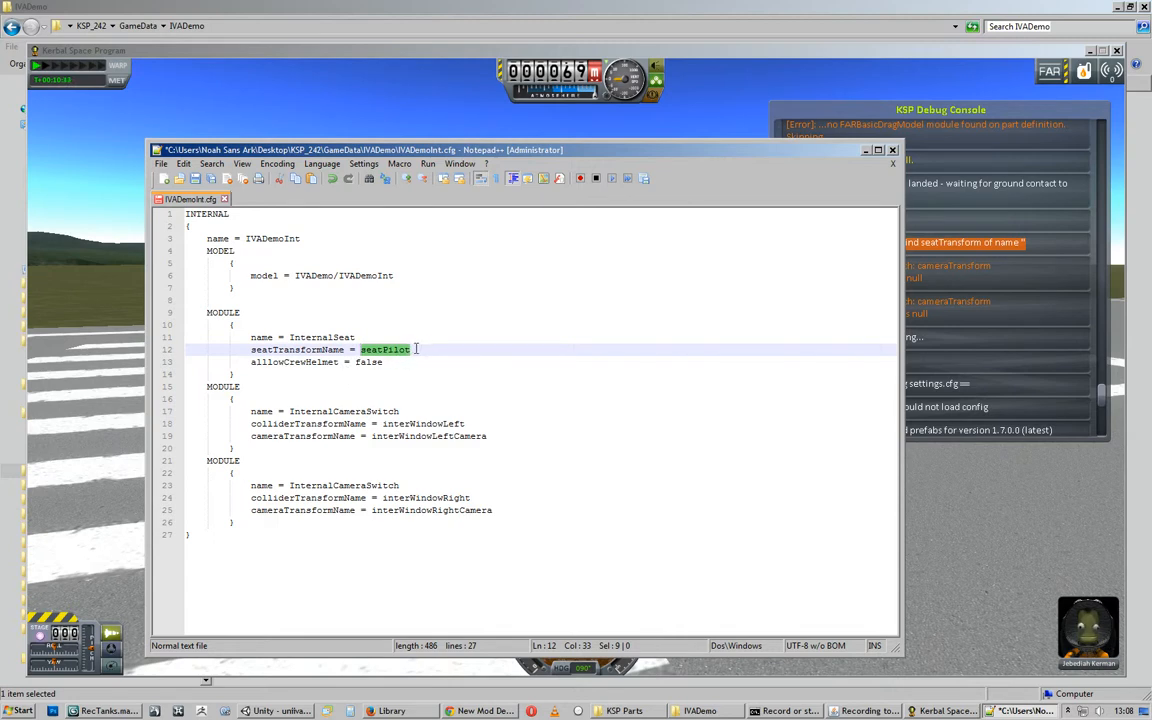
{"action": "double_click", "coordinate": [297, 349]}
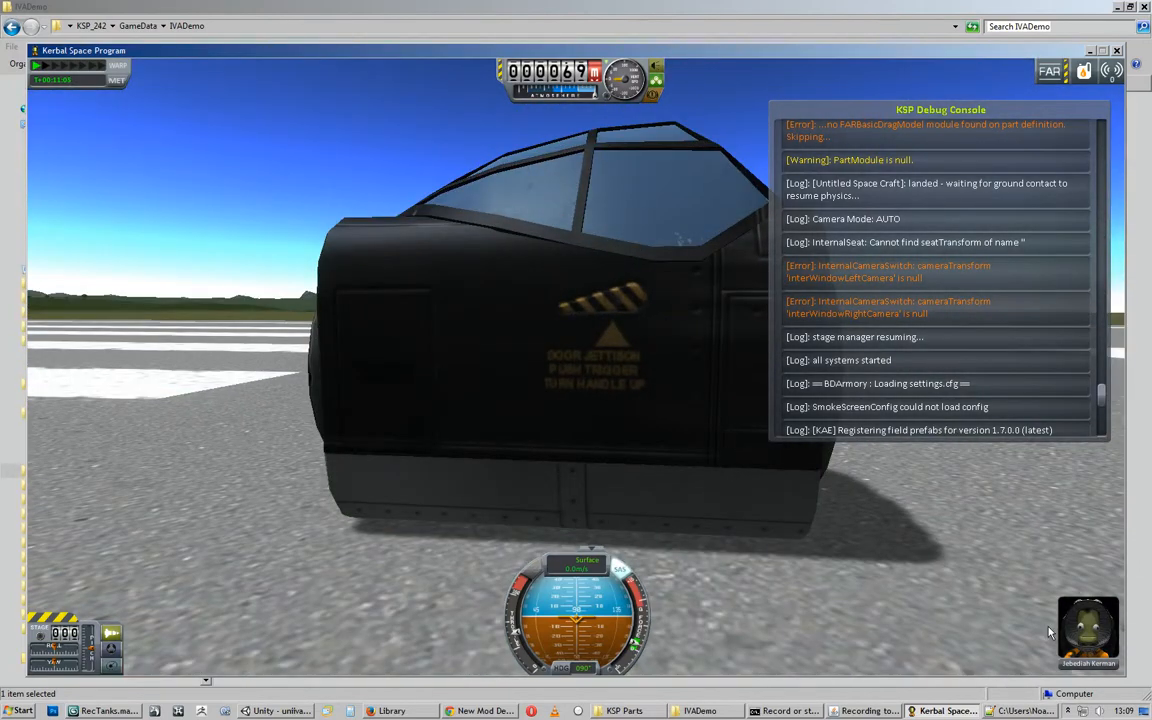
{"action": "mouse_move", "coordinate": [986, 603]}
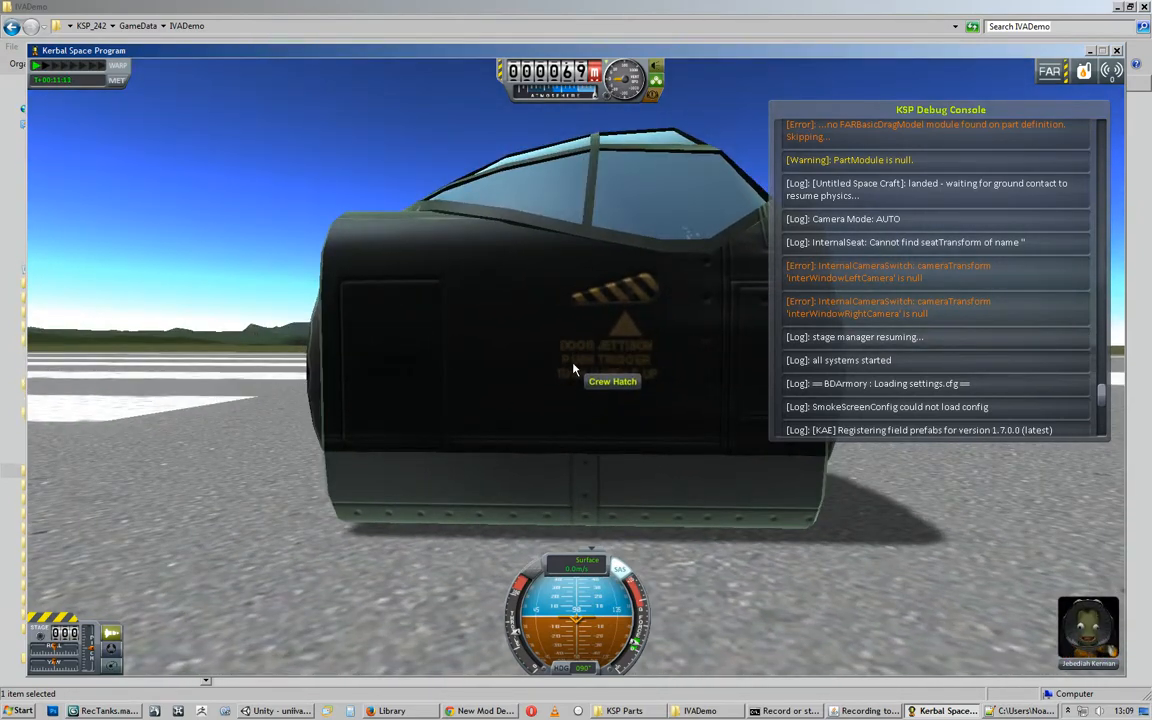
{"action": "mouse_move", "coordinate": [601, 379]}
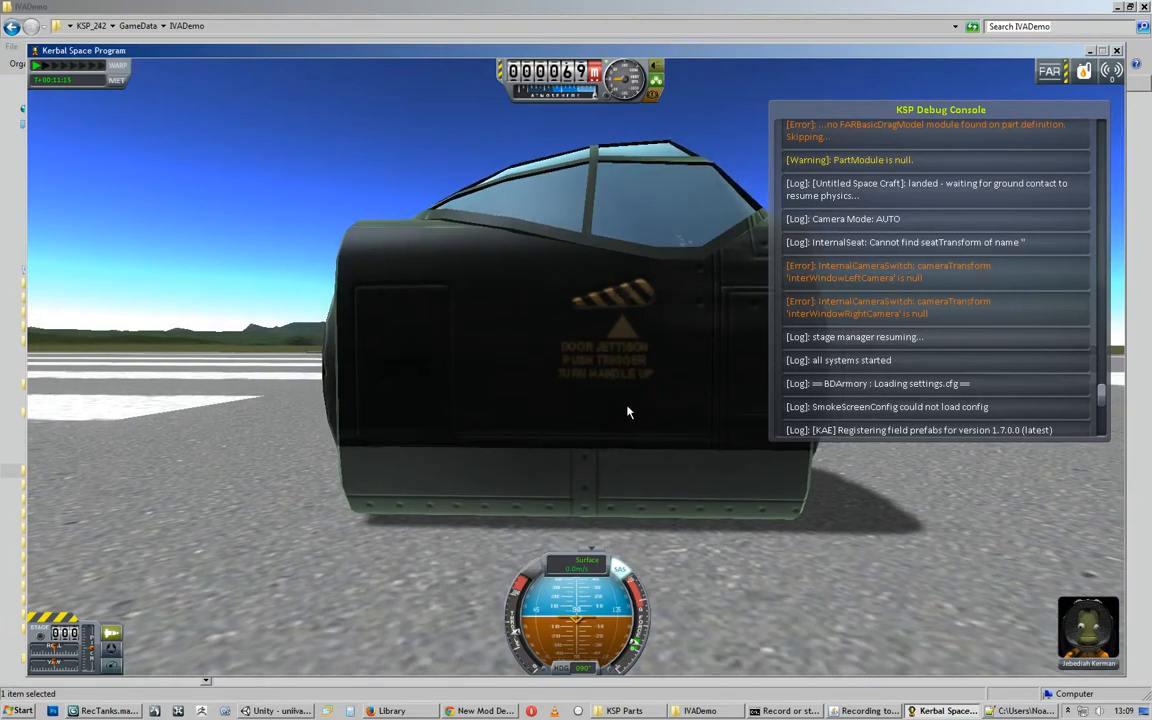
{"action": "mouse_move", "coordinate": [618, 405]}
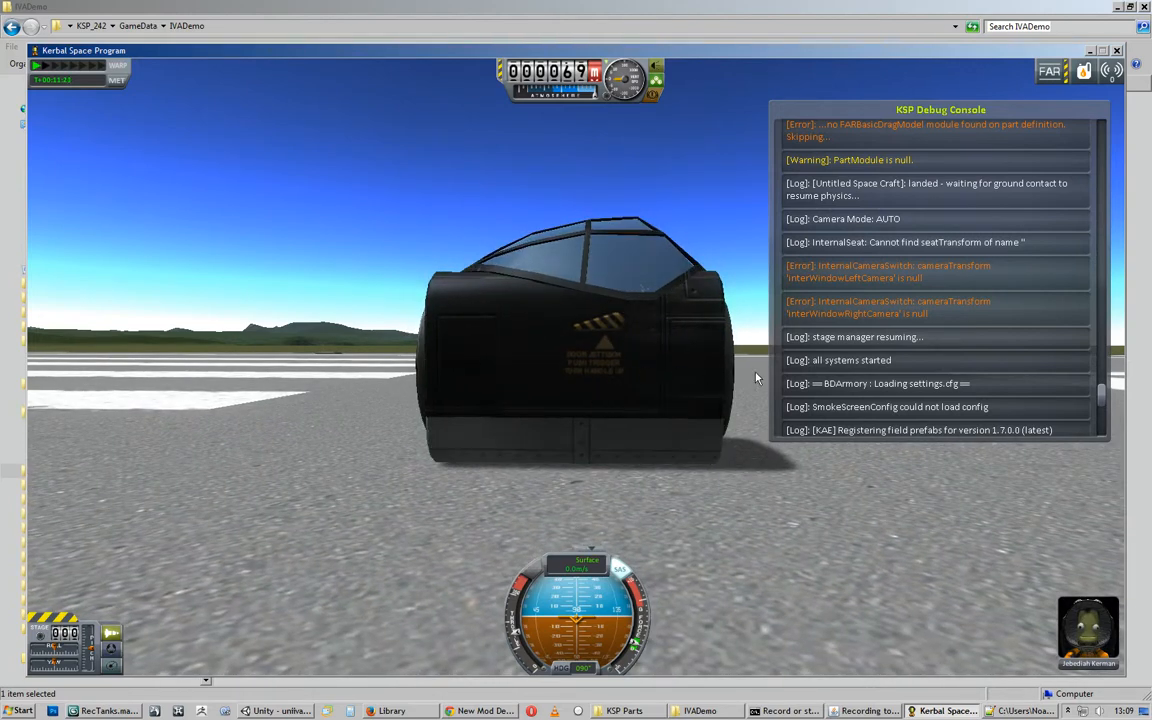
{"action": "mouse_move", "coordinate": [832, 368]}
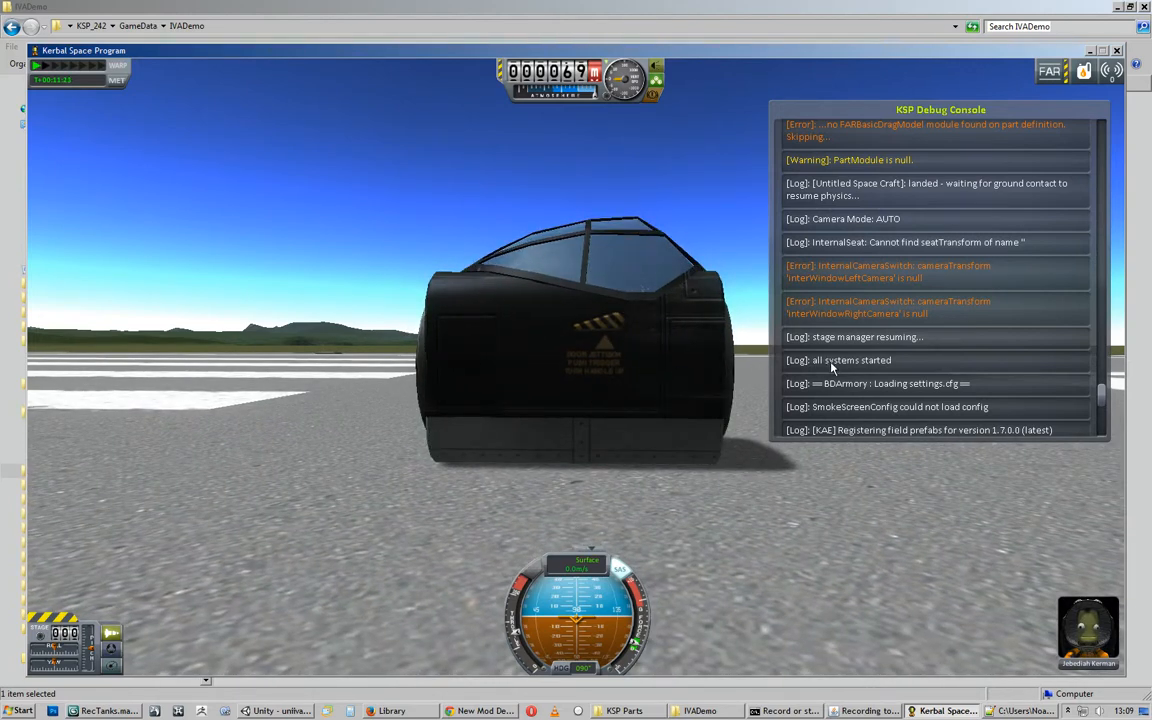
{"action": "mouse_move", "coordinate": [1060, 545]}
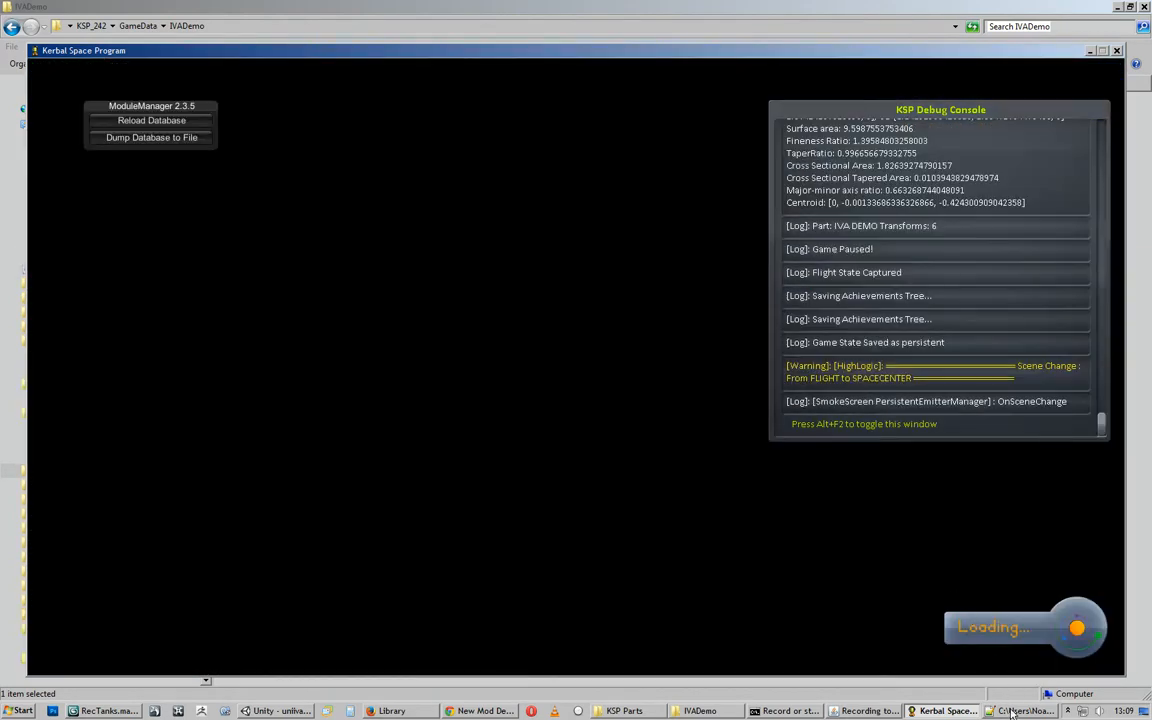
Switch to Notepad++ and scroll through the IVADemoExt.cfg part parameters.
{"action": "left_click", "coordinate": [1020, 711]}
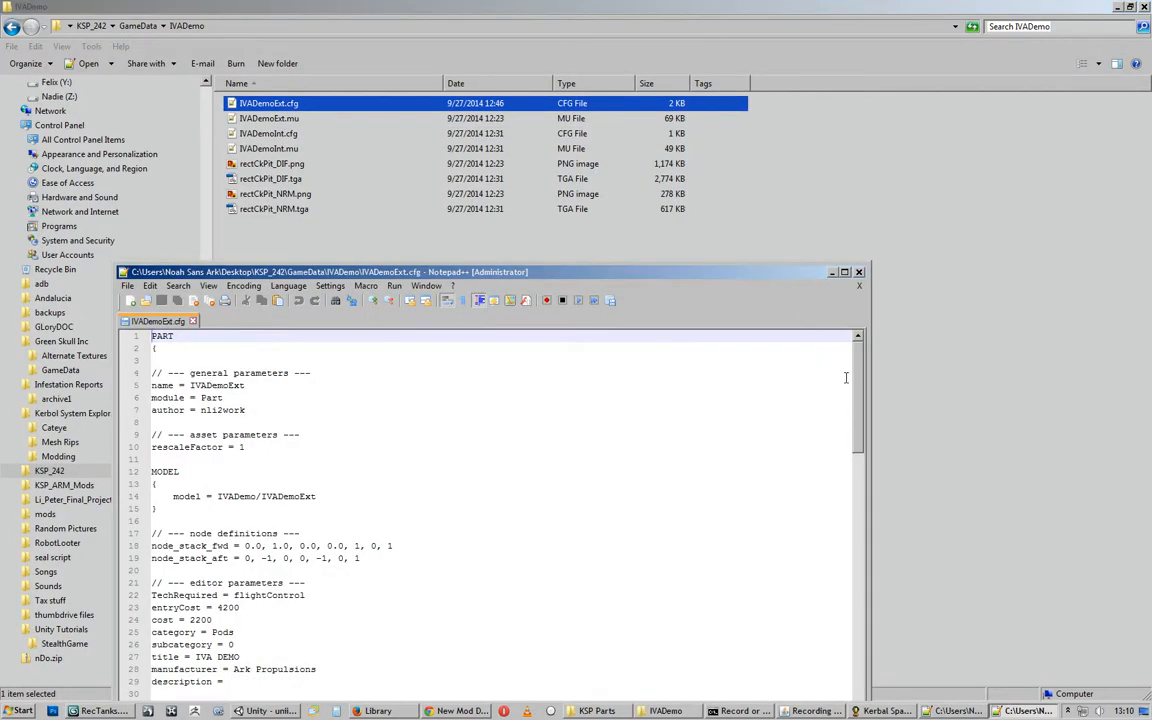
{"action": "scroll", "scroll_direction": "down", "scroll_amount": 3}
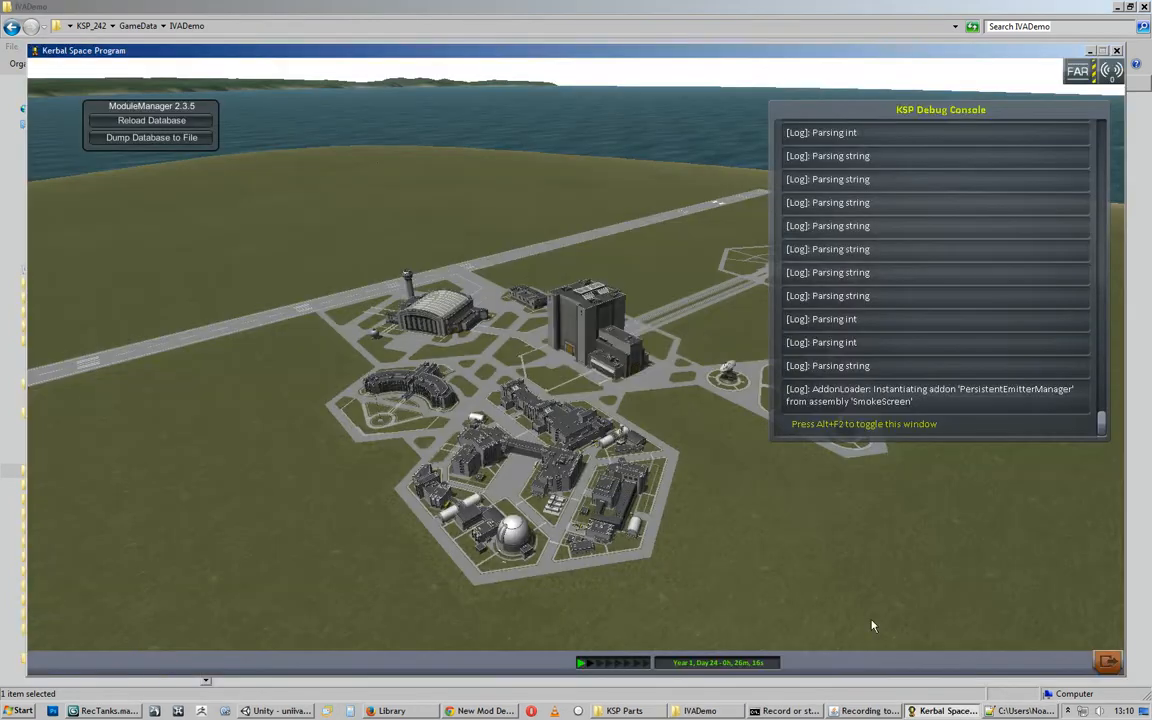
Reload Database from the ModuleManager panel at the Space Center to recompile internal spaces.
{"action": "left_click", "coordinate": [151, 120]}
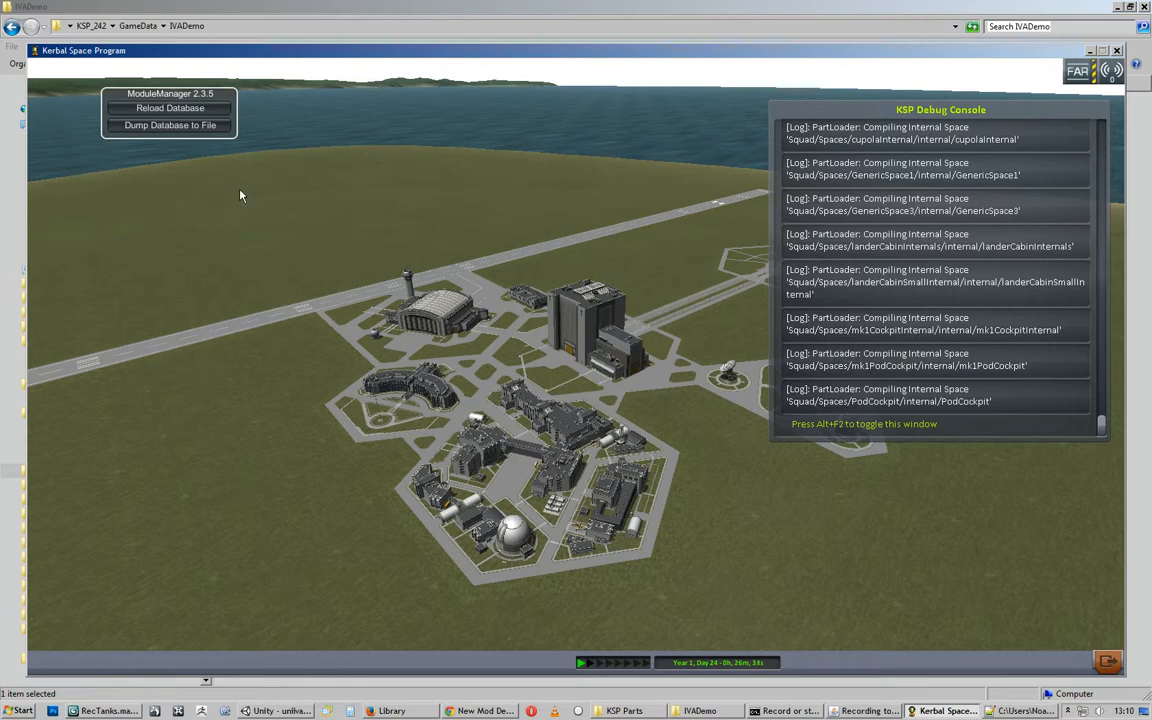
{"action": "mouse_move", "coordinate": [251, 188]}
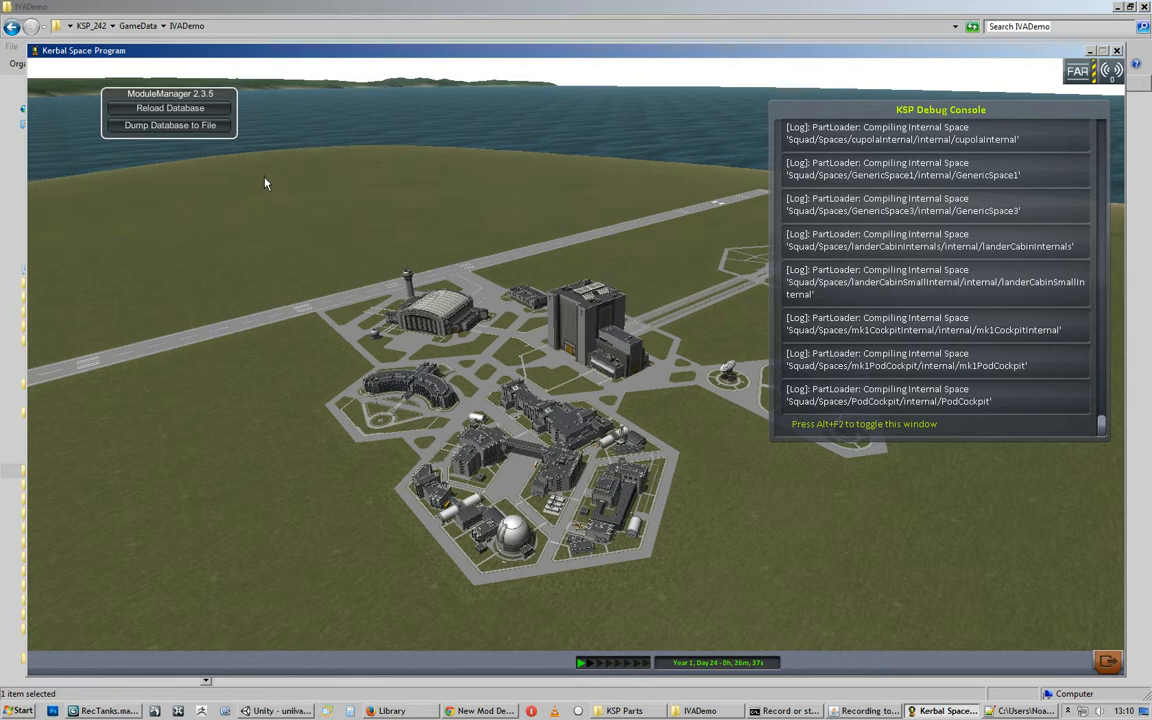
{"action": "mouse_move", "coordinate": [235, 195]}
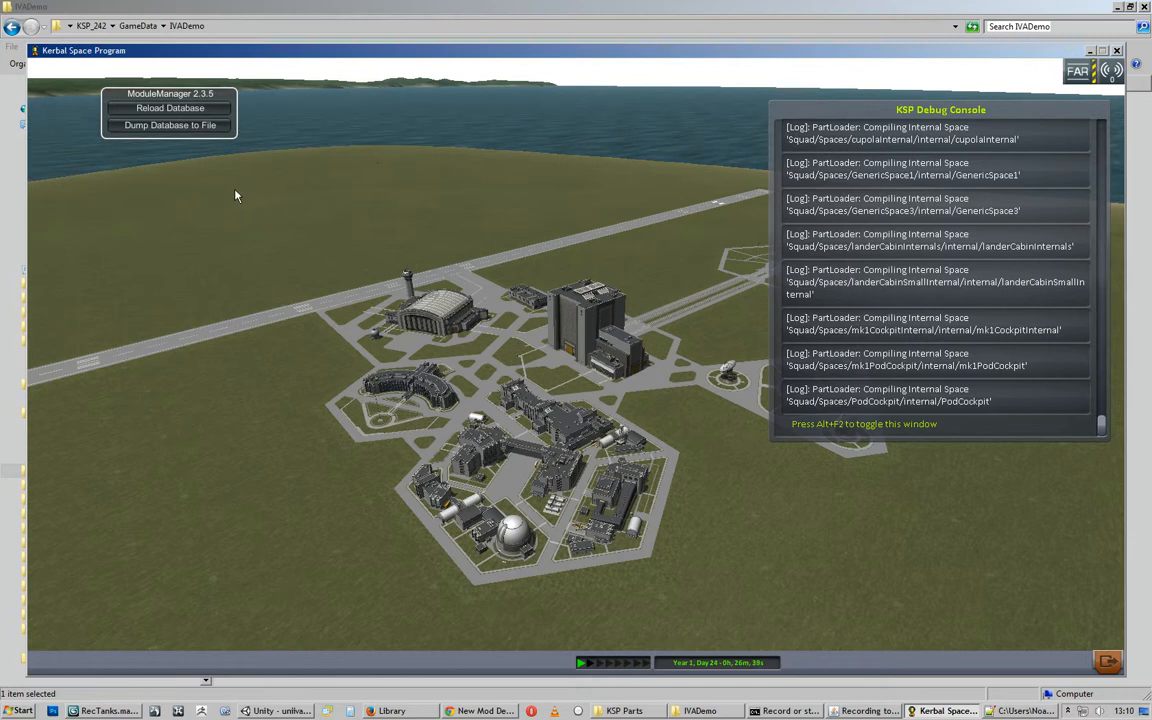
{"action": "mouse_move", "coordinate": [231, 201]}
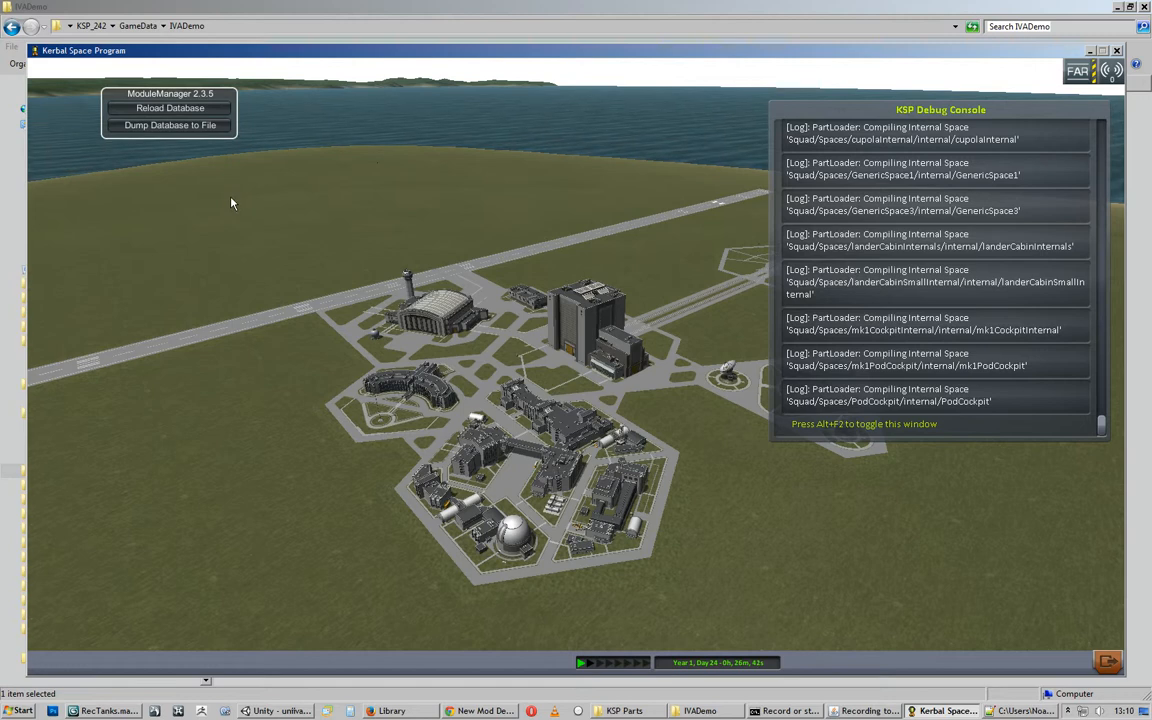
{"action": "mouse_move", "coordinate": [191, 196]}
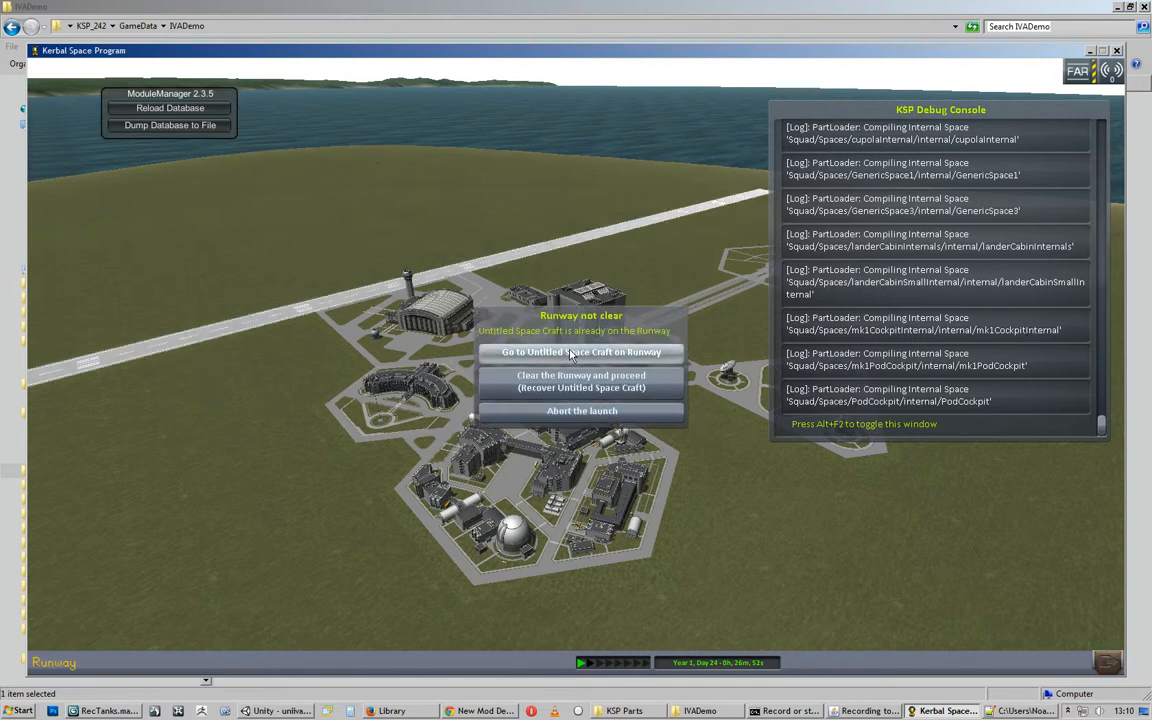
Rejoin Untitled Space Craft on the runway and scroll through the new log messages.
{"action": "left_click", "coordinate": [581, 351]}
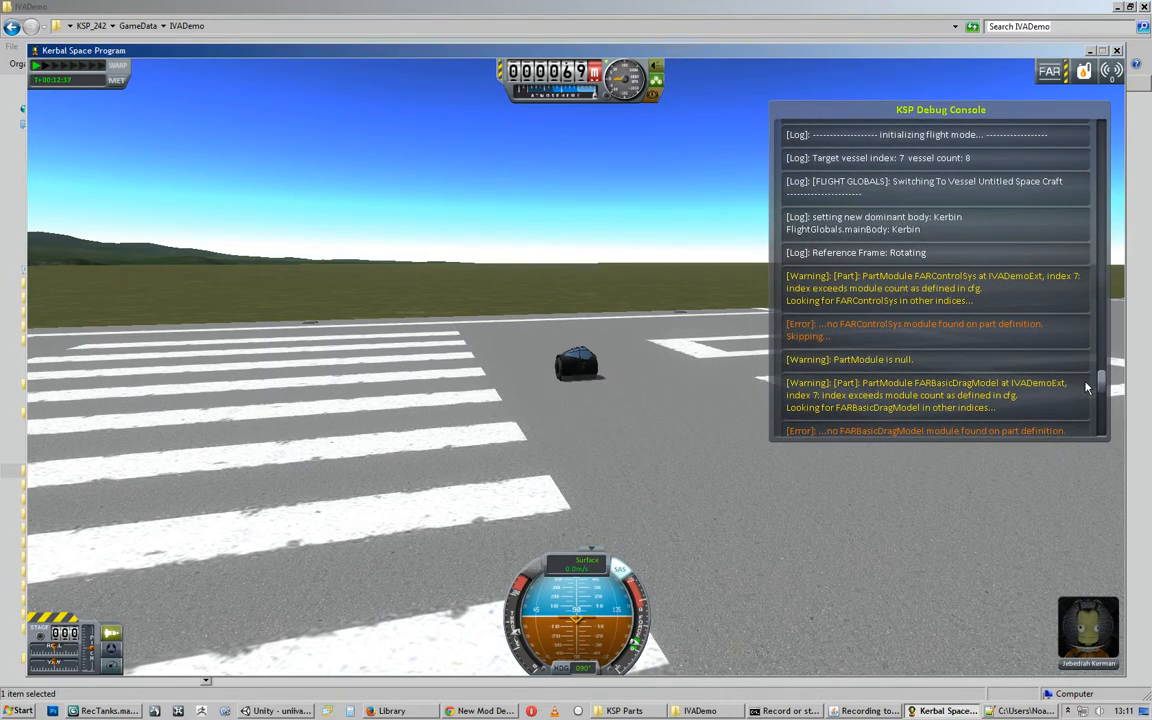
{"action": "scroll", "scroll_direction": "down", "scroll_amount": 3}
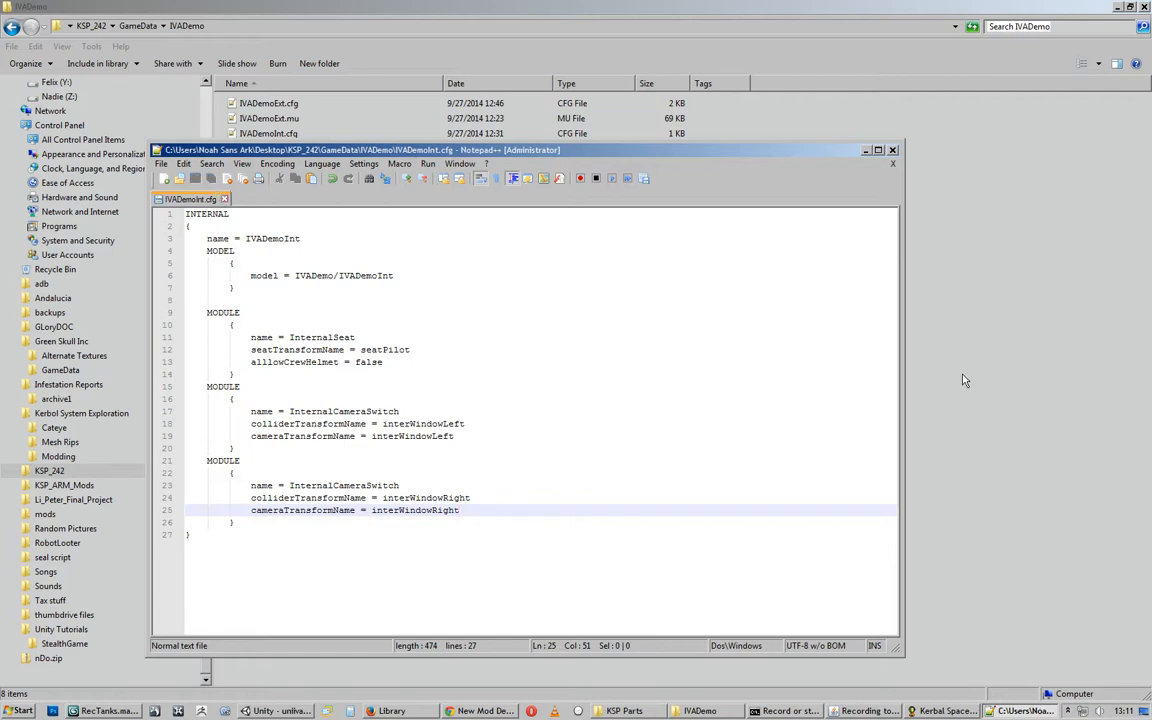
{"action": "mouse_move", "coordinate": [1070, 595]}
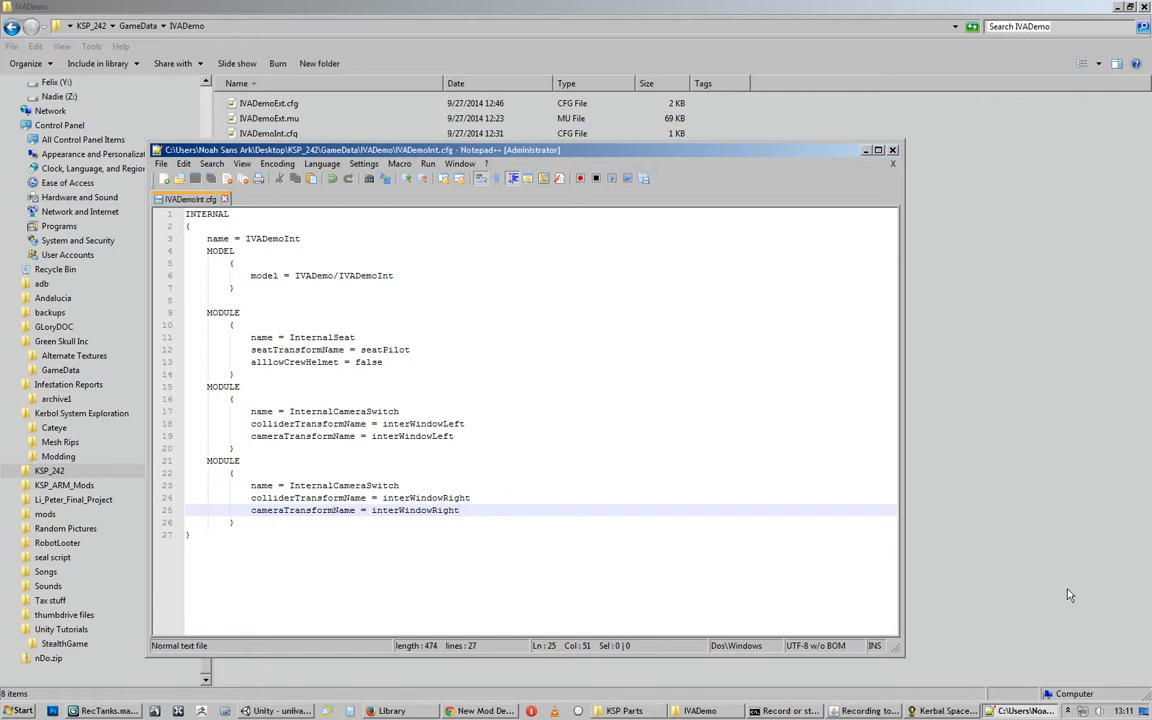
Change the cameraTransformName values in IVADemoInt.cfg to interWindowLeft and interWindowRight.
{"action": "left_click", "coordinate": [936, 711]}
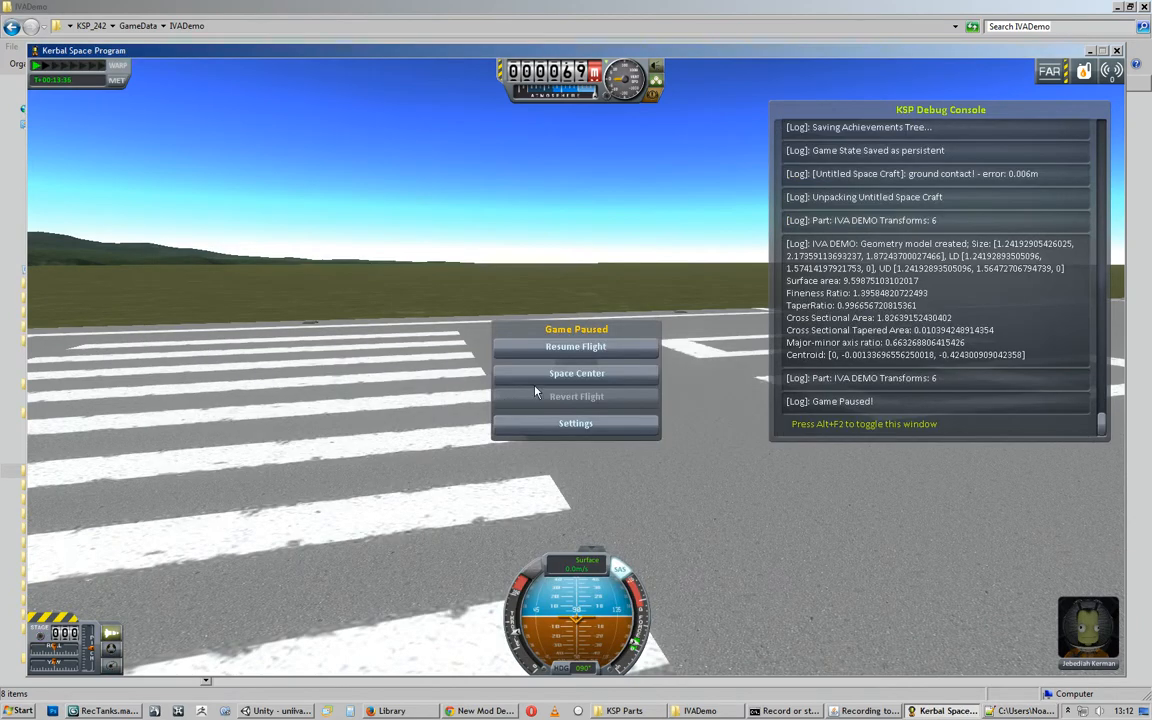
Leave the flight for the Space Center and reload the database via ModuleManager.
{"action": "left_click", "coordinate": [576, 372]}
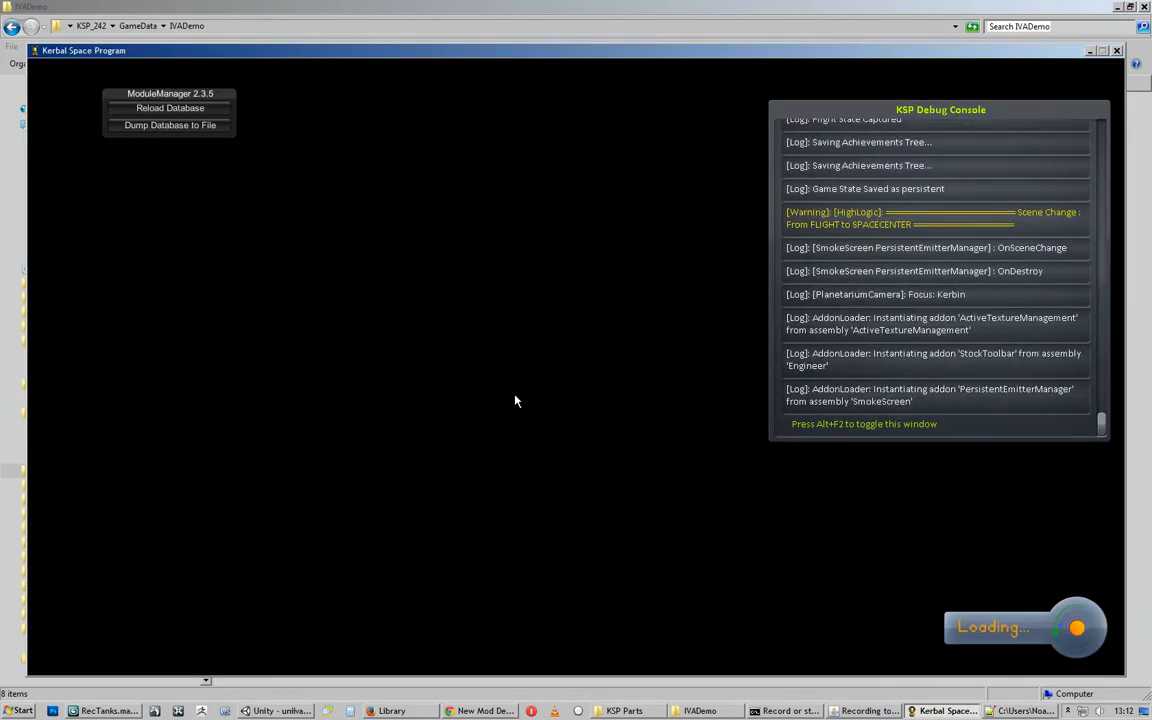
{"action": "mouse_move", "coordinate": [434, 413]}
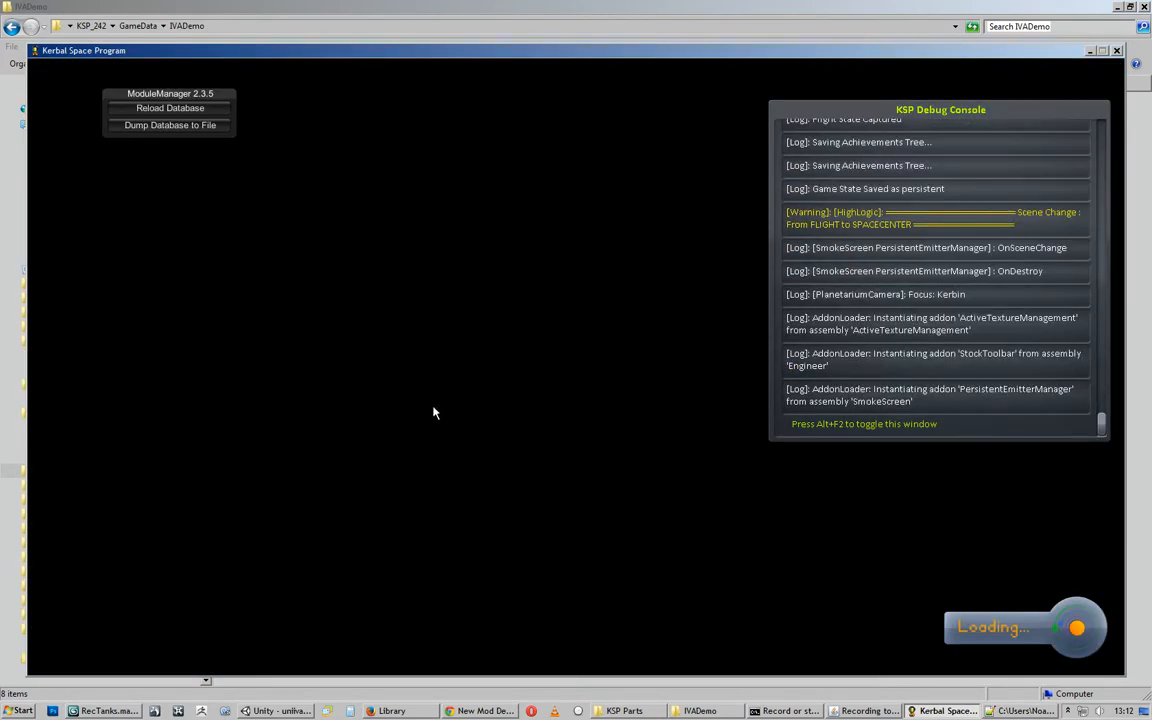
{"action": "mouse_move", "coordinate": [312, 266]}
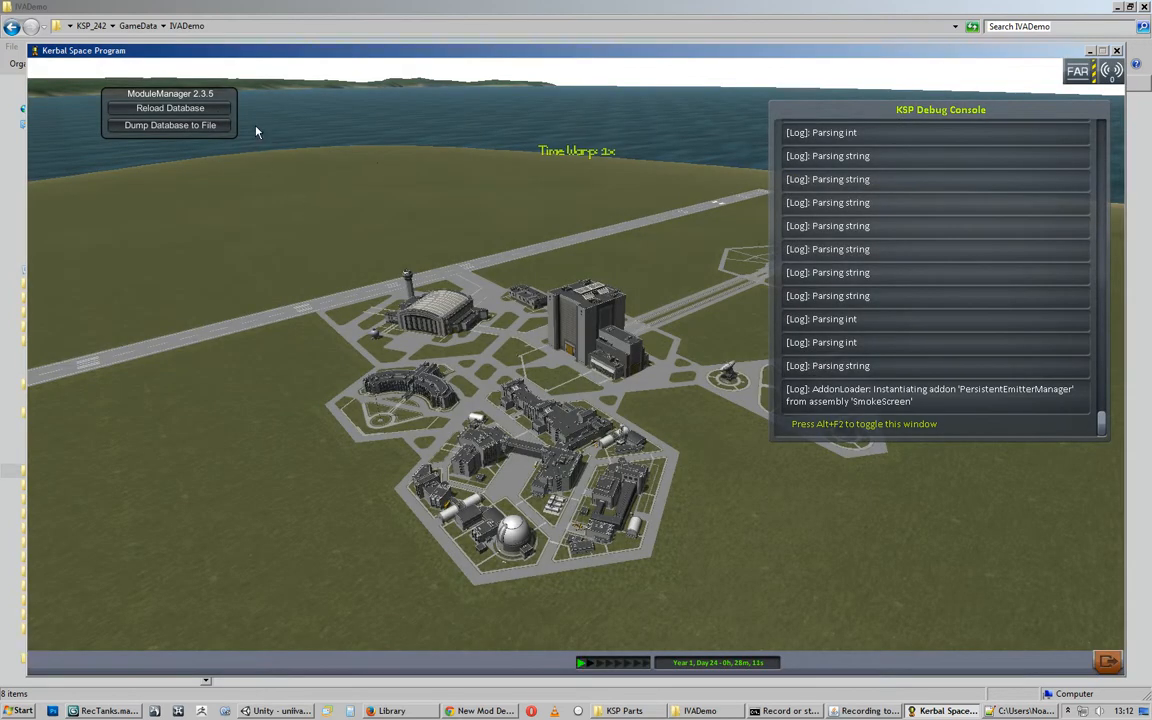
{"action": "left_click", "coordinate": [169, 108]}
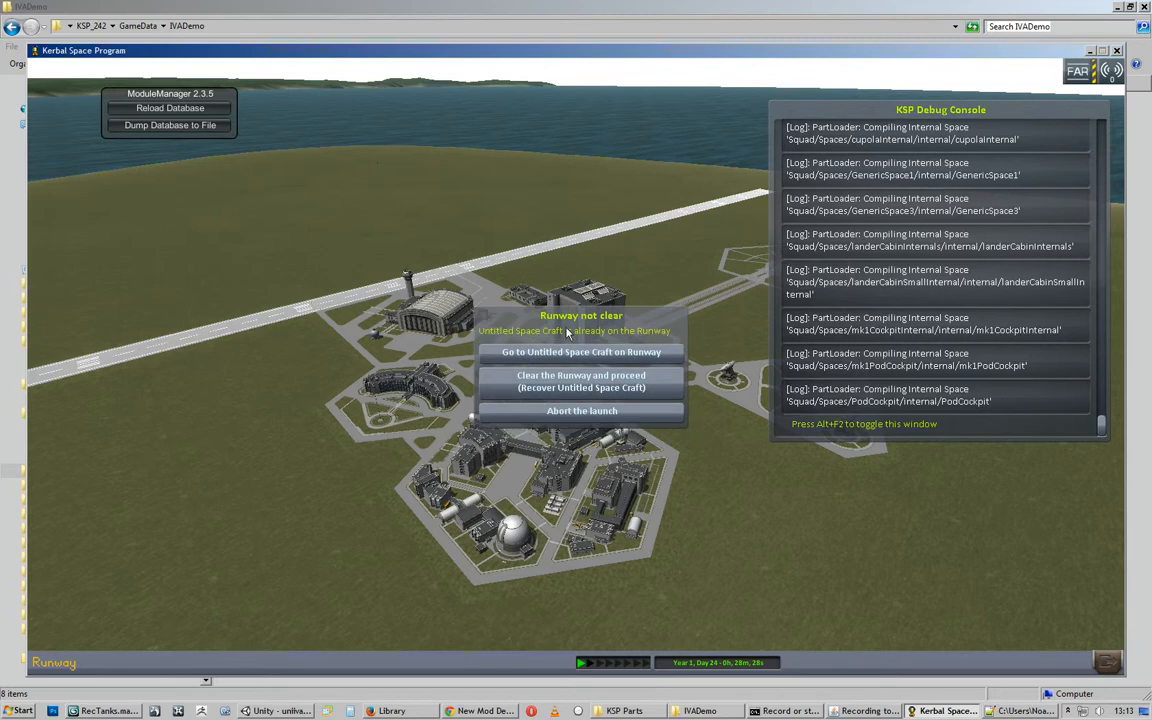
Choose 'Clear the Runway and proceed' to recover the old craft and launch.
{"action": "left_click", "coordinate": [581, 381]}
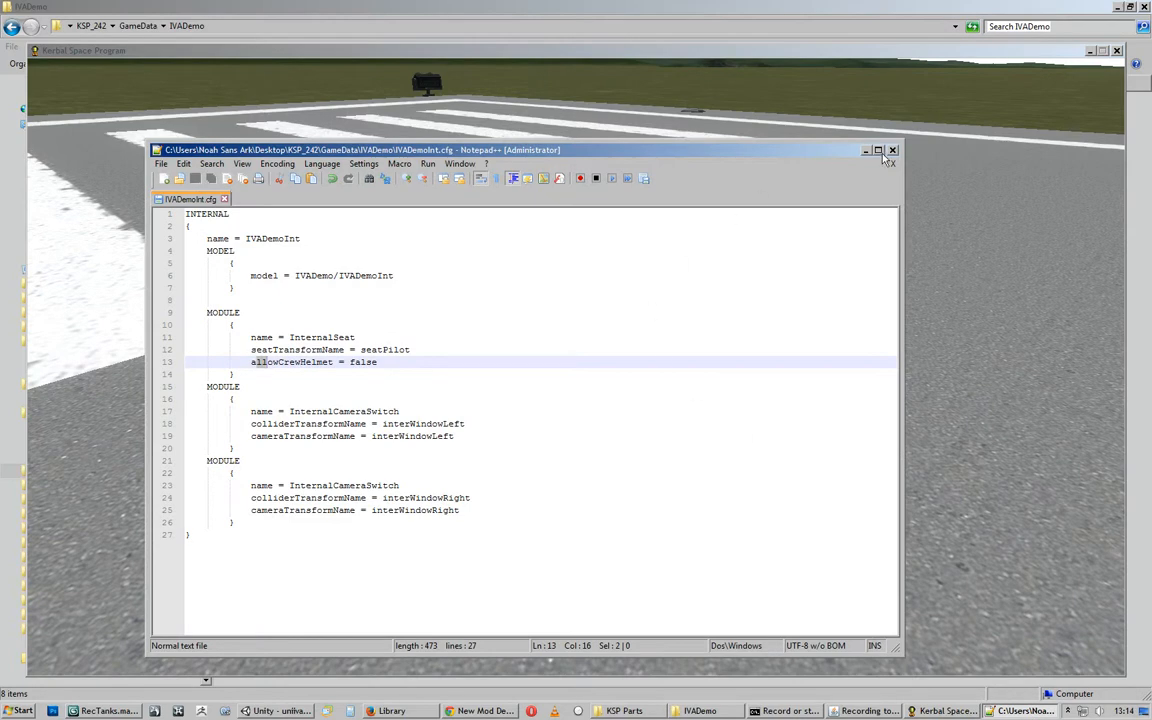
Close IVADemoInt.cfg in Notepad++ and bring up the IVADemo folder in Explorer.
{"action": "left_click", "coordinate": [865, 150]}
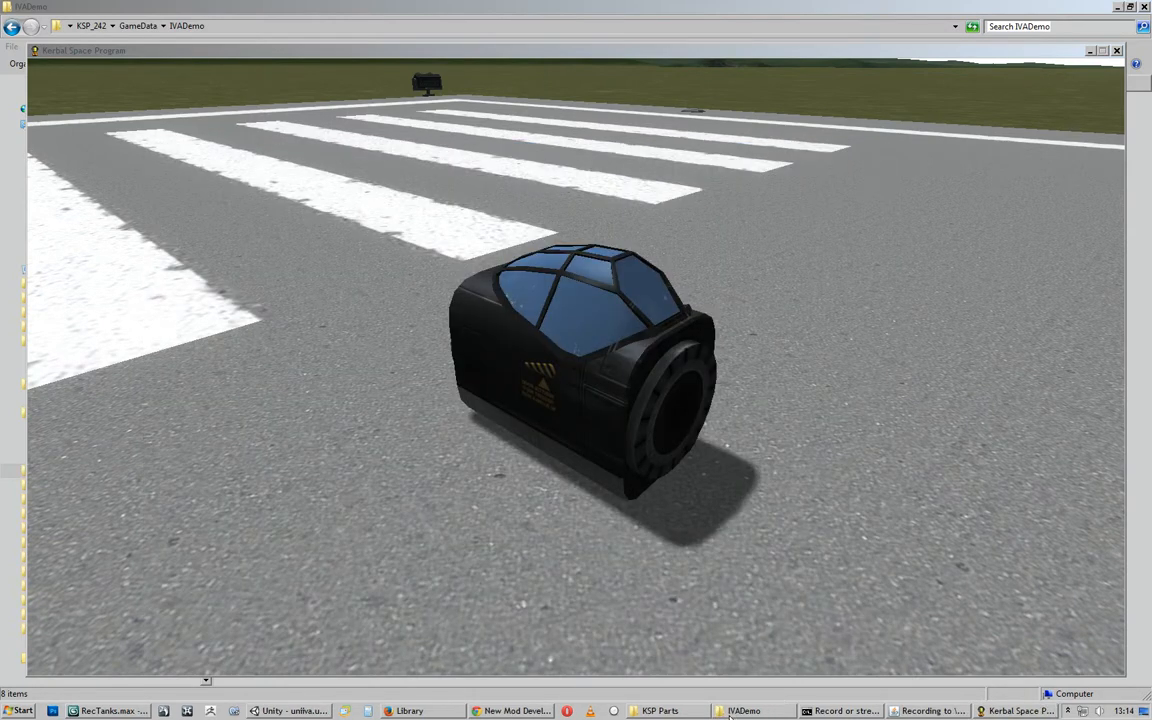
{"action": "left_click", "coordinate": [745, 711]}
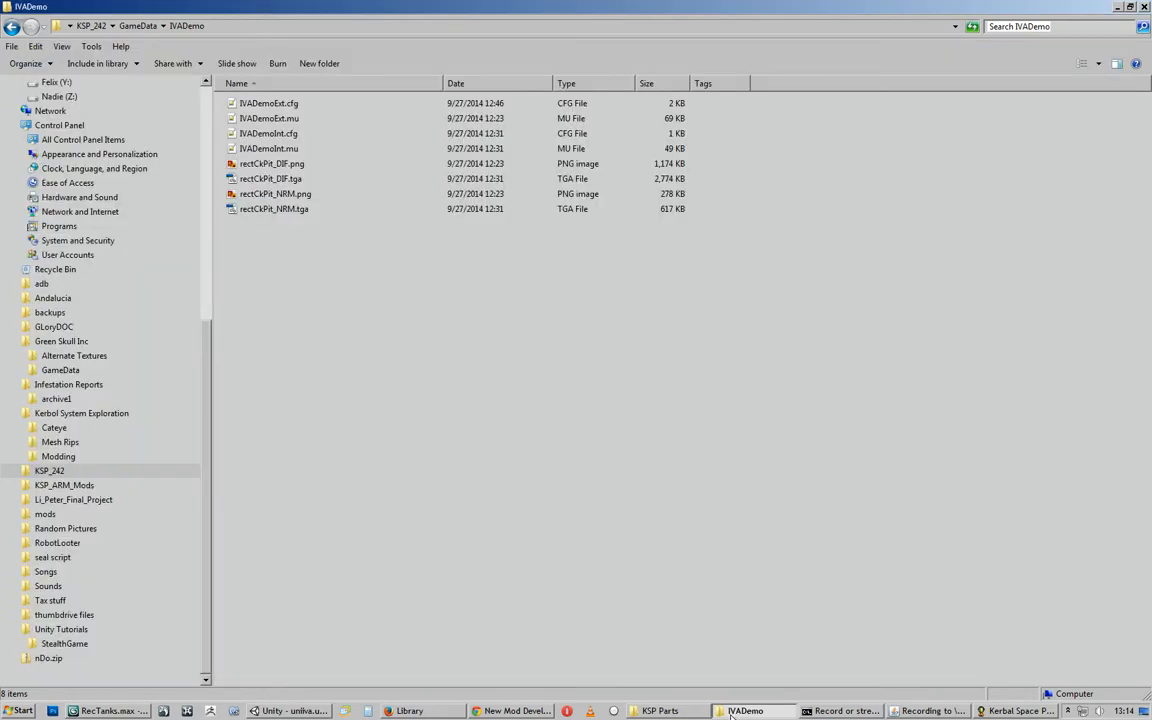
Open IVADemoExt.cfg and type a JSITransparentPod MODULE block before the ElectricCharge resource.
{"action": "double_click", "coordinate": [268, 103]}
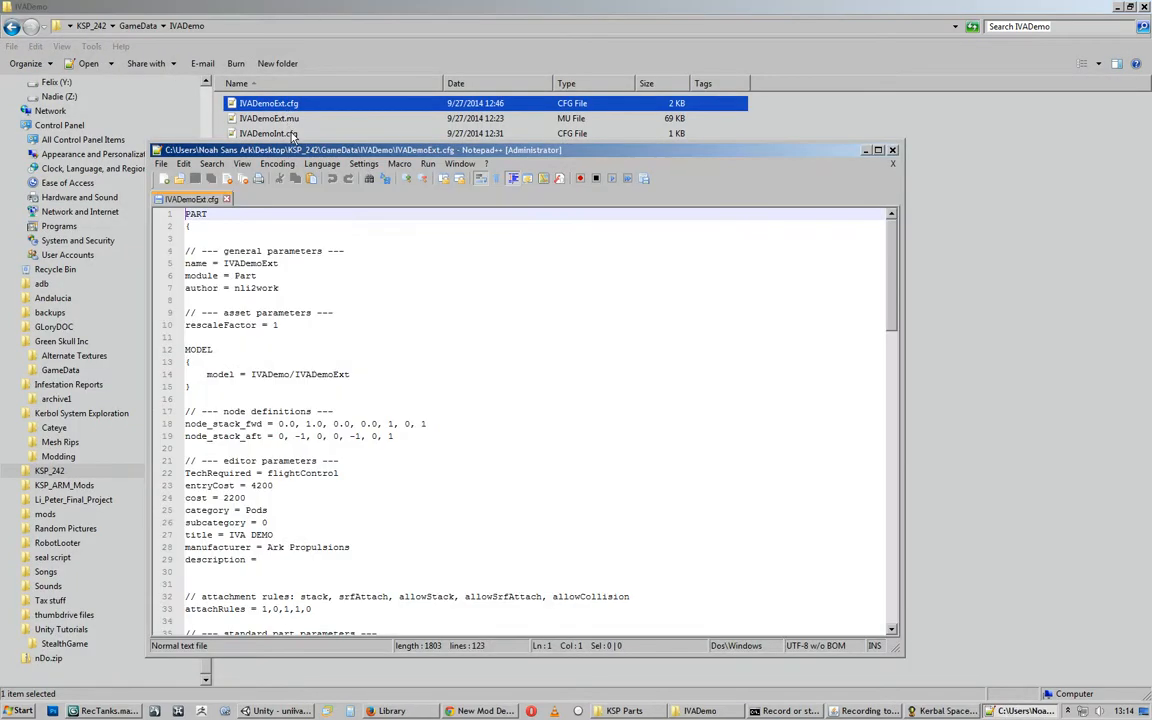
{"action": "scroll", "scroll_direction": "down", "scroll_amount": 3}
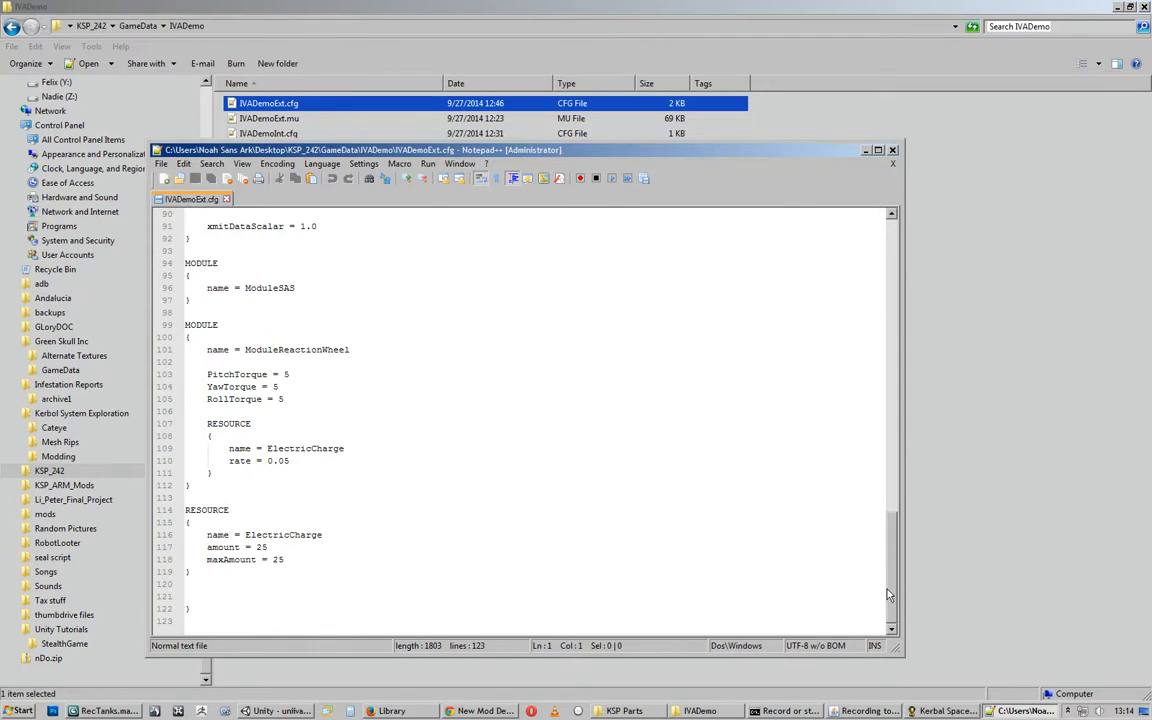
{"action": "key", "text": "Enter"}
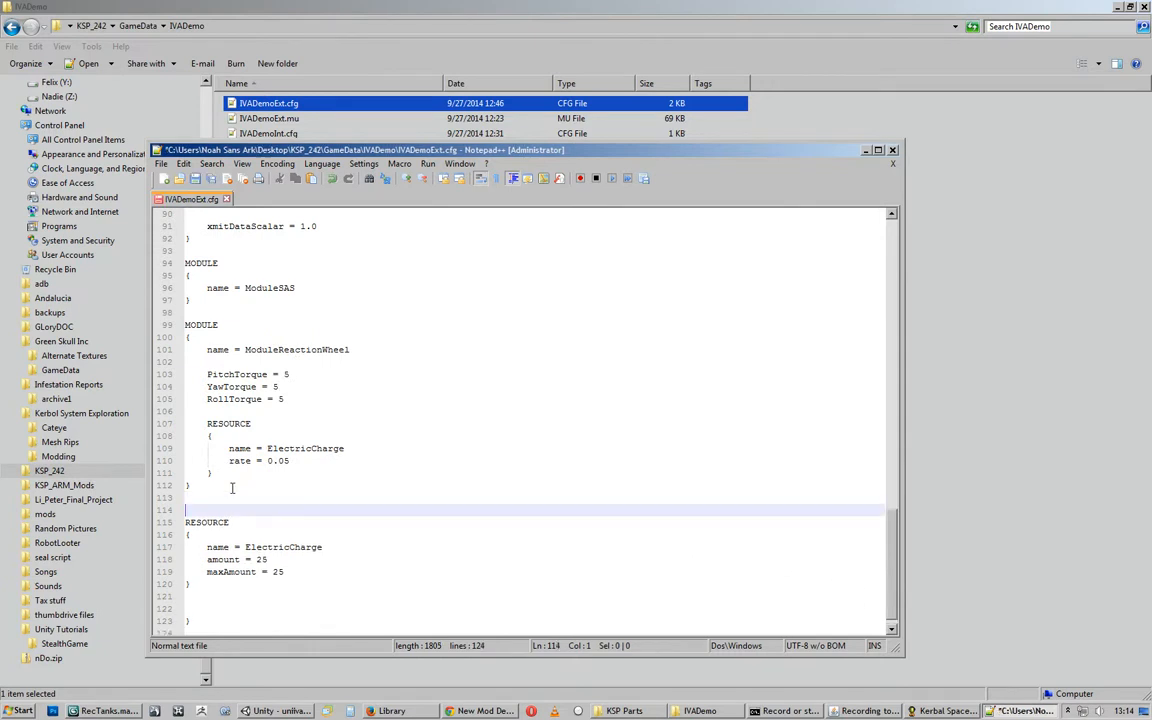
{"action": "type", "text": "MODULE"}
{"action": "type", "text": "name ="}
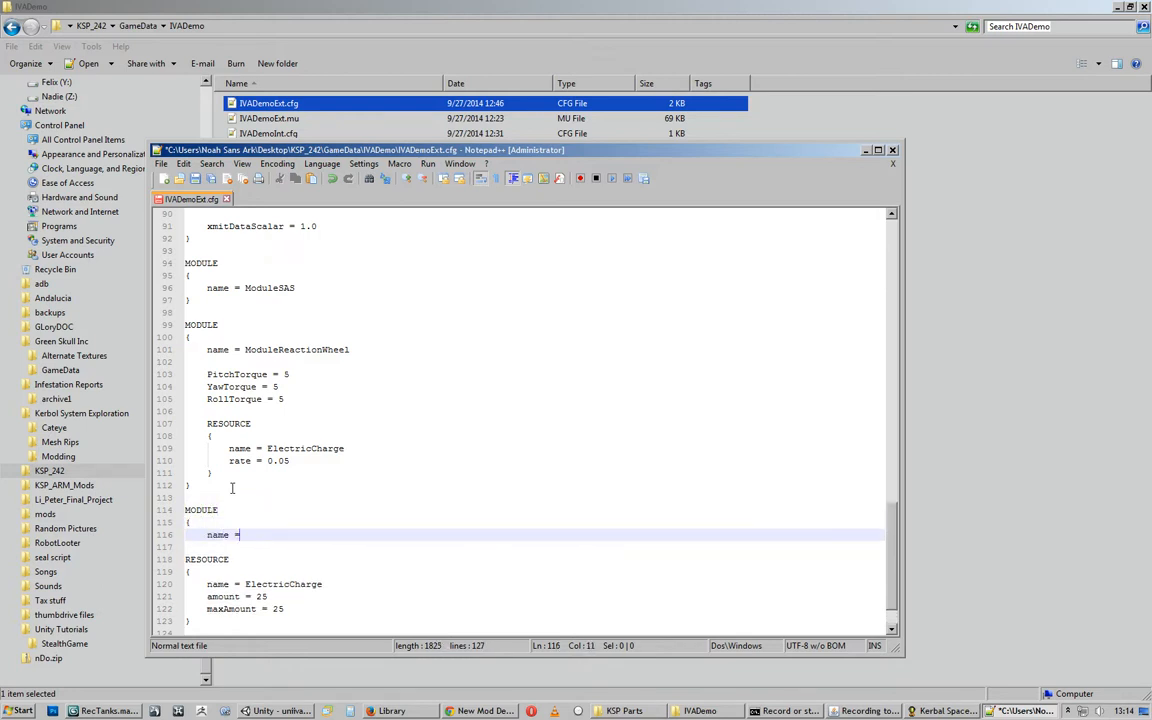
{"action": "type", "text": "JSITransparentPod"}
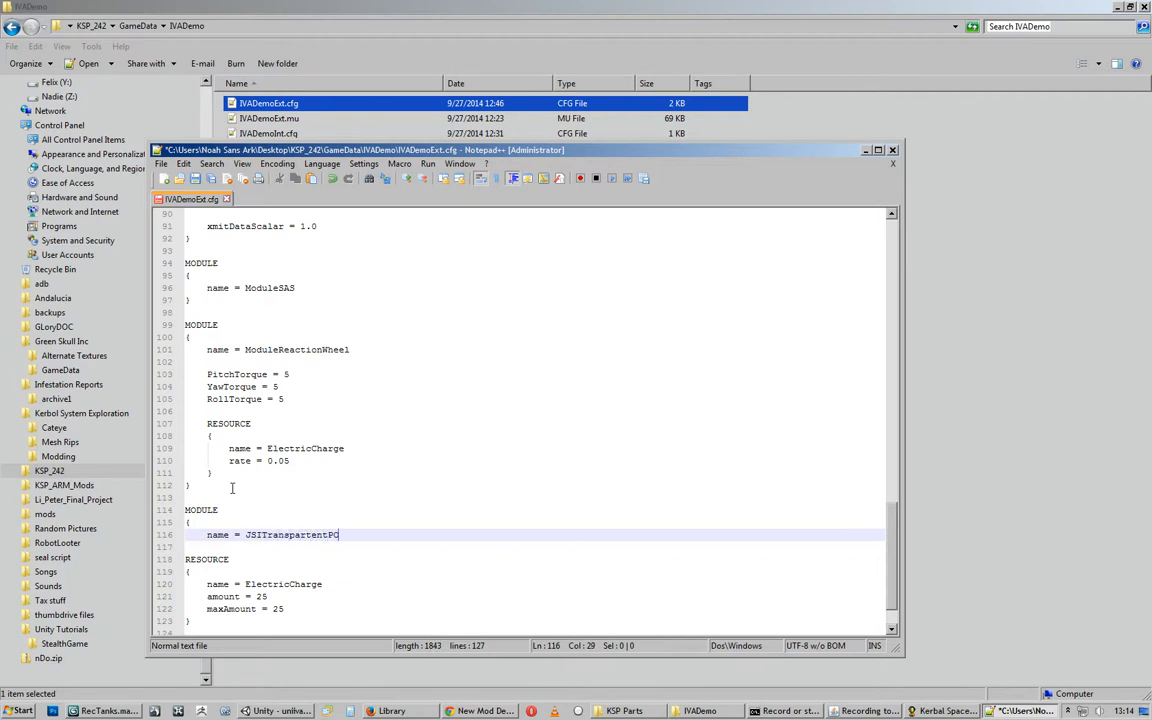
{"action": "key", "text": "BackSpace"}
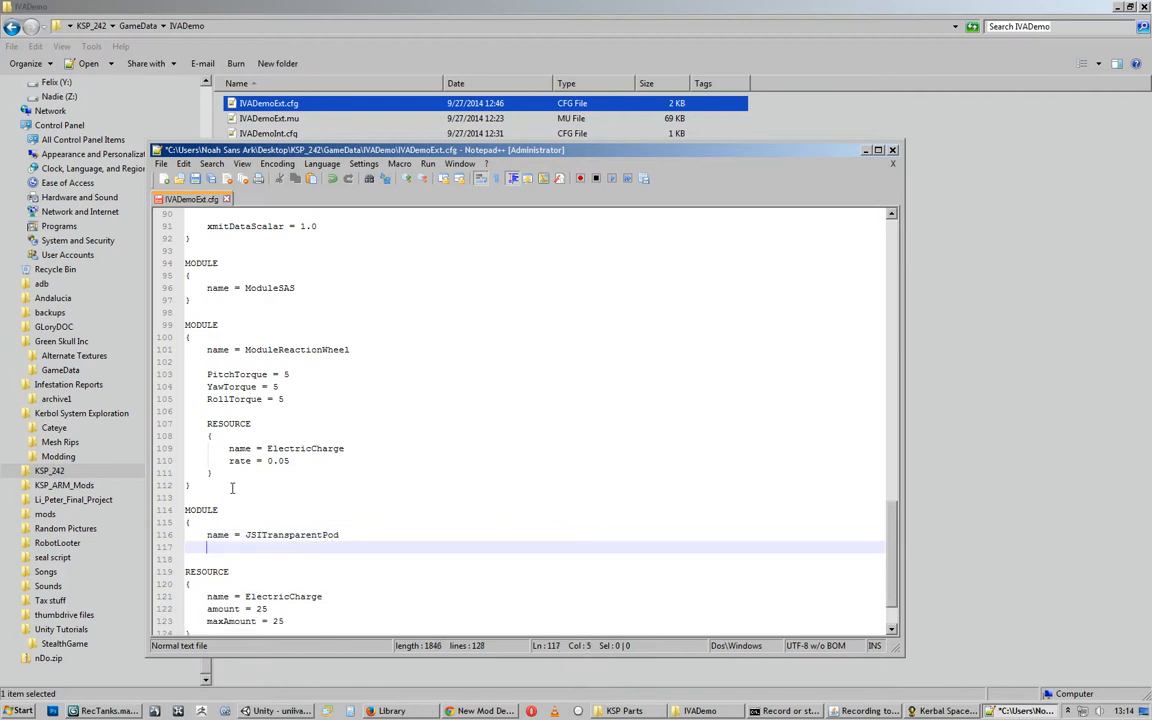
{"action": "mouse_move", "coordinate": [296, 133]}
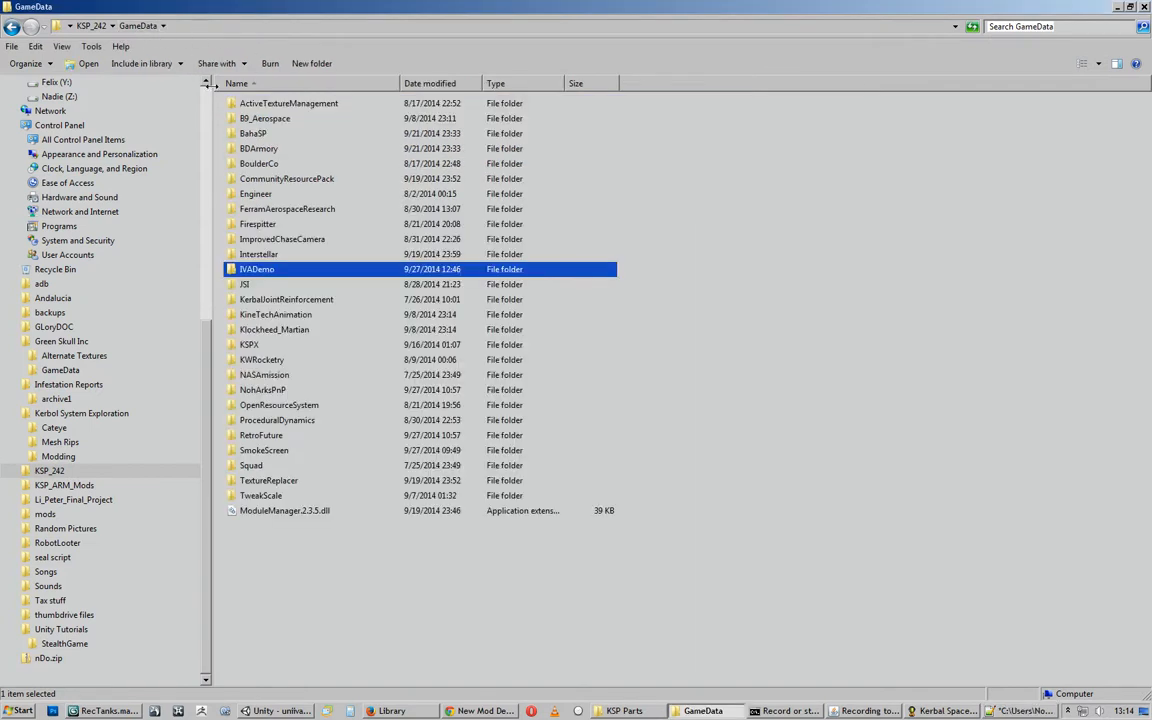
Browse to NohArksPnP > Parts > Command > Mono and open its part.cfg.
{"action": "double_click", "coordinate": [262, 389]}
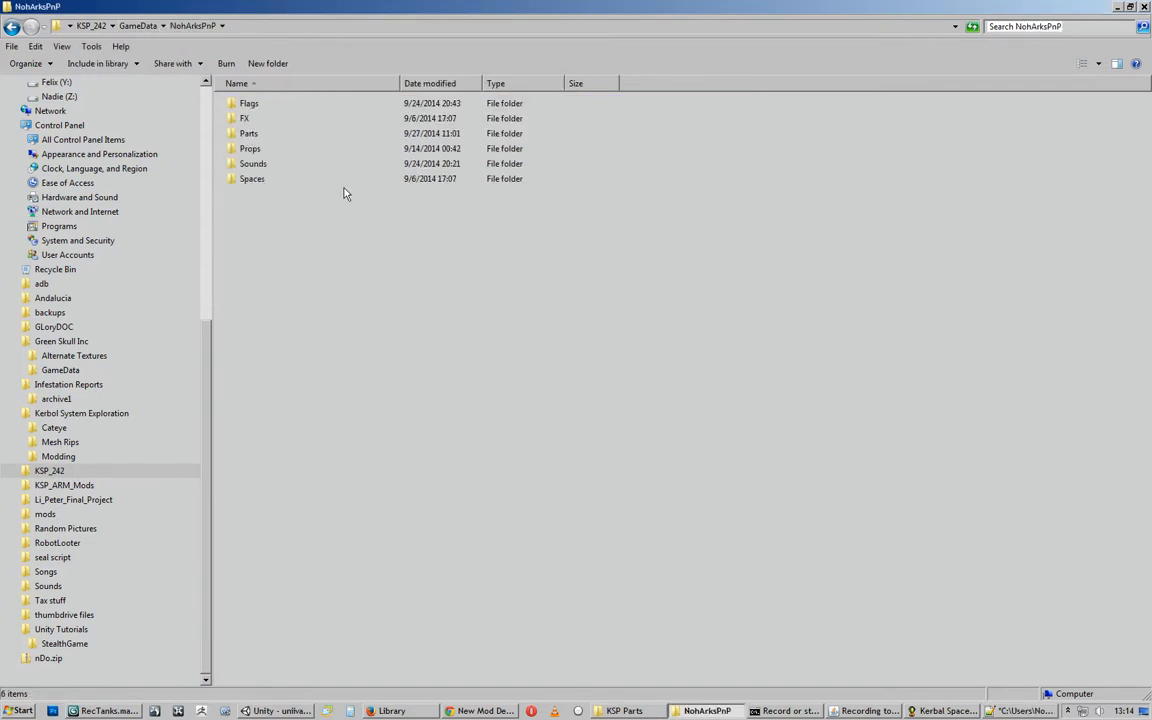
{"action": "left_click", "coordinate": [248, 133]}
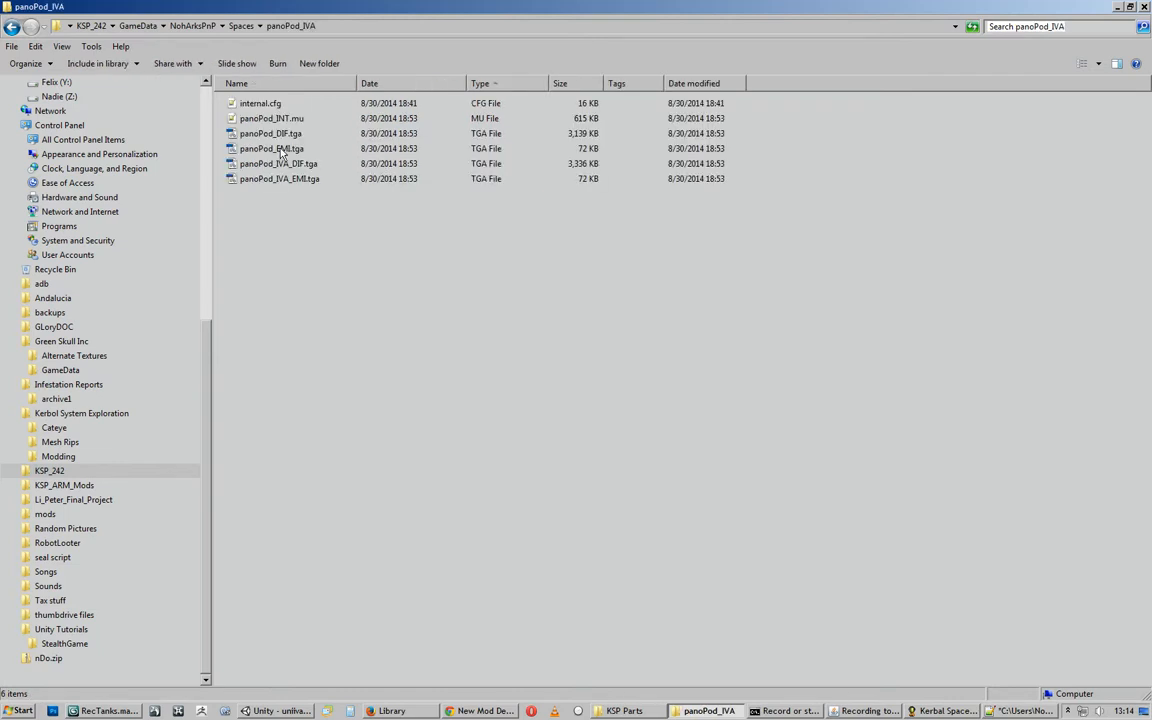
{"action": "left_click", "coordinate": [260, 103]}
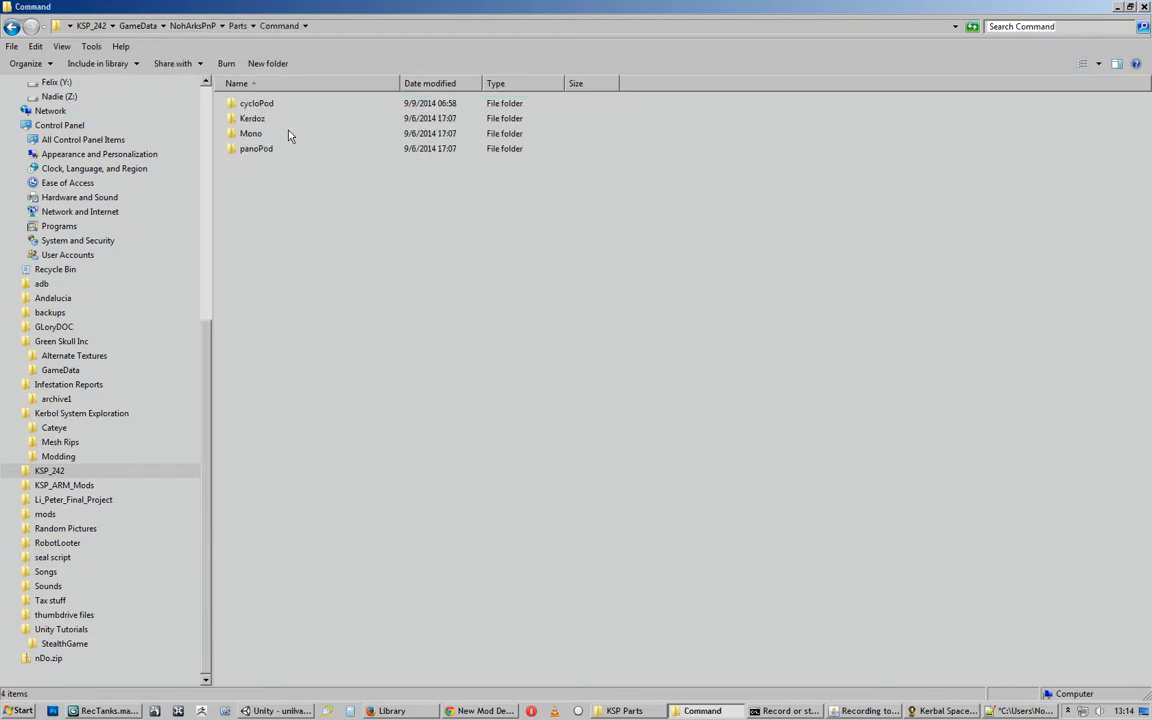
{"action": "double_click", "coordinate": [251, 133]}
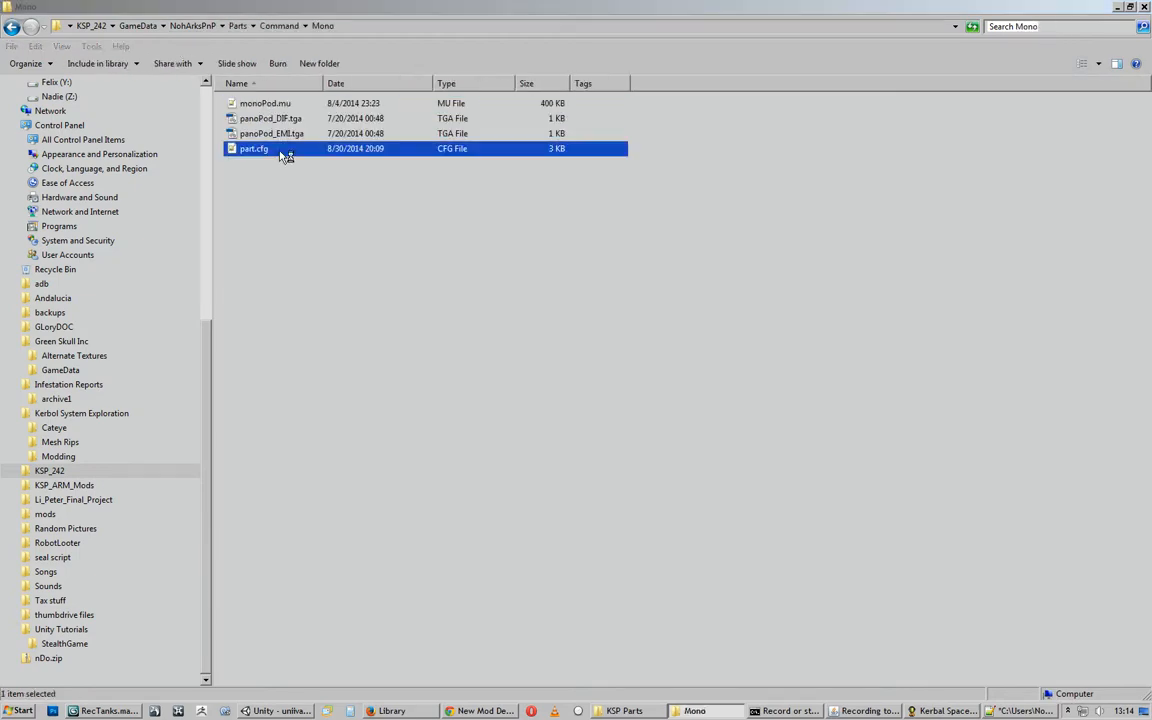
{"action": "double_click", "coordinate": [253, 148]}
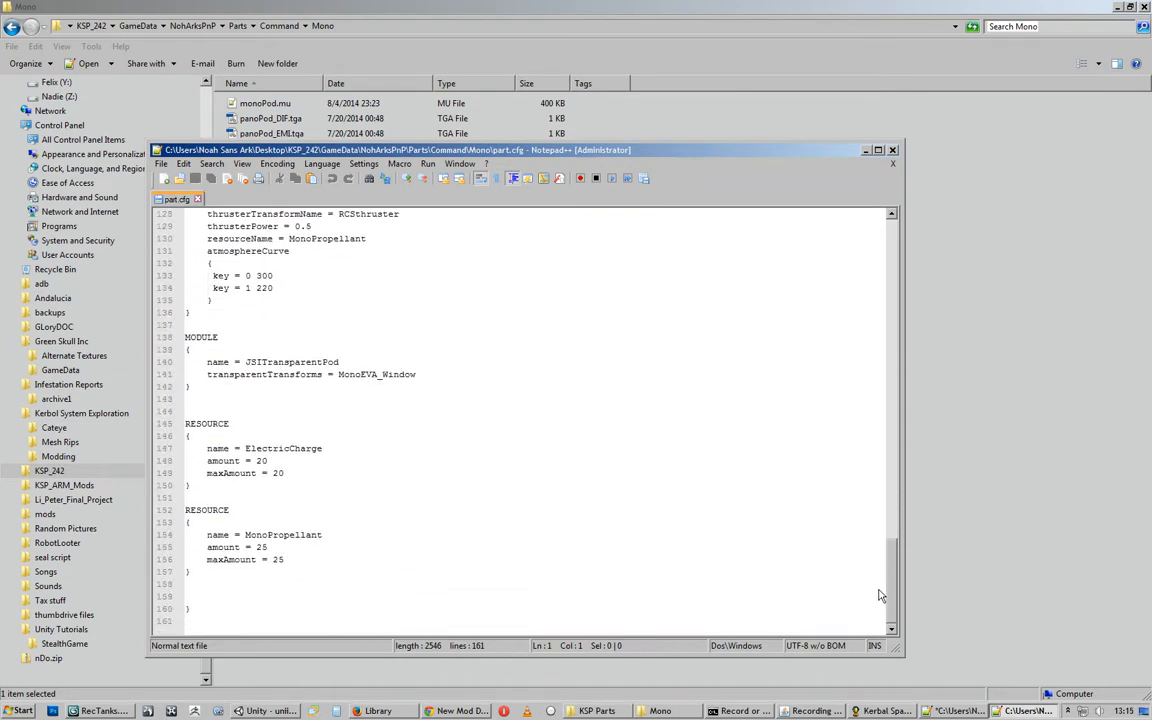
Add 'transparentTransforms = MonoEVA_Window' under JSITransparentPod and select the placeholder name.
{"action": "triple_click", "coordinate": [280, 374]}
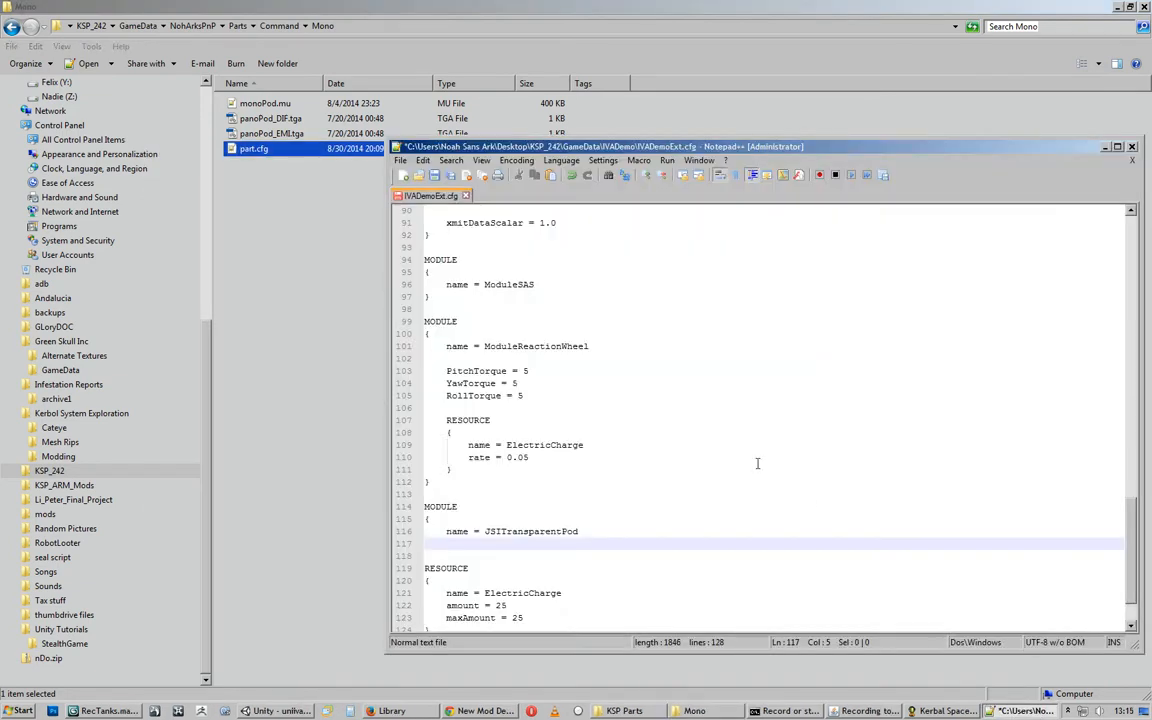
{"action": "type", "text": "transparentTransforms = MonoEVA_Window"}
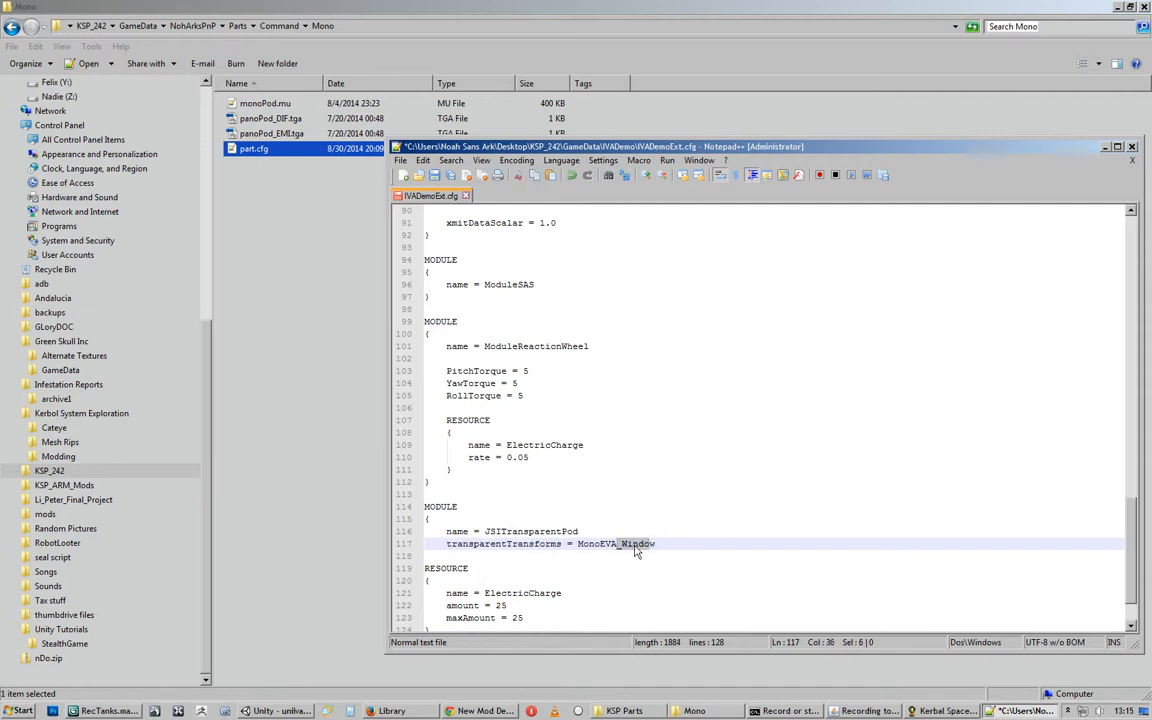
{"action": "double_click", "coordinate": [616, 543]}
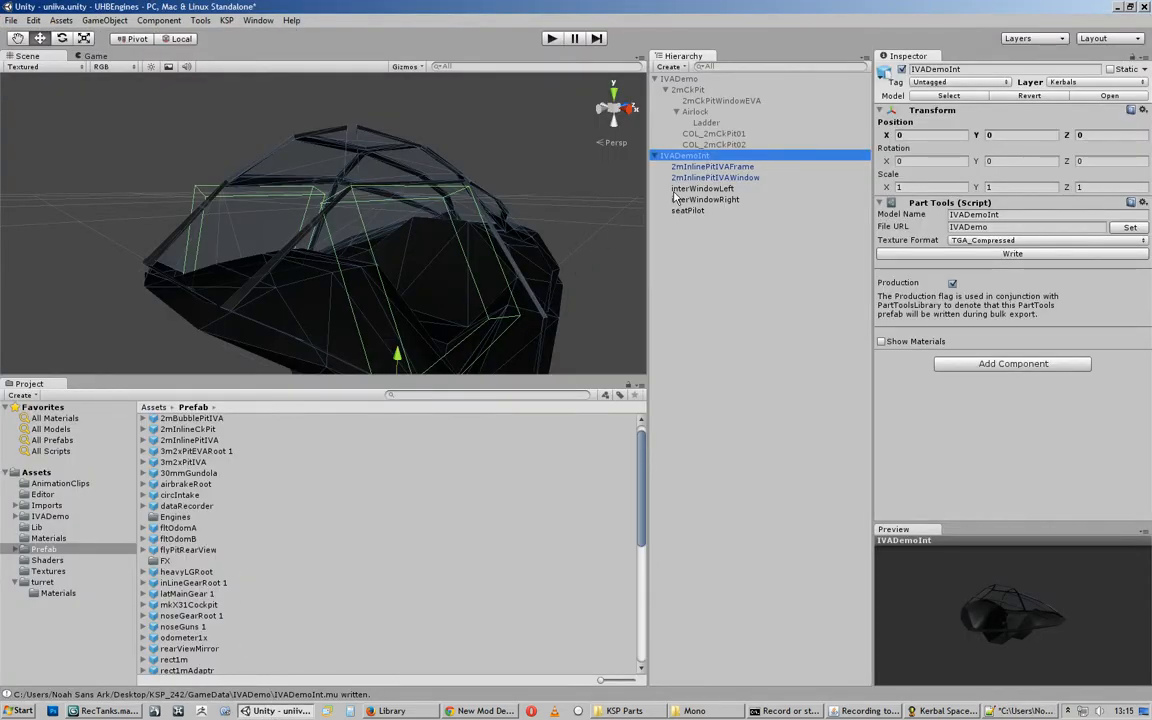
Replace MonoEVA_Window with the Unity window object name 2mCkPitWindowEVA in IVADemoExt.cfg.
{"action": "left_click", "coordinate": [722, 100]}
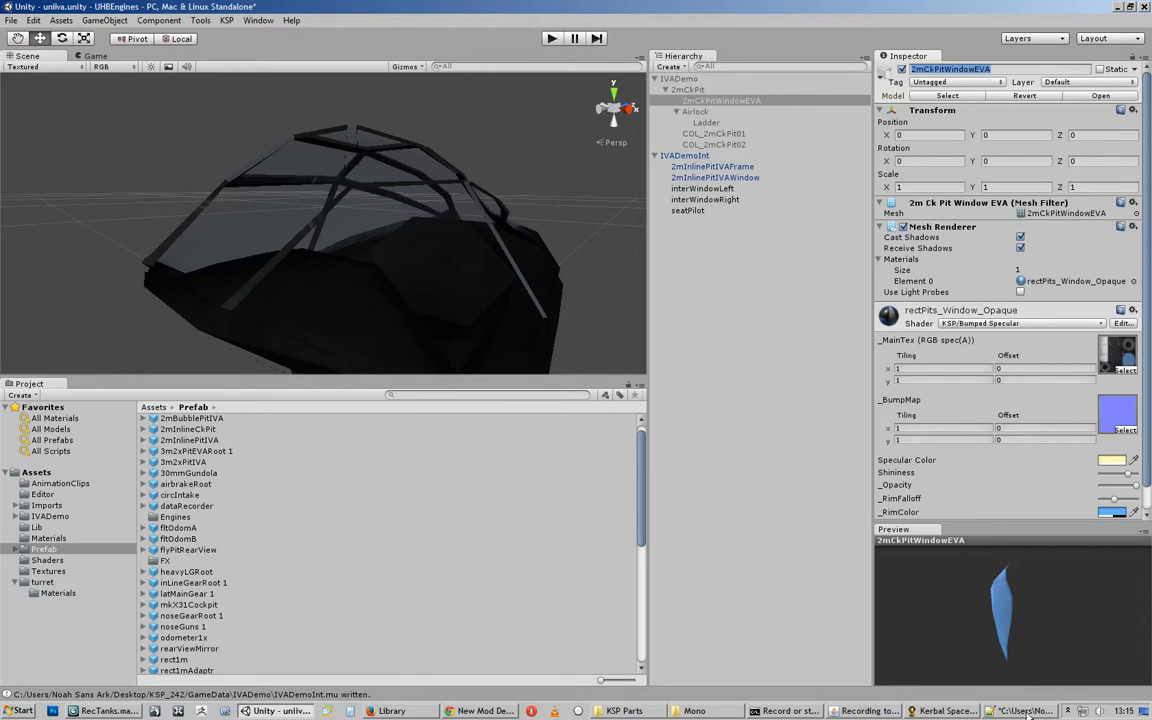
{"action": "left_click", "coordinate": [1020, 711]}
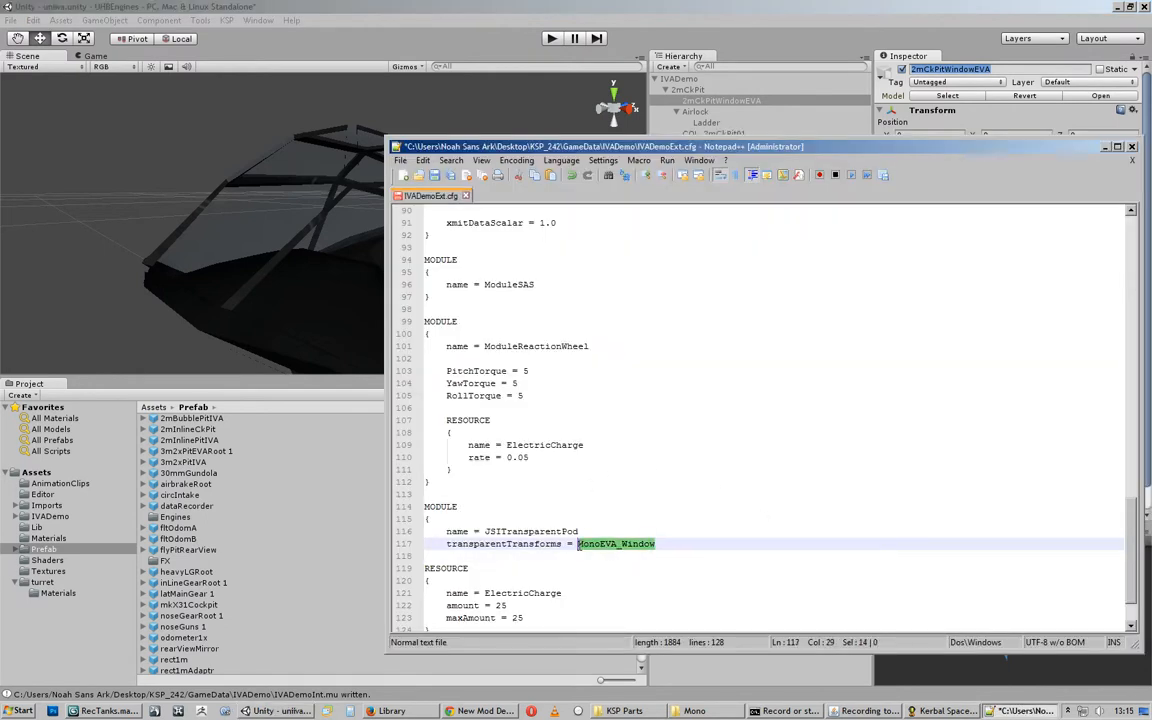
{"action": "type", "text": "2mCkPitWindowEVA"}
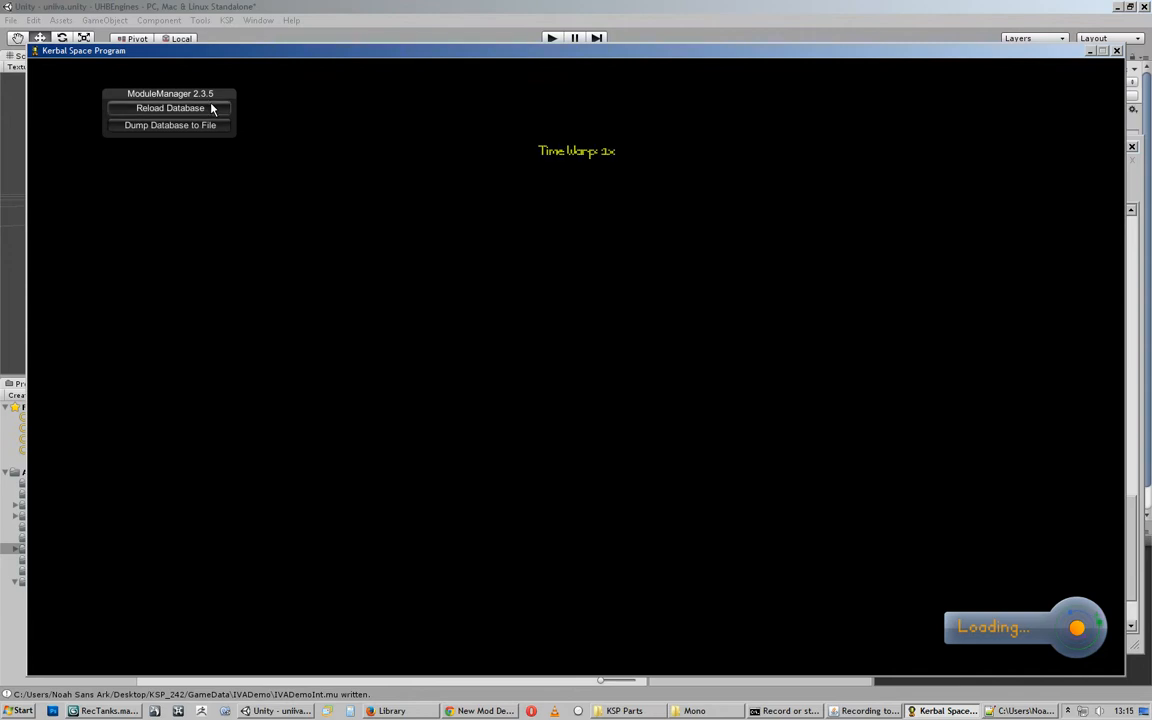
Reload the KSP game database from the ModuleManager window to load the new part files.
{"action": "left_click", "coordinate": [170, 107]}
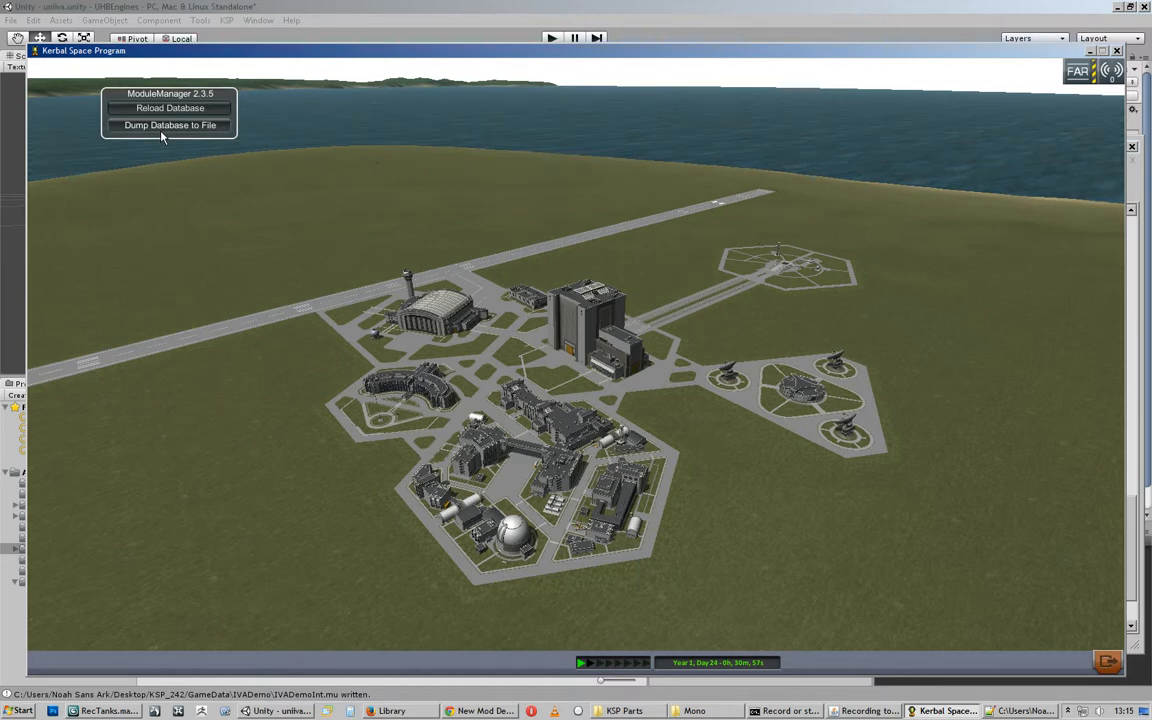
{"action": "left_click", "coordinate": [170, 107]}
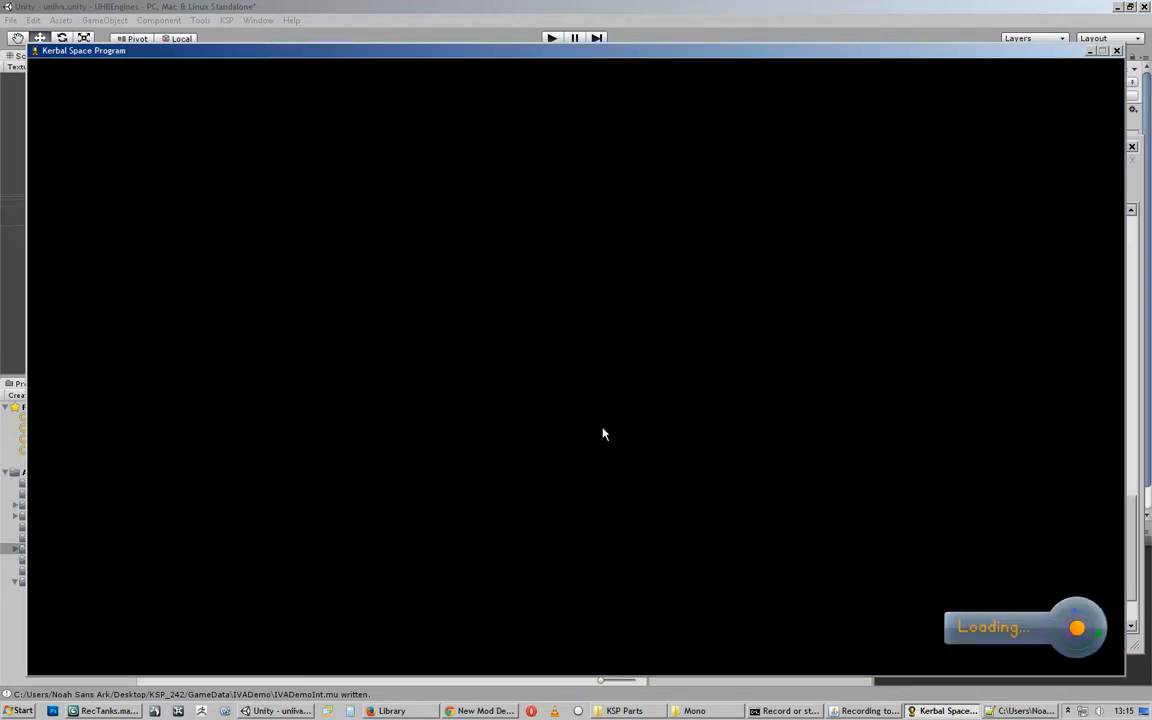
{"action": "mouse_move", "coordinate": [481, 519]}
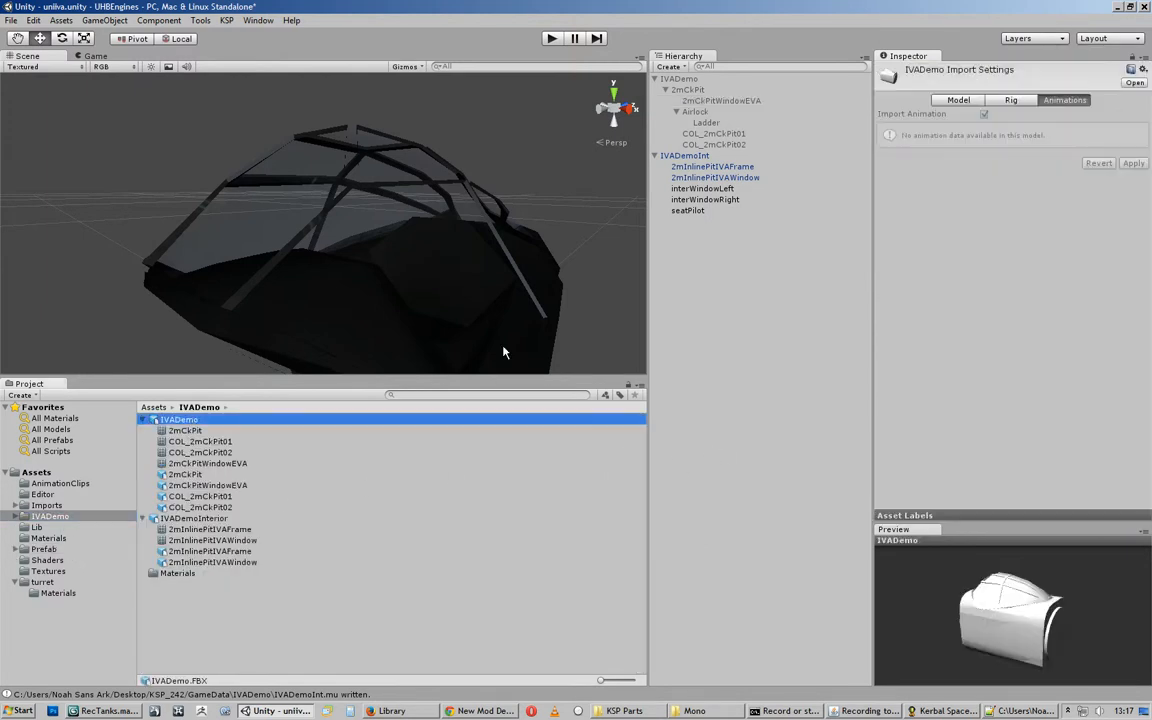
Check IVADemo and IVADemoInterior Model/Rig import settings, then view IVADemoInt's export settings.
{"action": "left_click", "coordinate": [958, 99]}
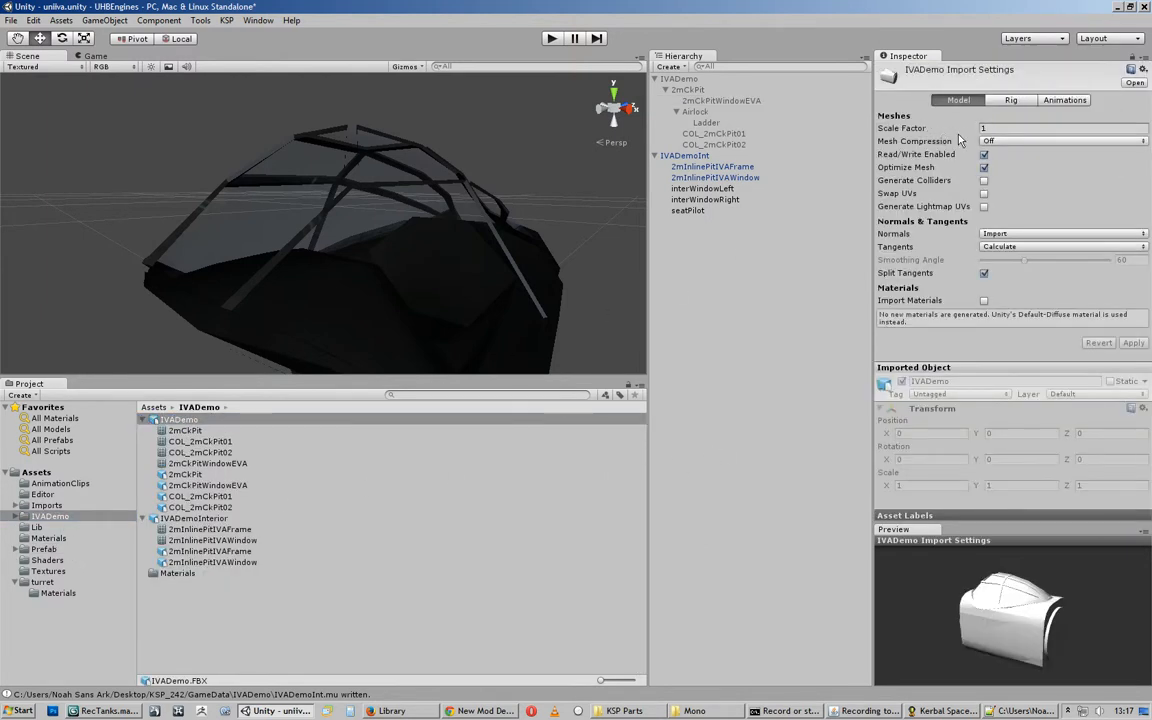
{"action": "mouse_move", "coordinate": [970, 318]}
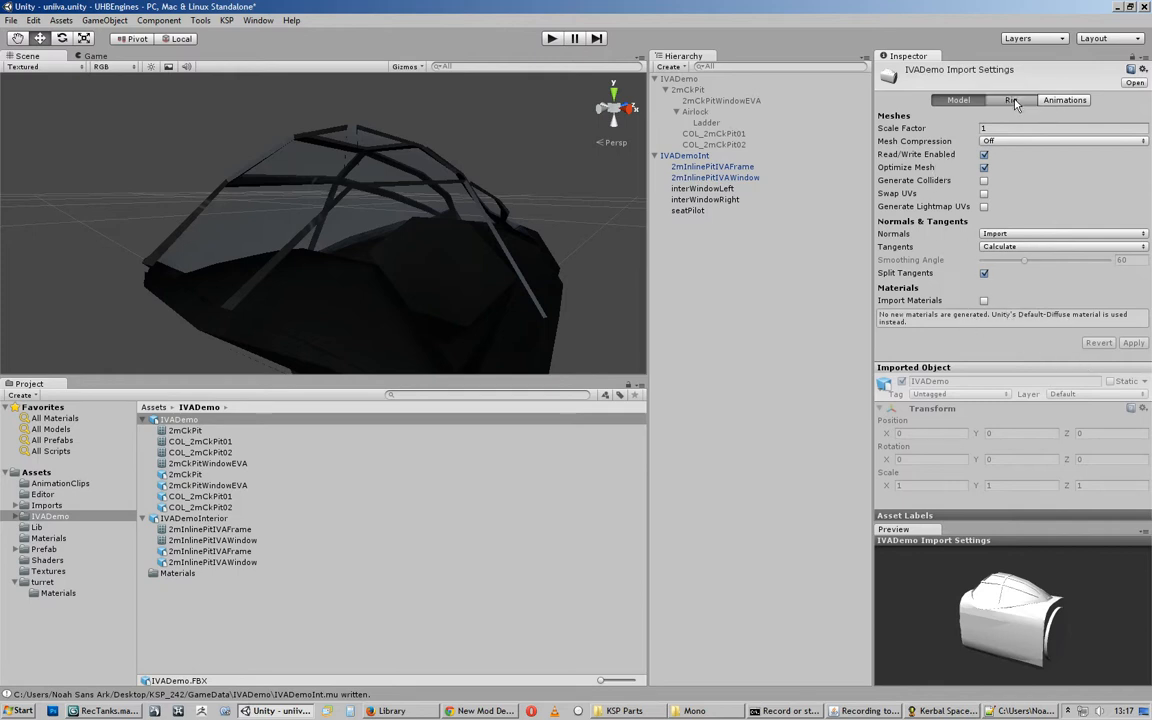
{"action": "left_click", "coordinate": [1011, 100]}
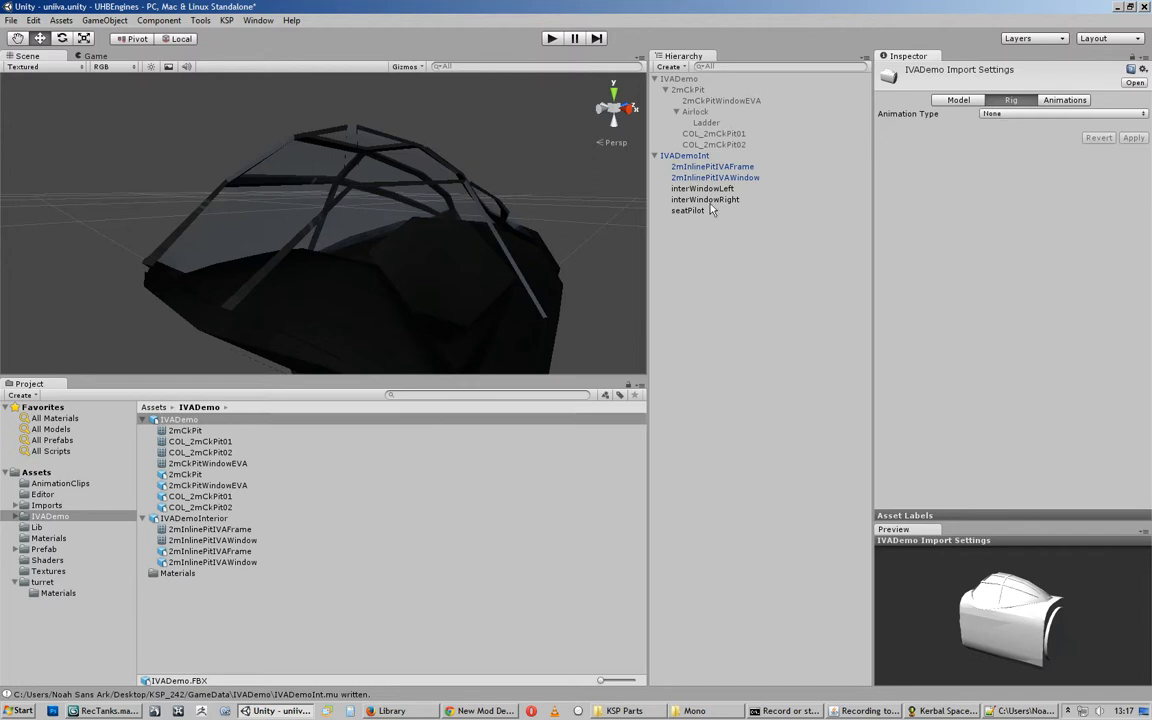
{"action": "left_click", "coordinate": [196, 518]}
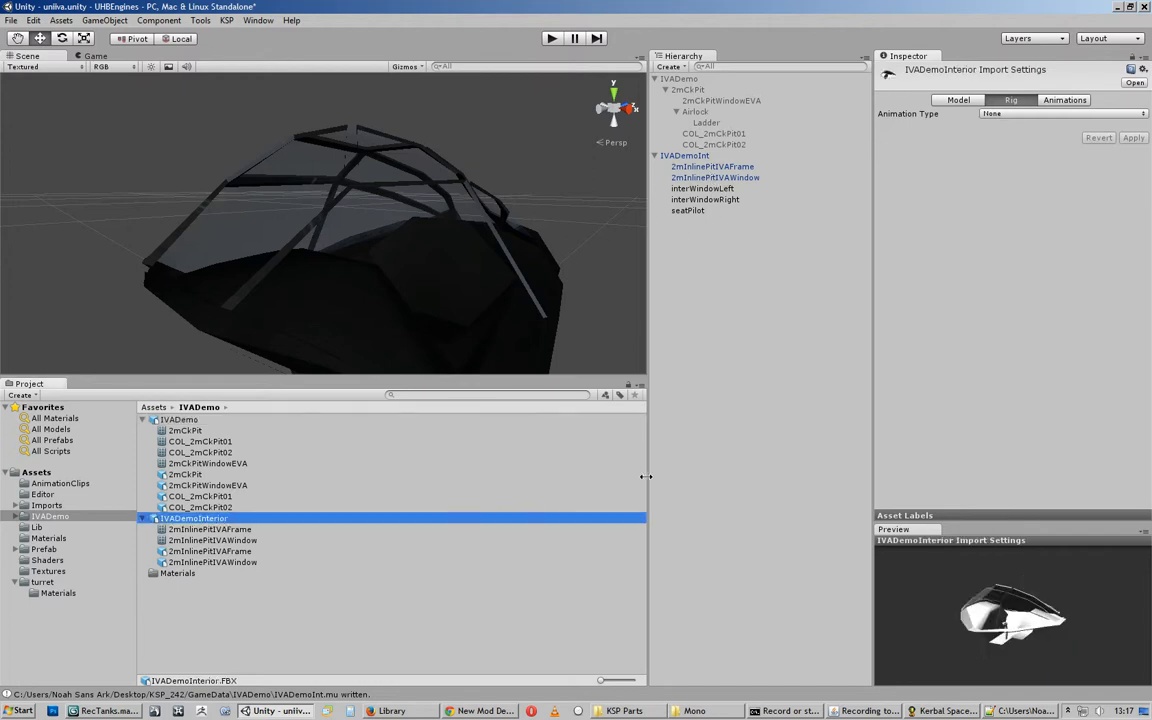
{"action": "left_click", "coordinate": [958, 99]}
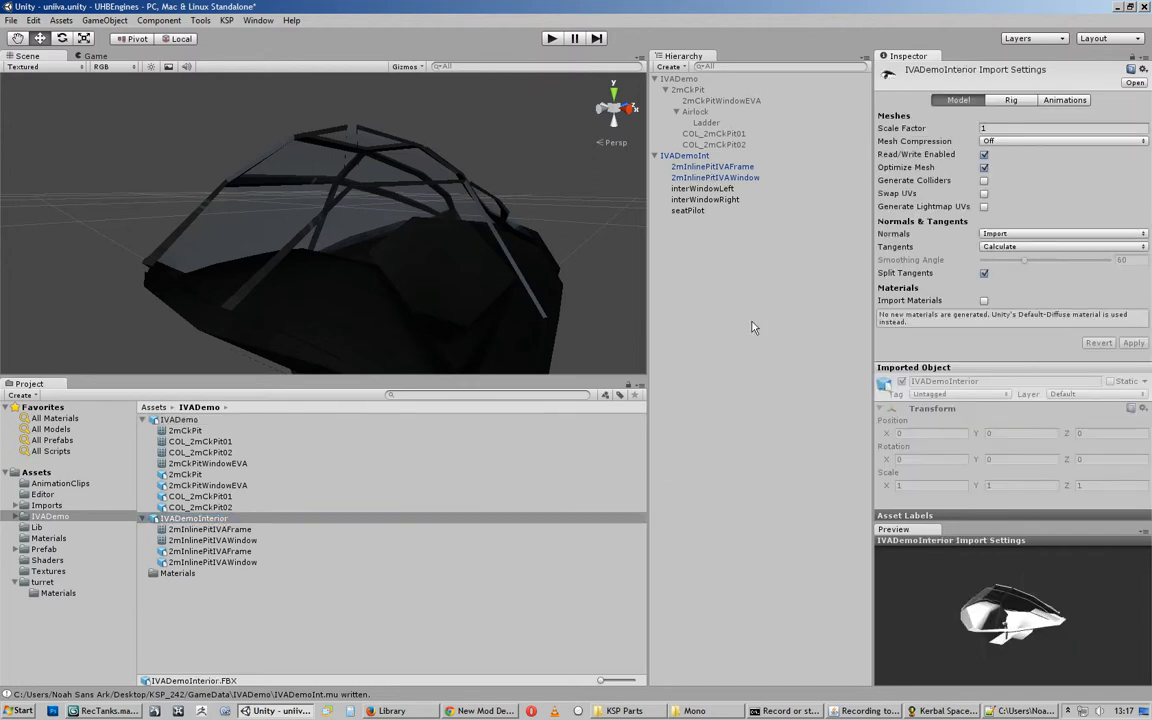
{"action": "left_click", "coordinate": [684, 155]}
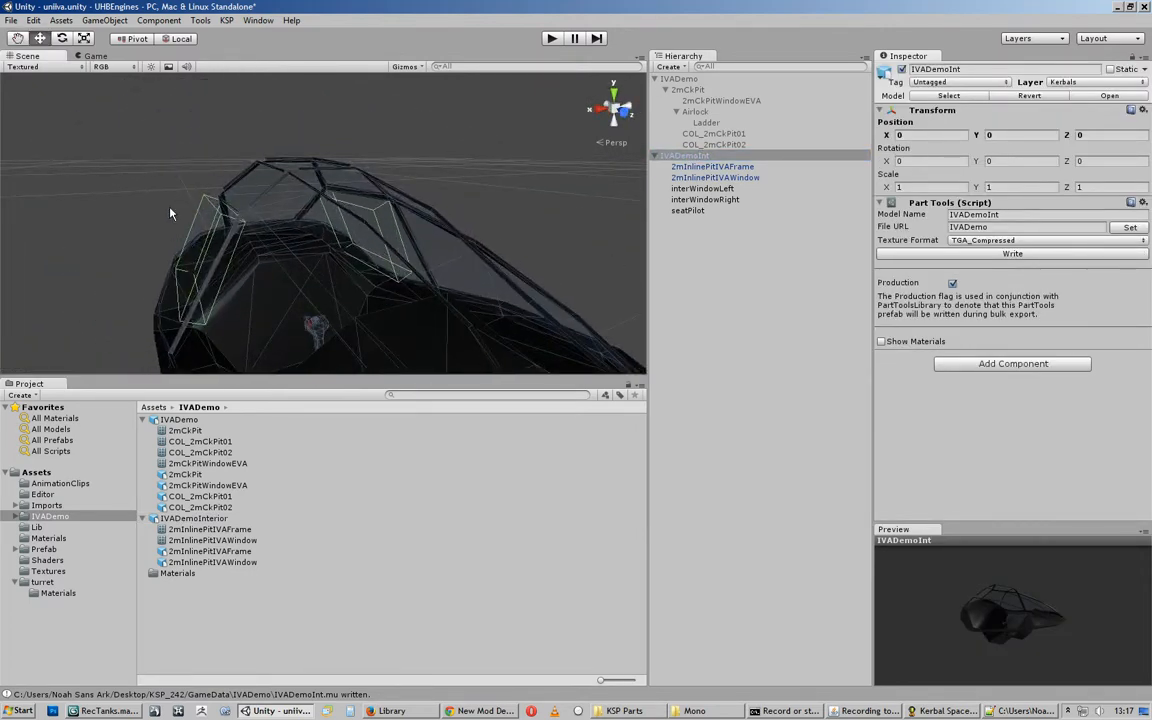
Inspect the interWindowRight trigger collider, then deactivate IVADemoInt to show the exterior.
{"action": "left_click", "coordinate": [705, 199]}
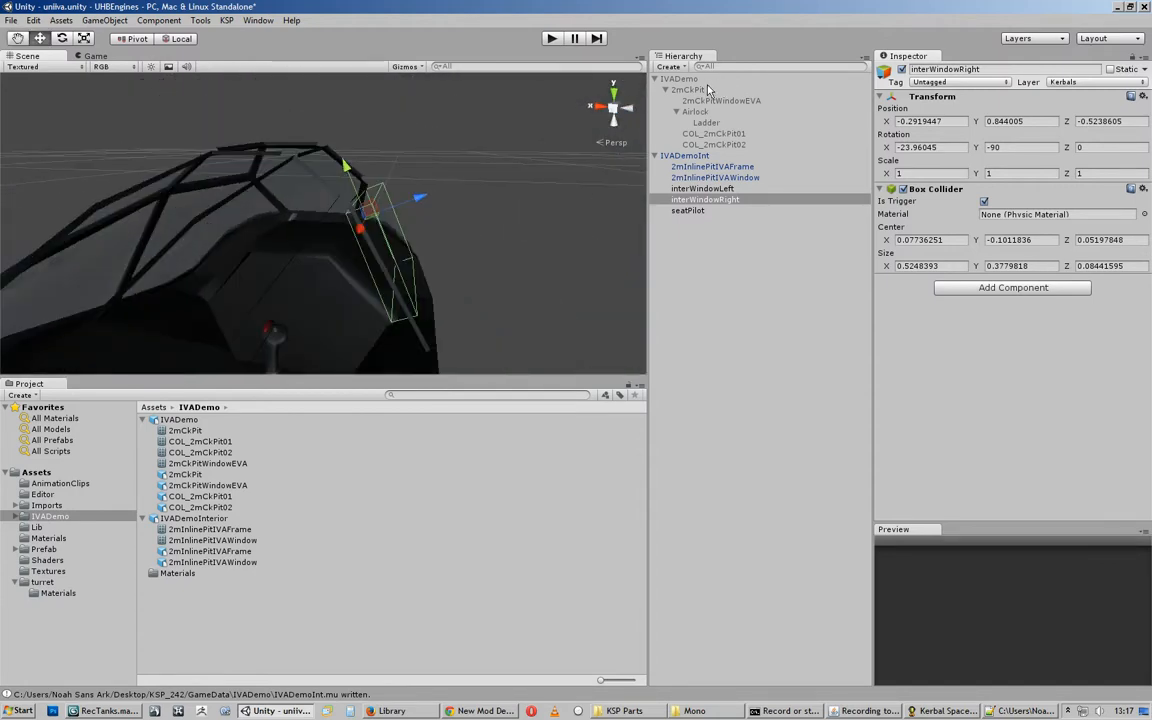
{"action": "left_click", "coordinate": [685, 155]}
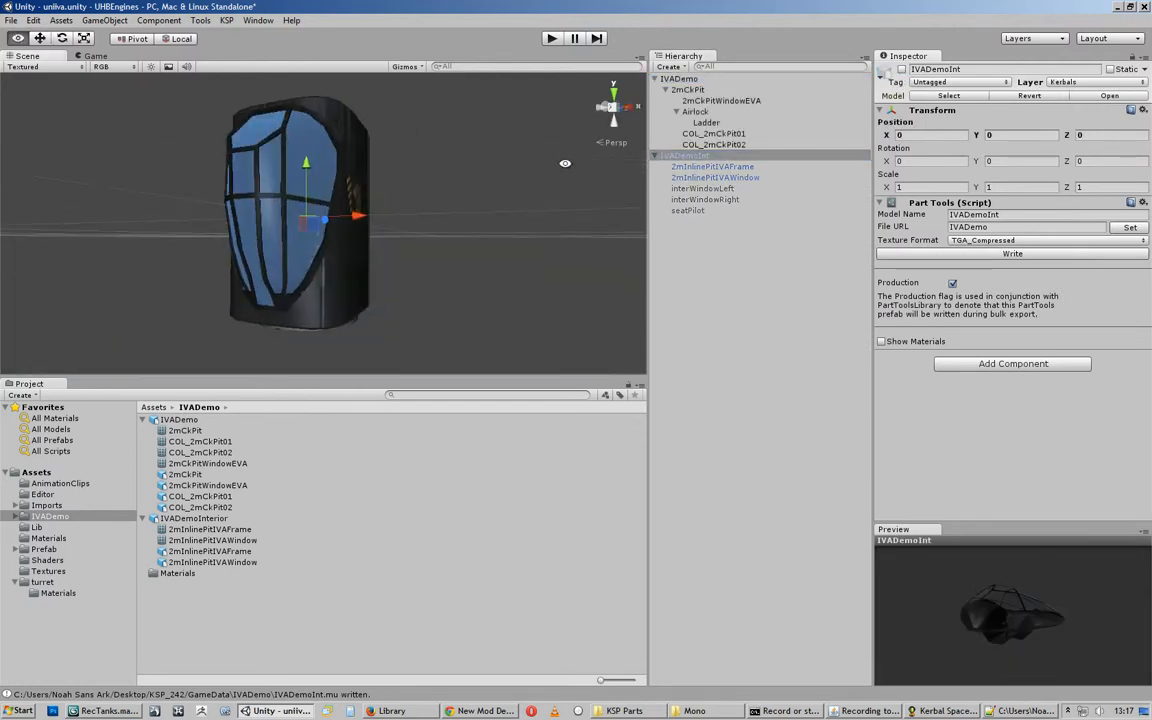
Inspect the Airlock and Ladder triggers' tags, COL_2mCkPit02 collider, and the EVA window object.
{"action": "left_click", "coordinate": [694, 111]}
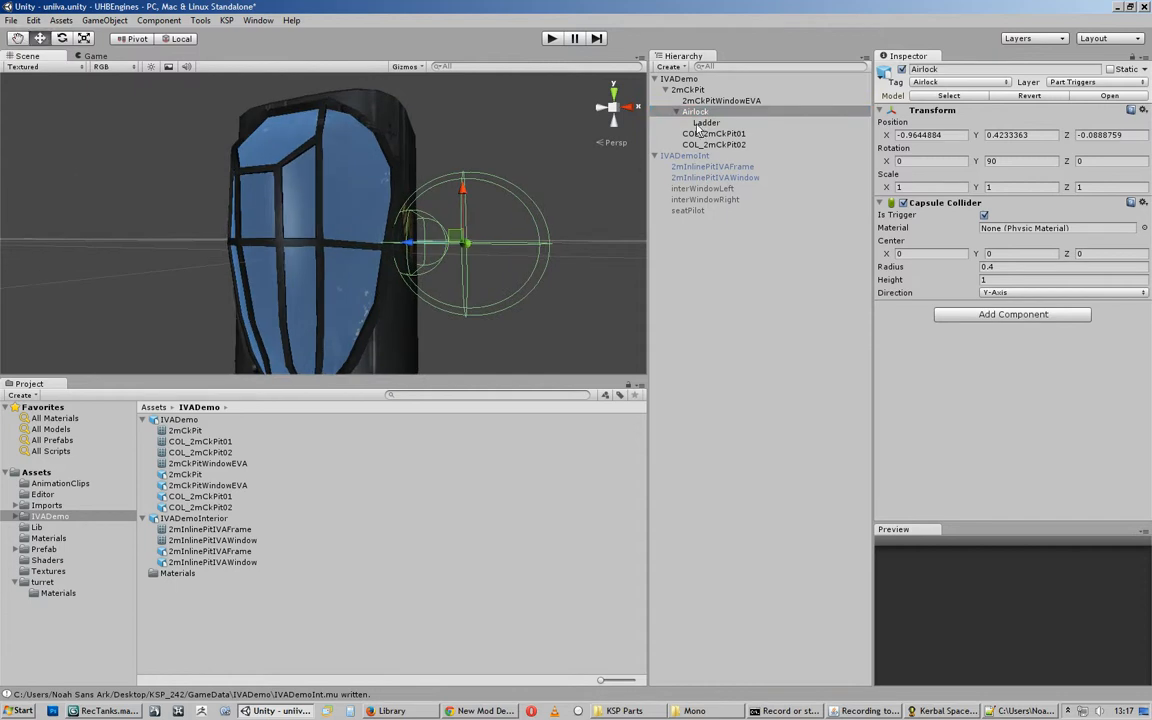
{"action": "left_click", "coordinate": [707, 122]}
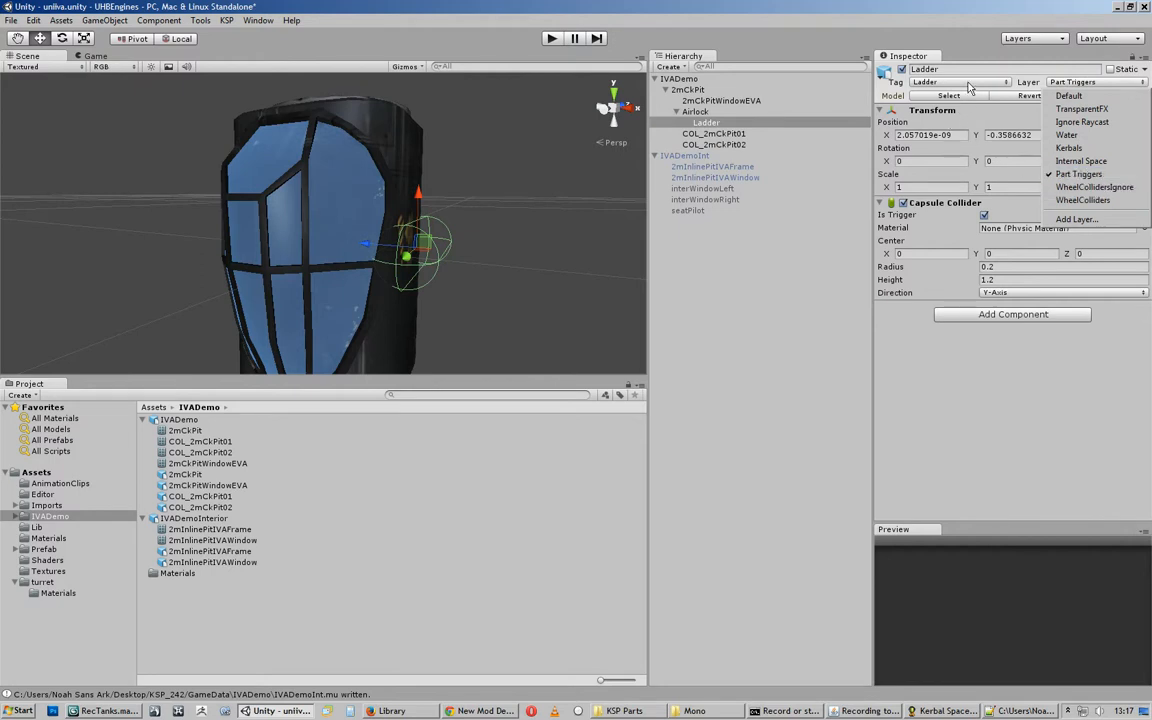
{"action": "left_click", "coordinate": [958, 82]}
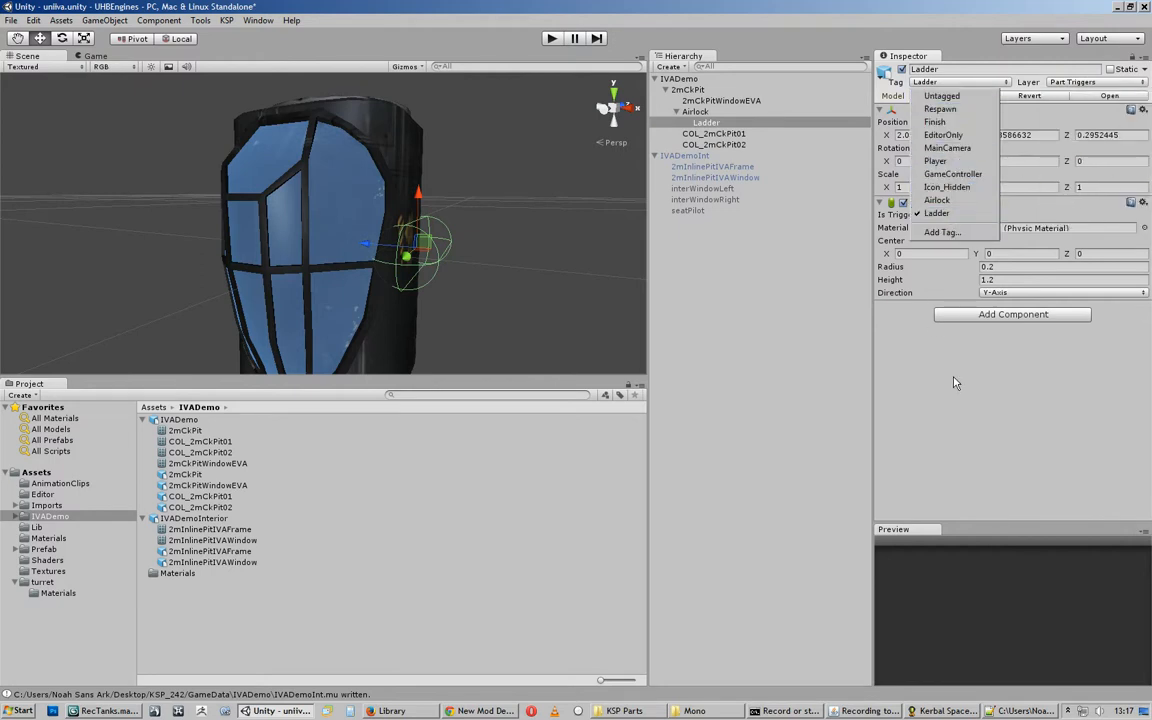
{"action": "left_click", "coordinate": [688, 89]}
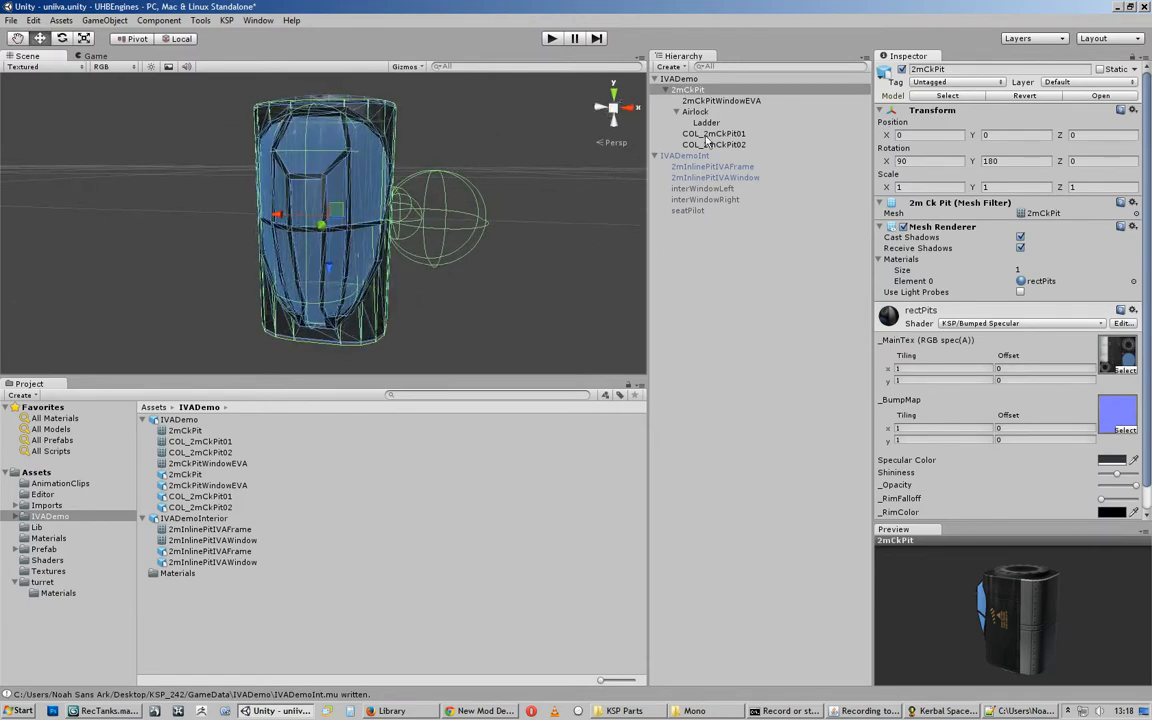
{"action": "left_click", "coordinate": [714, 144]}
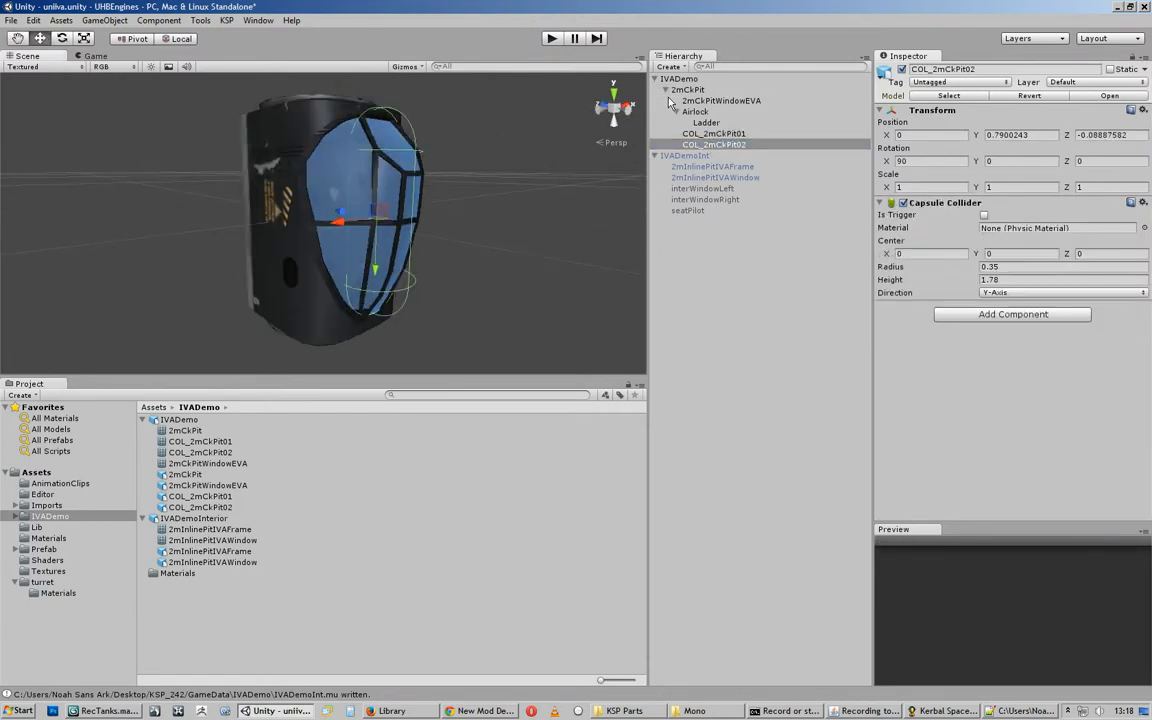
{"action": "left_click", "coordinate": [679, 78]}
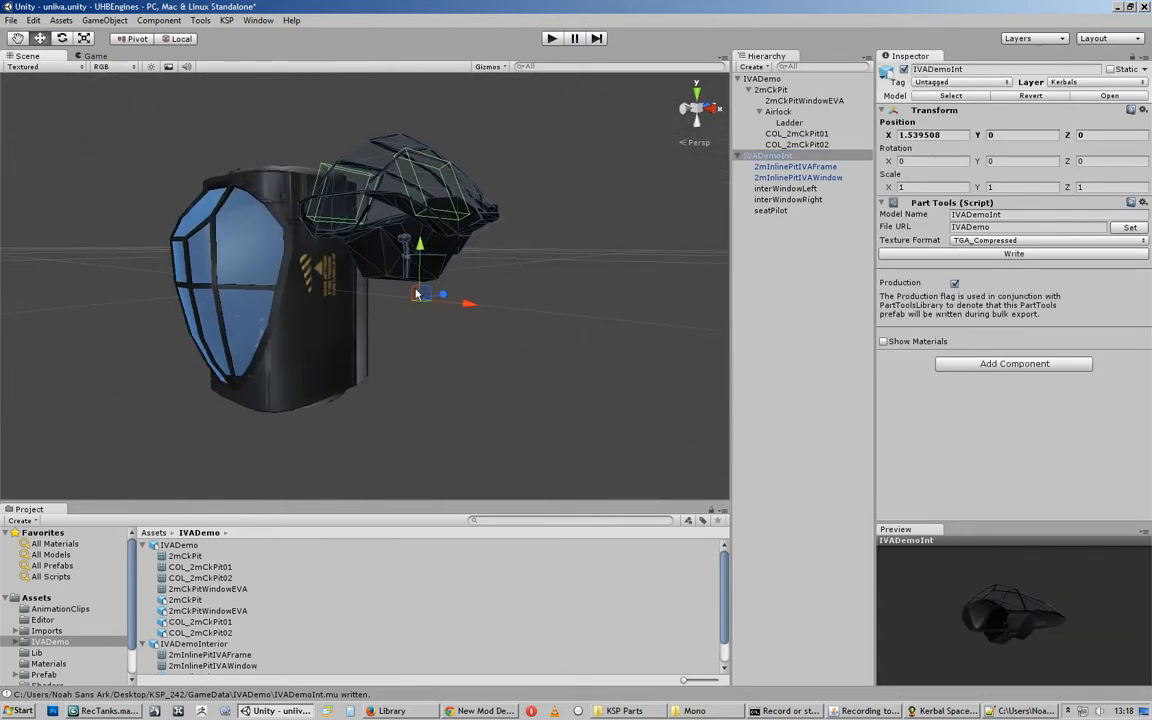
Orbit around the interior and exterior models and inspect the 2mCkPit mesh and material.
{"action": "left_click_drag", "start_coordinate": [417, 293], "coordinate": [547, 337]}
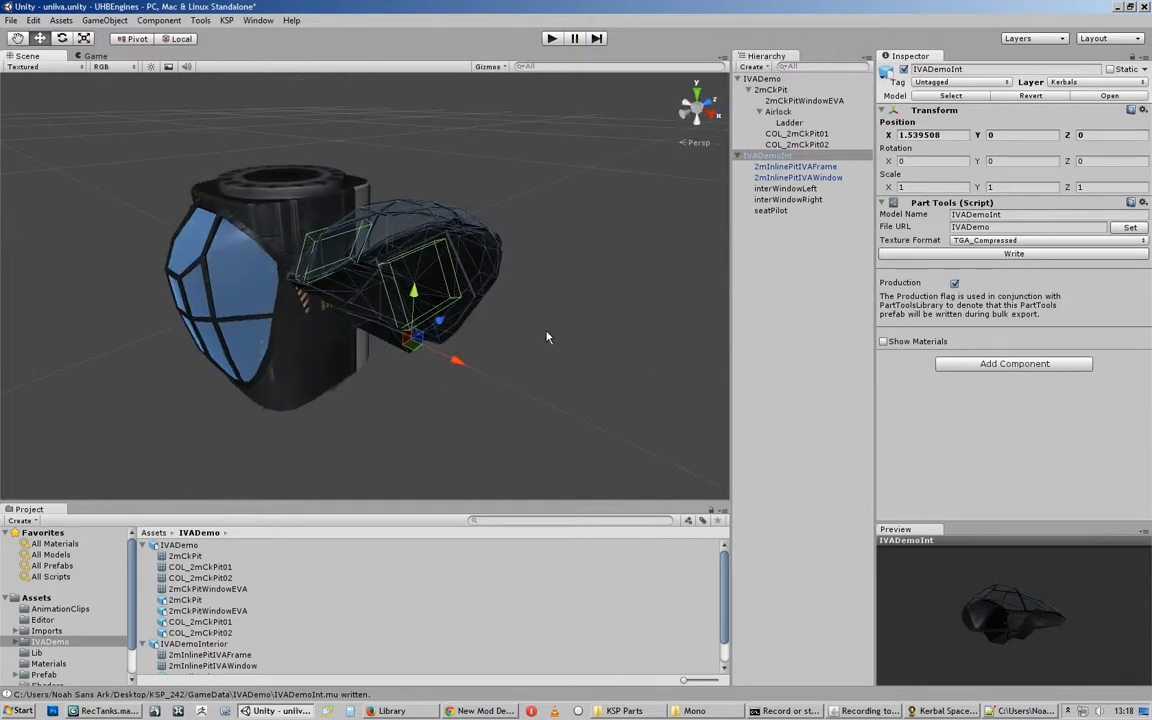
{"action": "mouse_move", "coordinate": [1098, 147]}
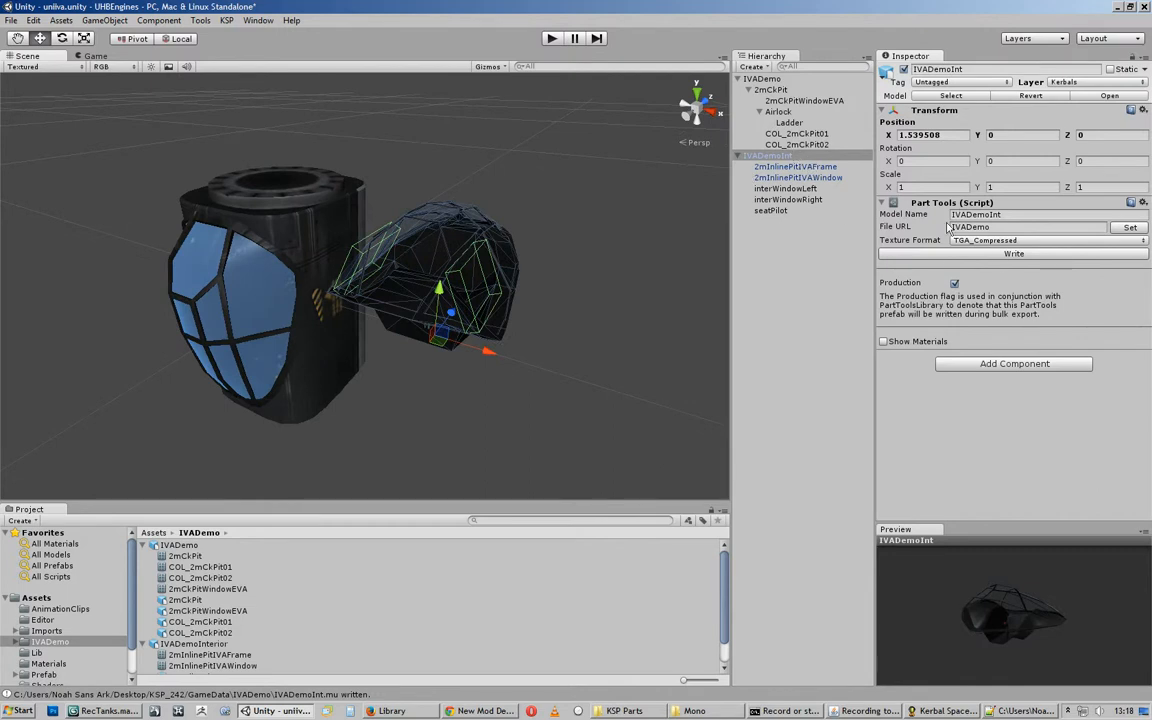
{"action": "mouse_move", "coordinate": [877, 270]}
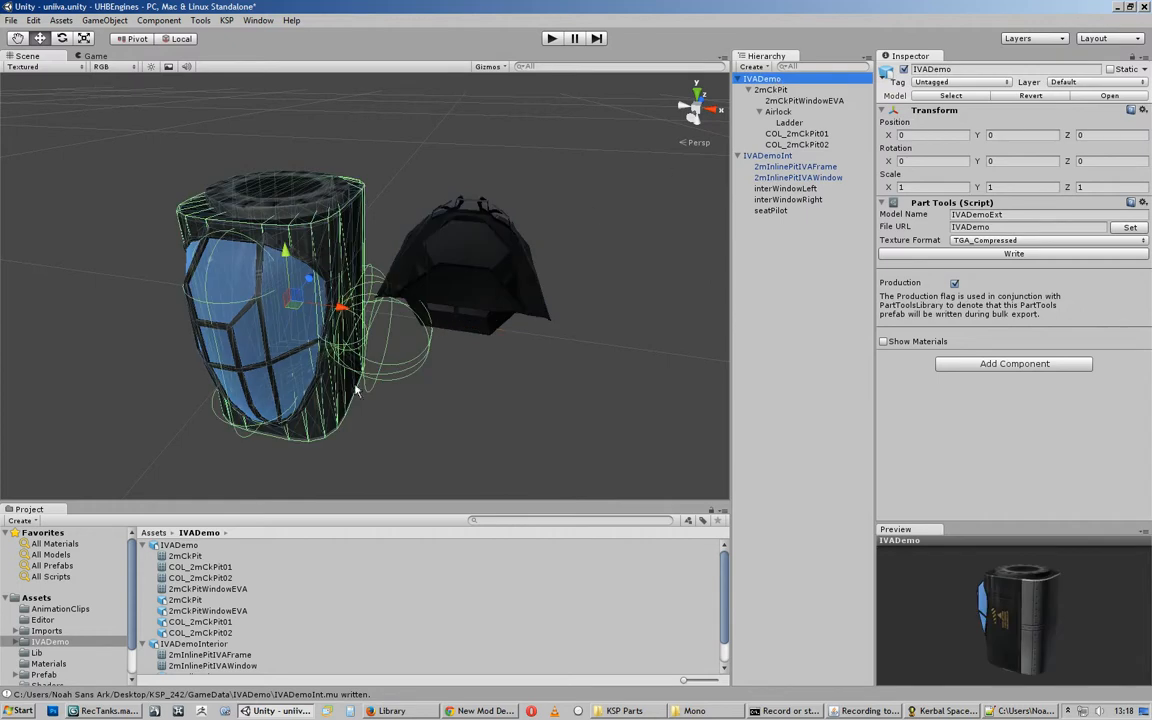
{"action": "mouse_move", "coordinate": [773, 213]}
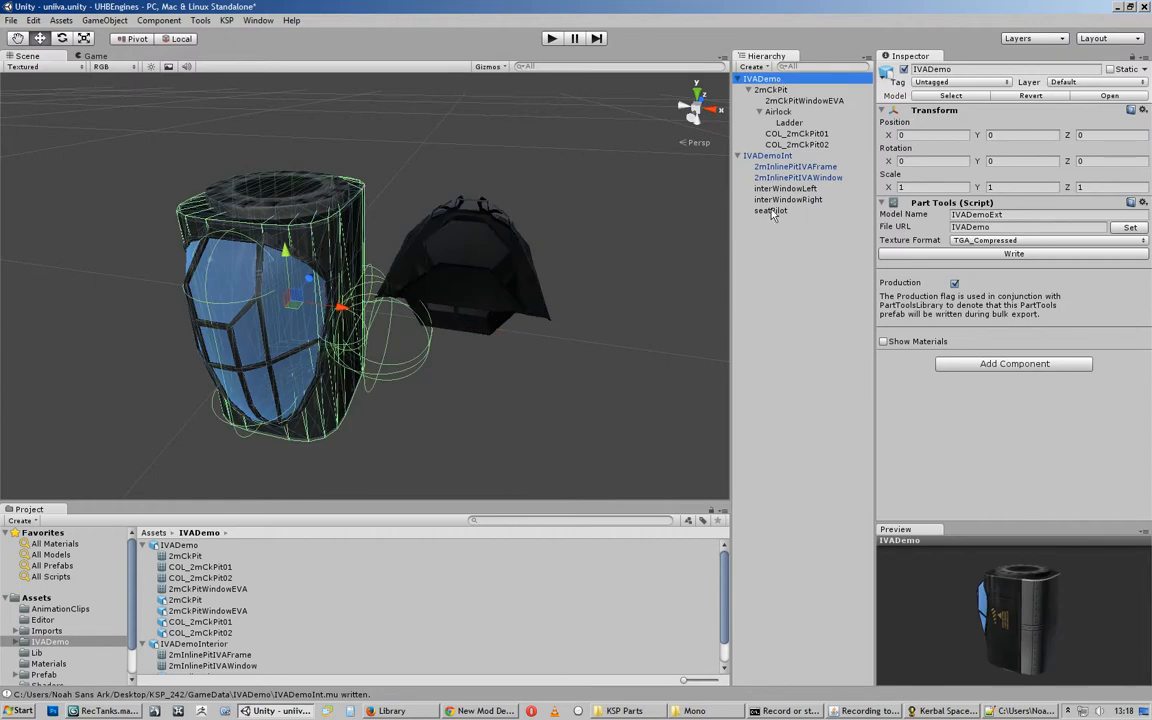
{"action": "mouse_move", "coordinate": [975, 168]}
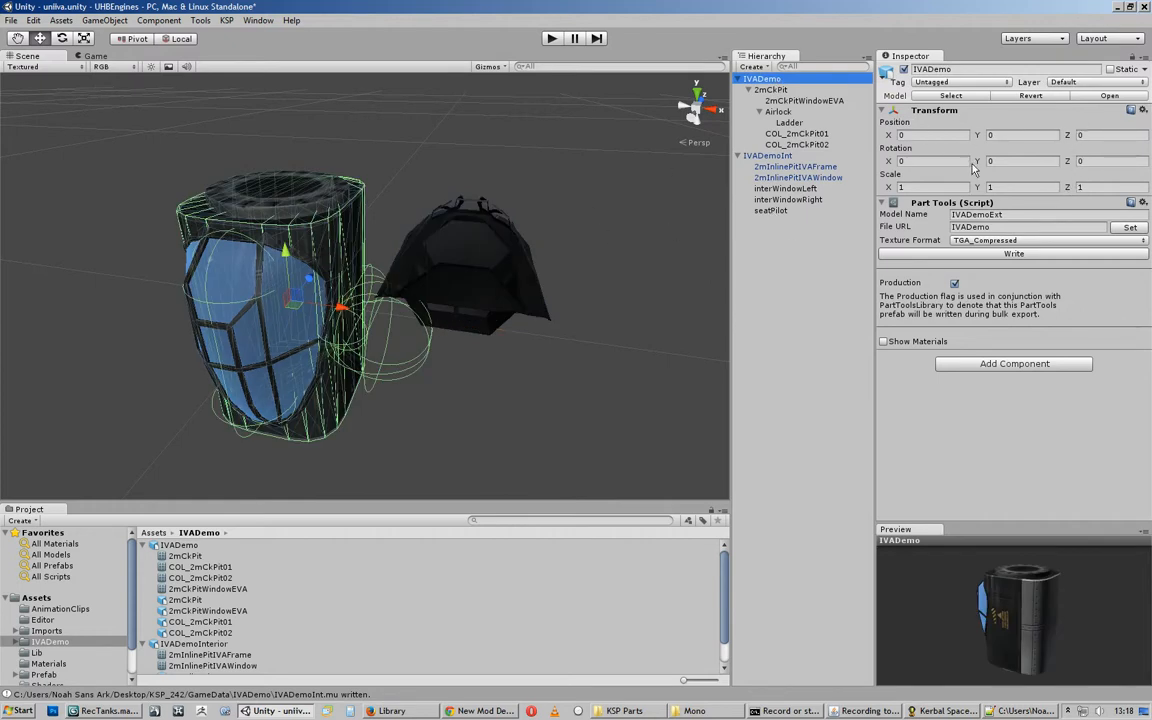
{"action": "left_click", "coordinate": [772, 89]}
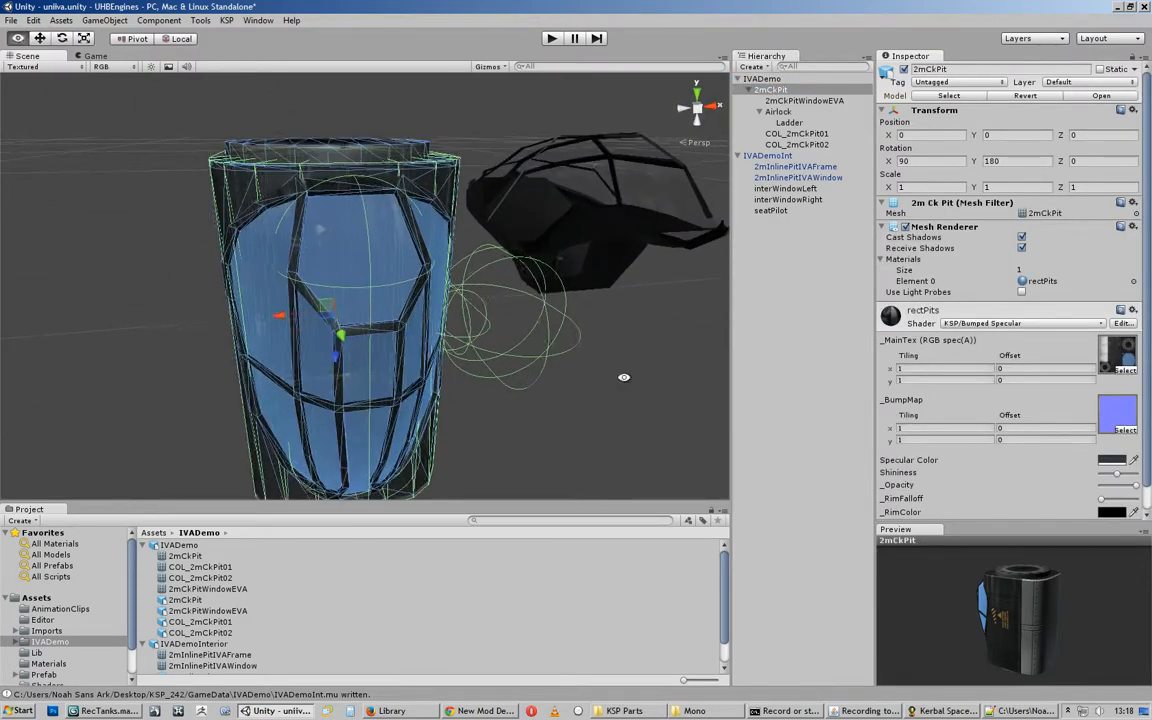
{"action": "left_click_drag", "start_coordinate": [624, 377], "coordinate": [527, 402]}
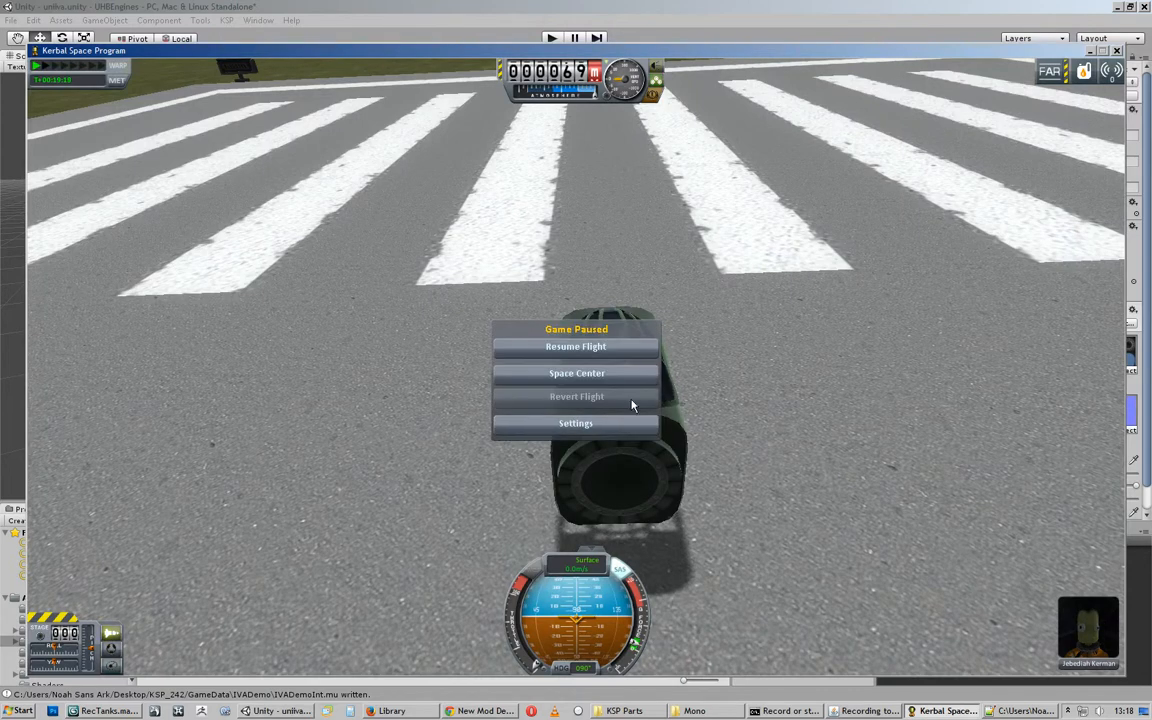
In the VAB Pods tab, view the IVA DEMO part's tooltip stats.
{"action": "left_click", "coordinate": [576, 373]}
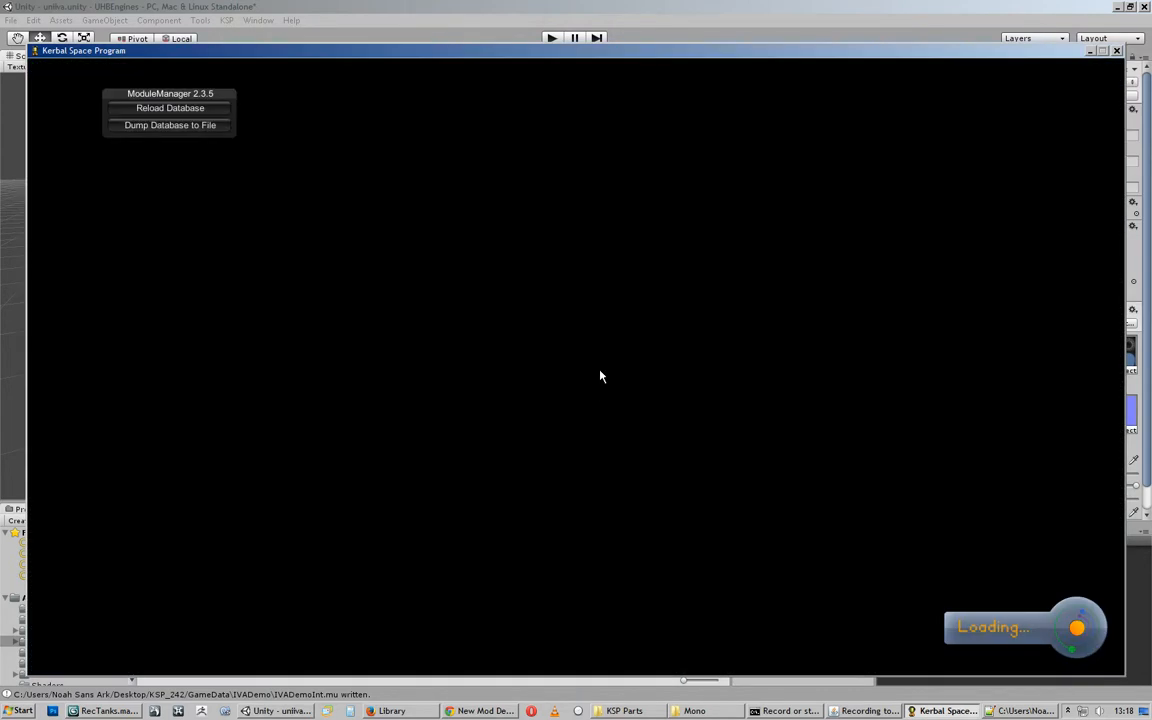
{"action": "mouse_move", "coordinate": [575, 430]}
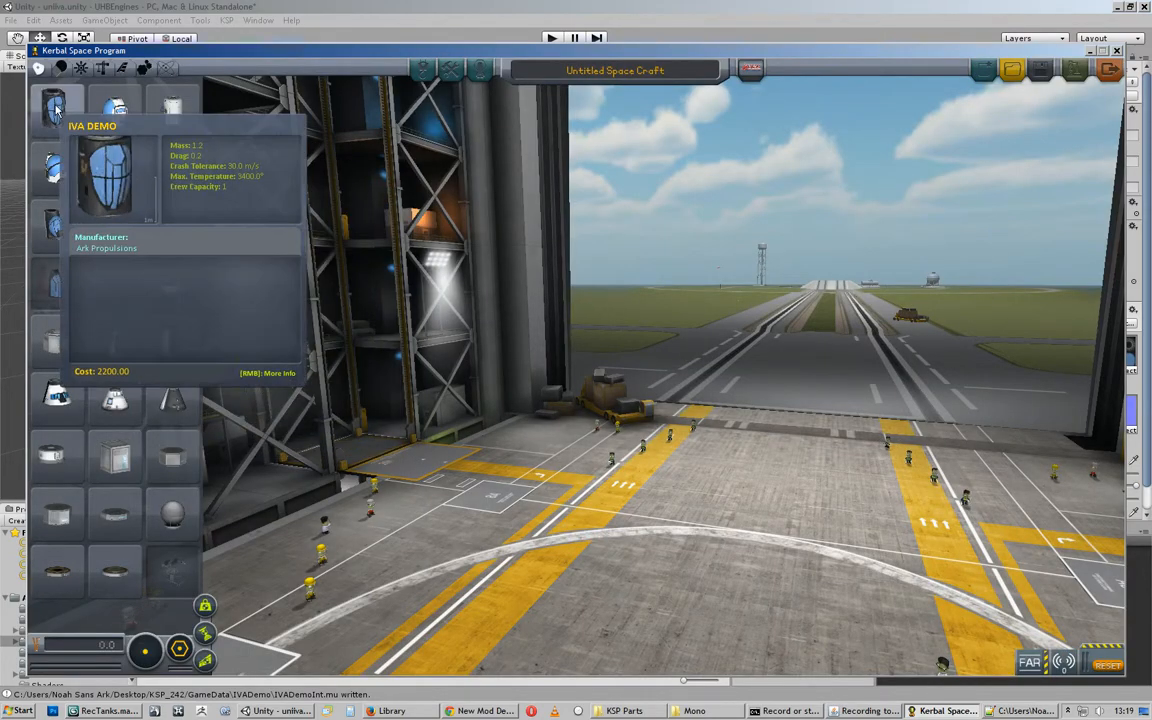
{"action": "left_click", "coordinate": [55, 110]}
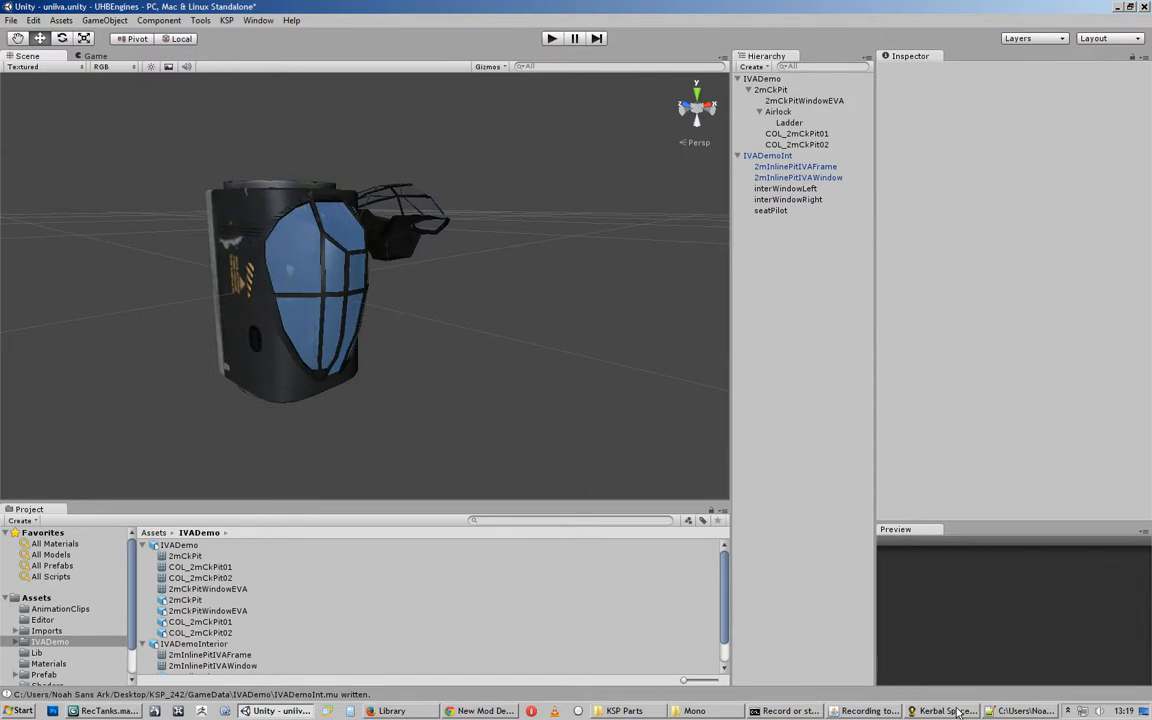
Open IVADemoExt.cfg in Notepad++ to edit the exterior part config.
{"action": "left_click", "coordinate": [940, 711]}
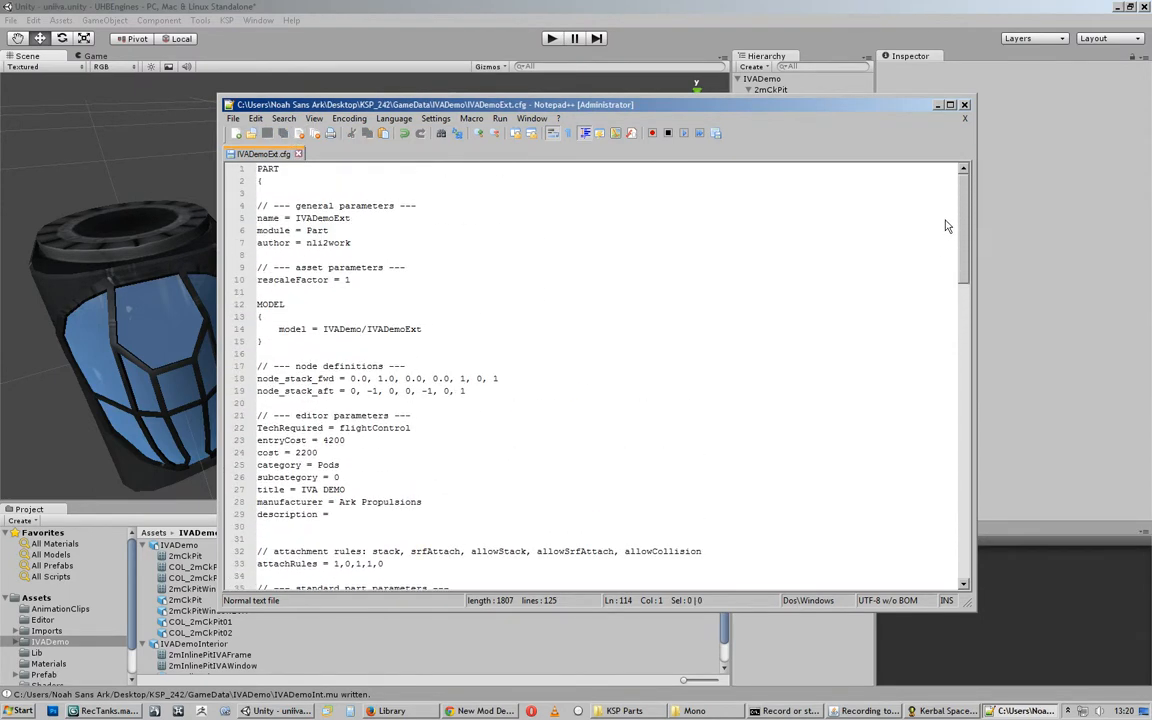
Scroll to and highlight the INTERNAL block naming IVADemoInt, then close IVADemoExt.cfg.
{"action": "scroll", "scroll_direction": "down", "scroll_amount": 3}
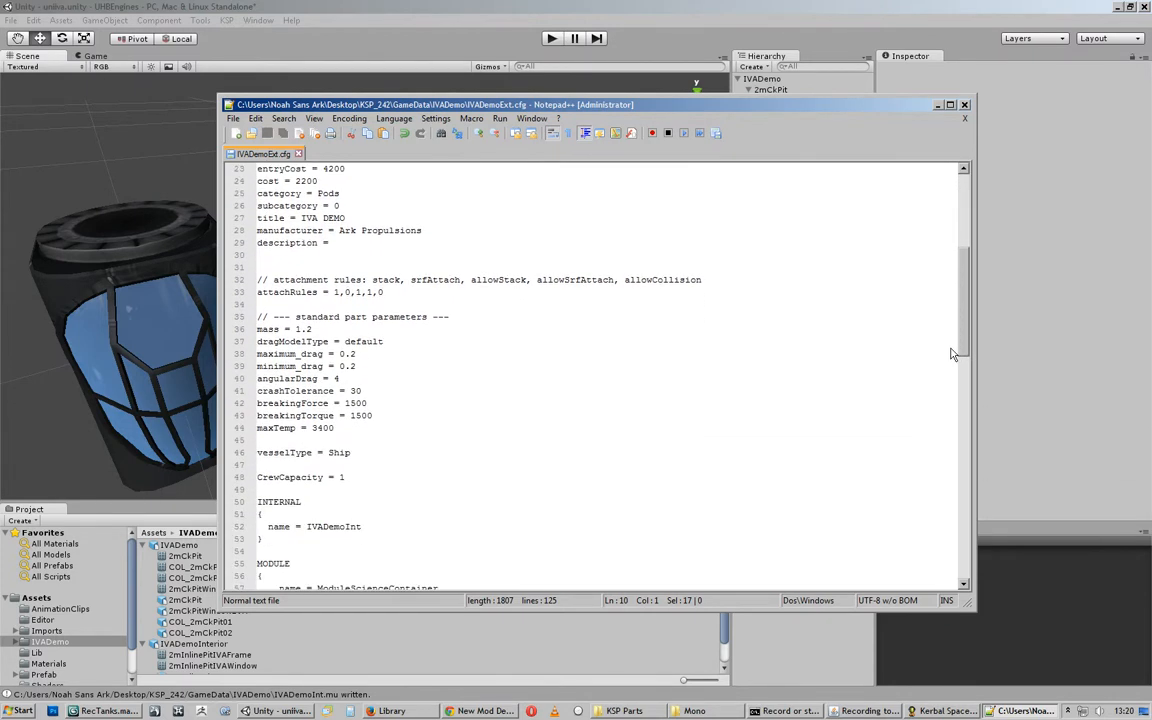
{"action": "scroll", "scroll_direction": "down", "scroll_amount": 3}
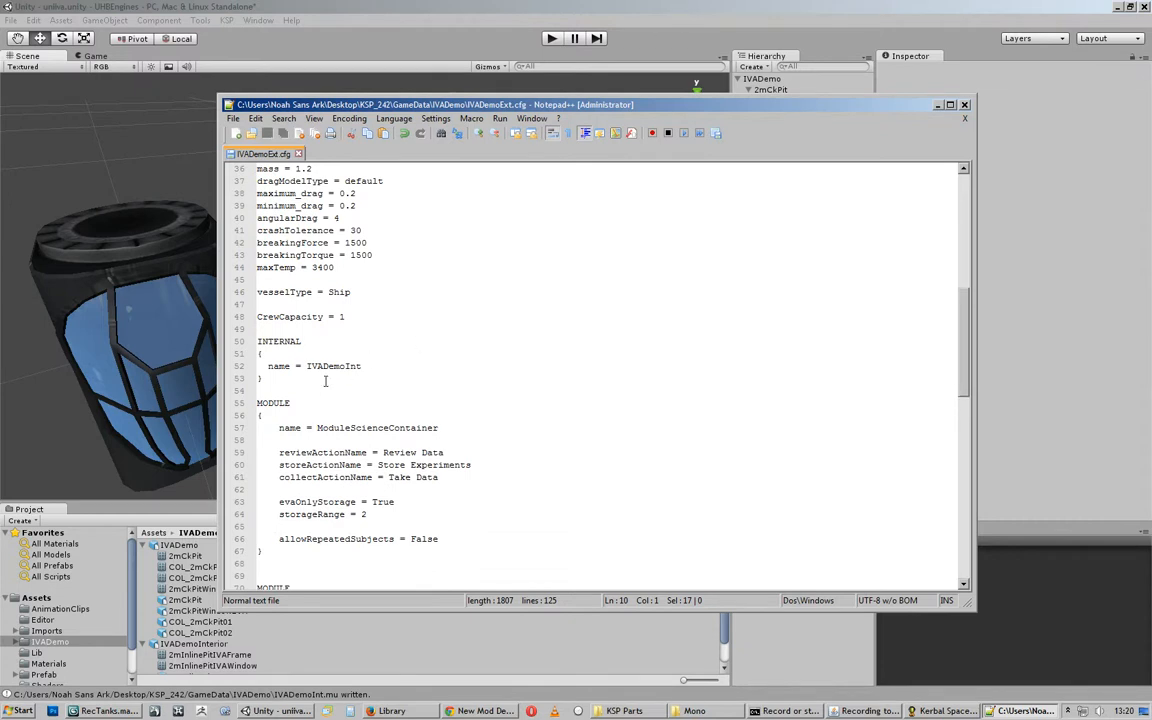
{"action": "left_click_drag", "start_coordinate": [257, 341], "coordinate": [367, 366]}
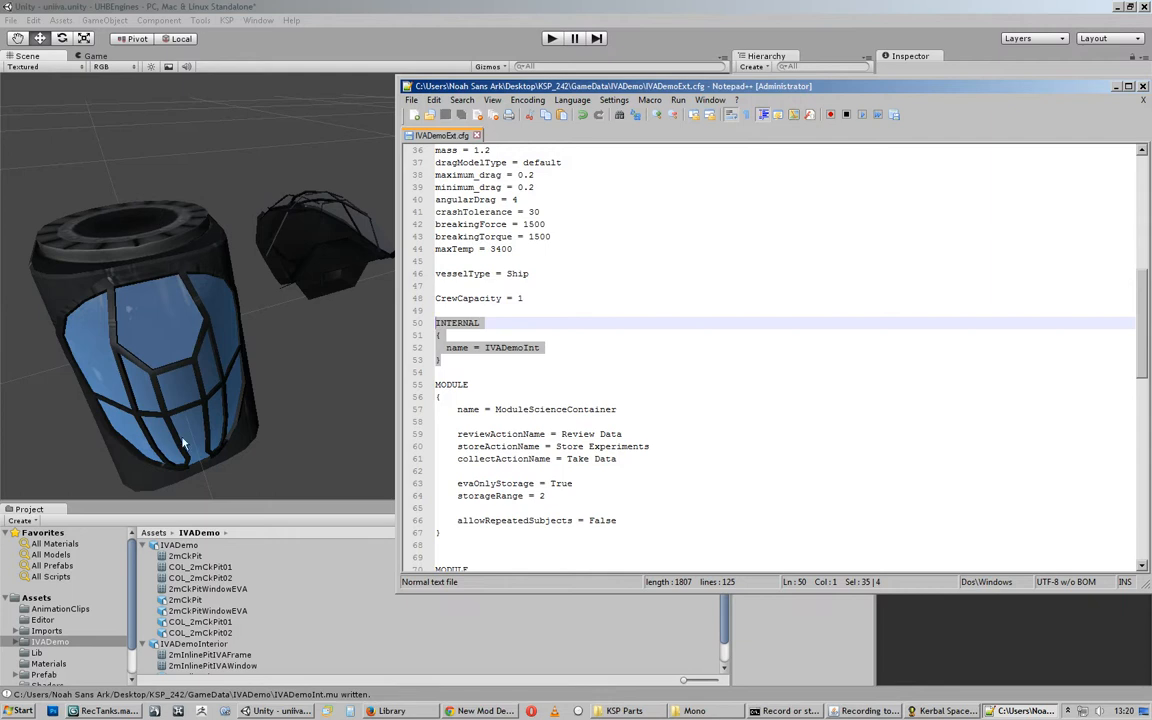
{"action": "mouse_move", "coordinate": [120, 398]}
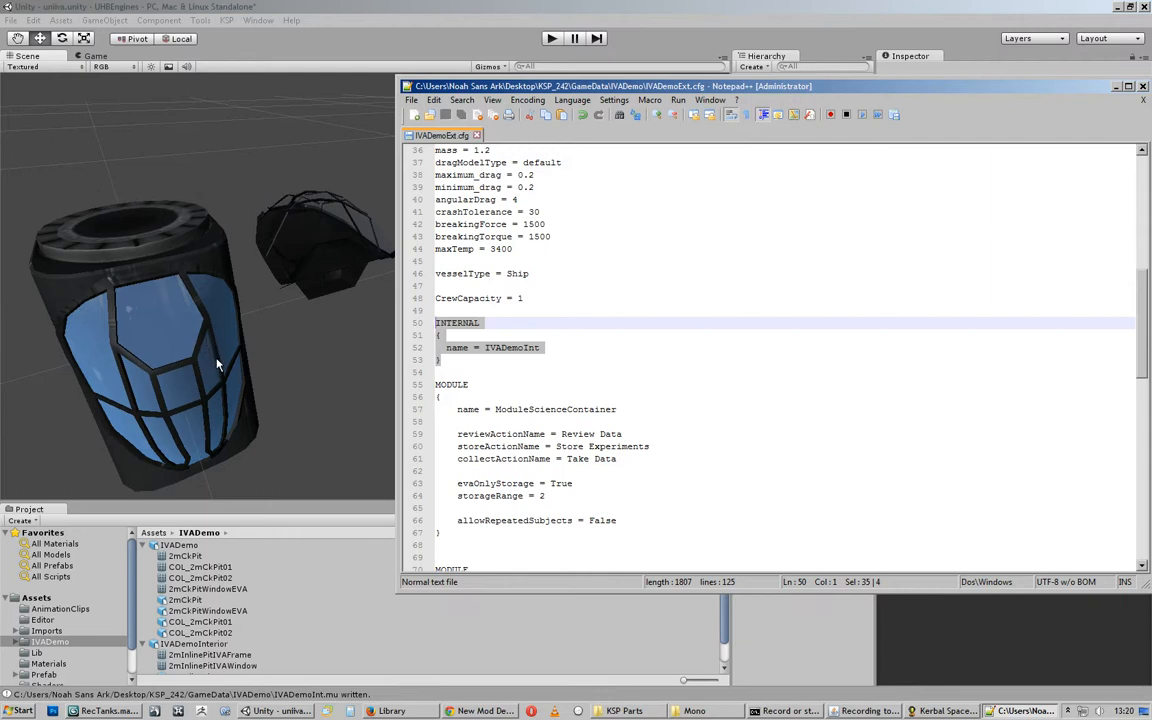
{"action": "left_click", "coordinate": [545, 347]}
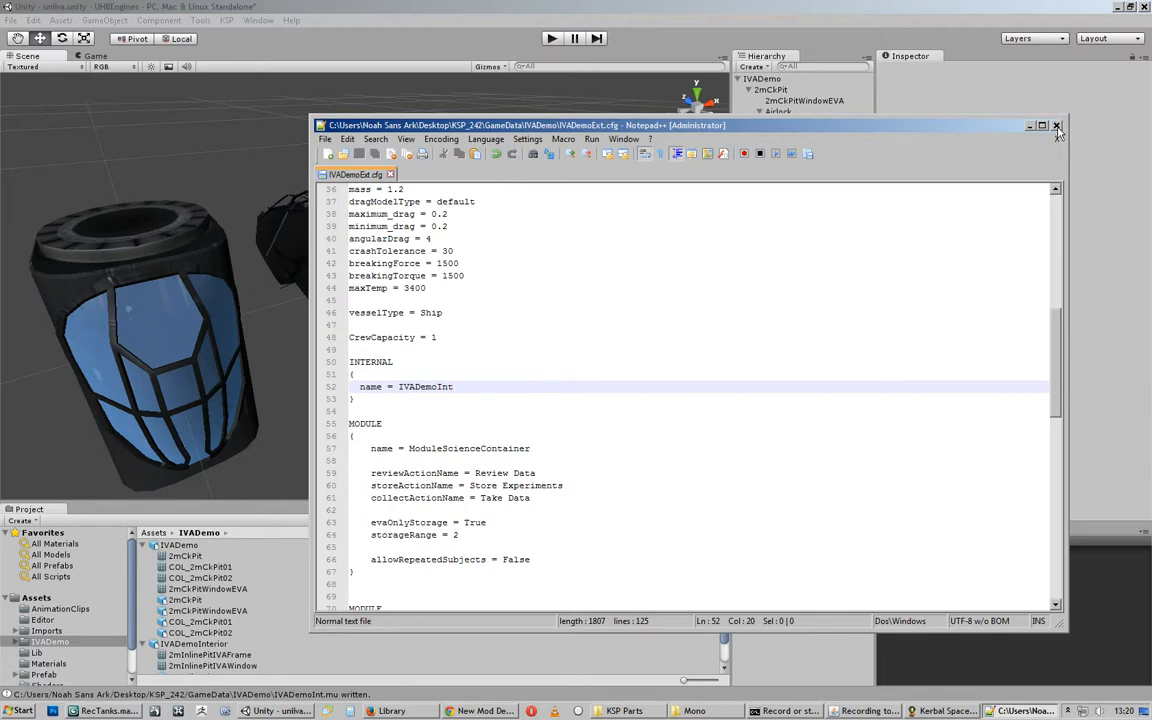
{"action": "left_click", "coordinate": [1056, 125]}
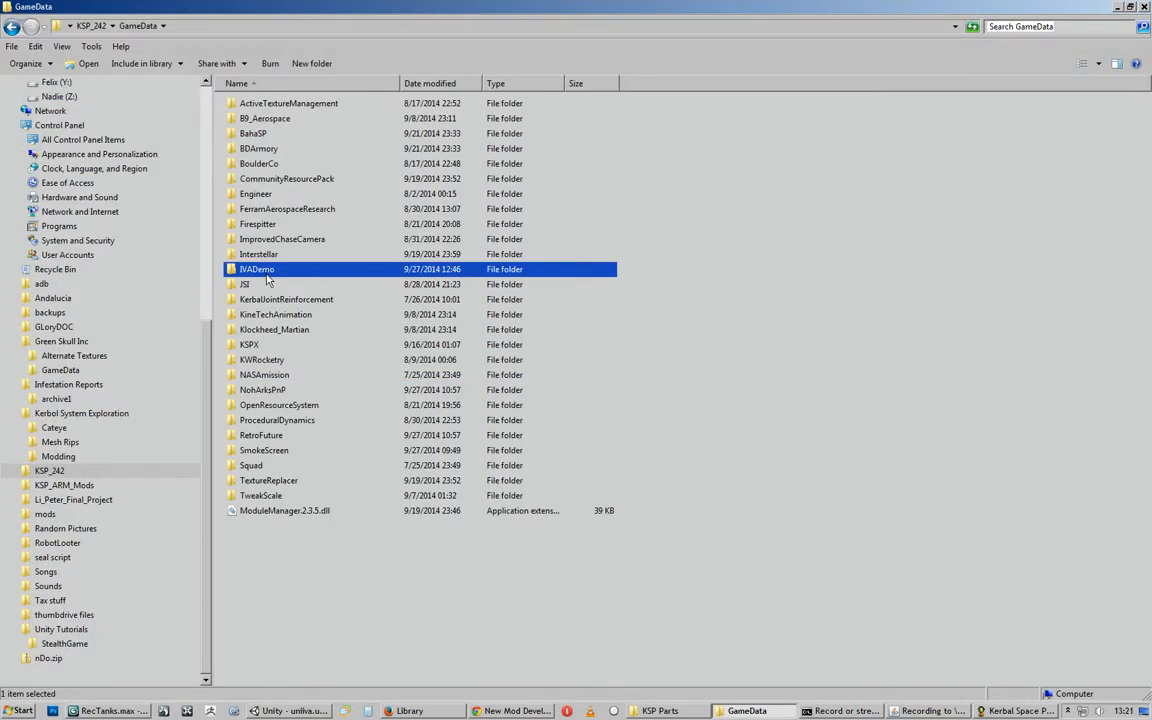
Open the IVADemo mod folder in GameData to reach IVADemoInt.cfg.
{"action": "double_click", "coordinate": [256, 269]}
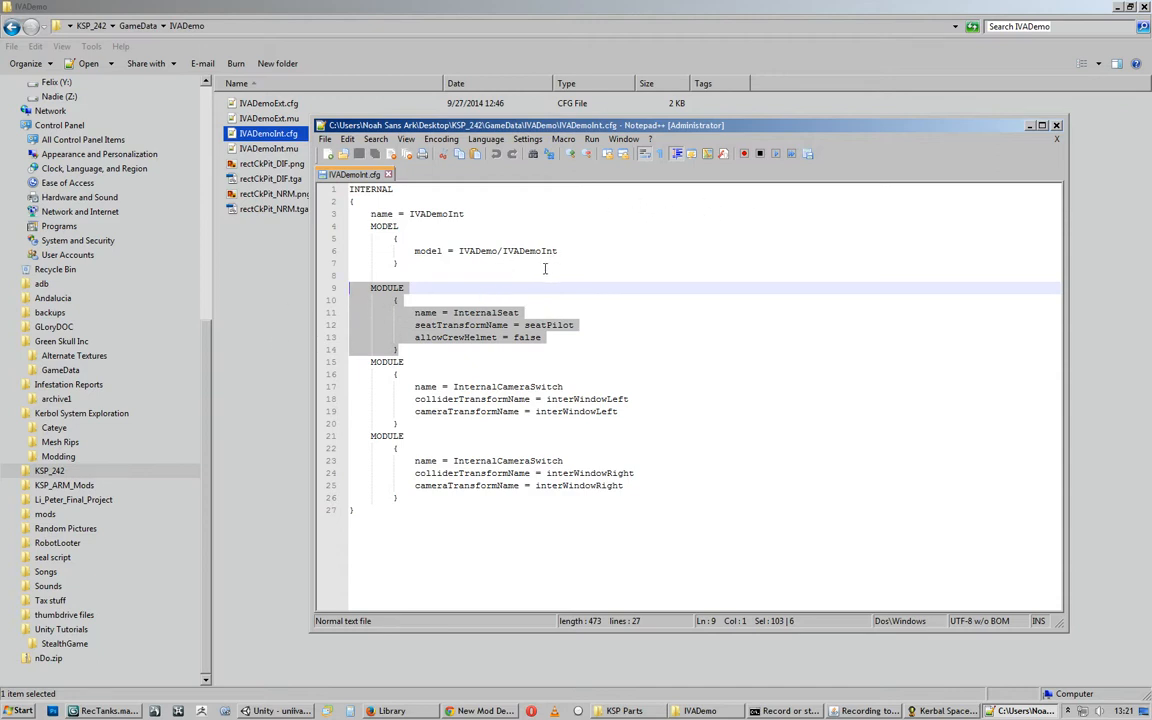
{"action": "mouse_move", "coordinate": [558, 310]}
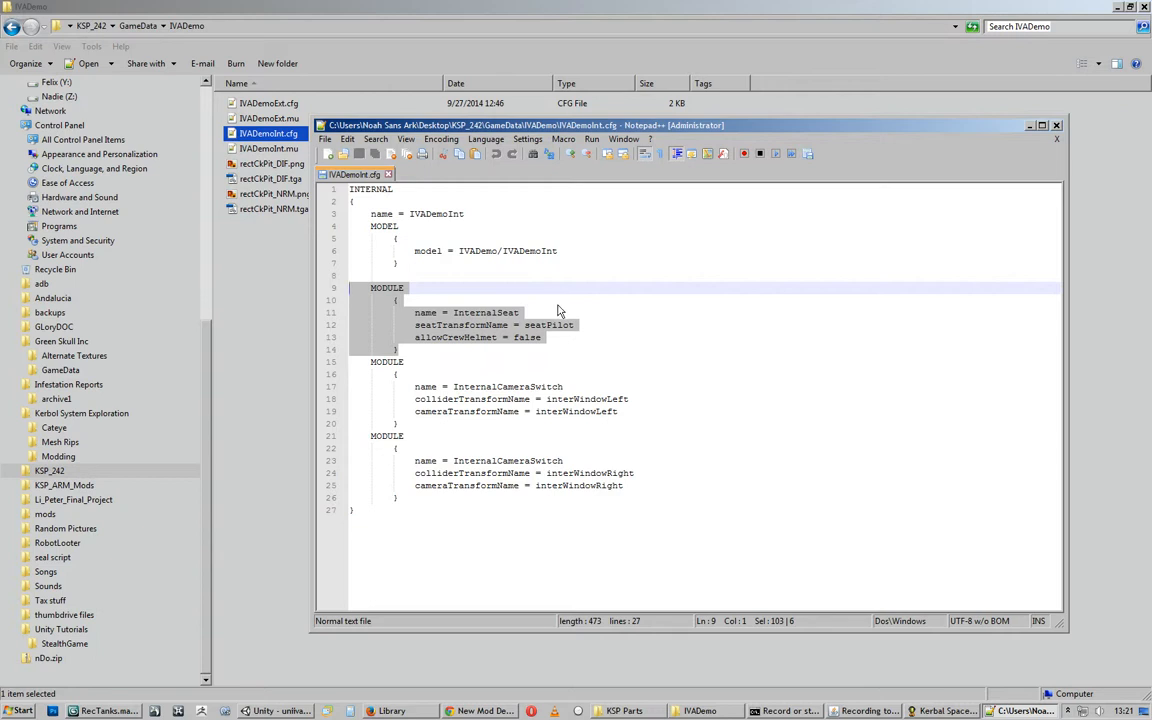
{"action": "mouse_move", "coordinate": [566, 371]}
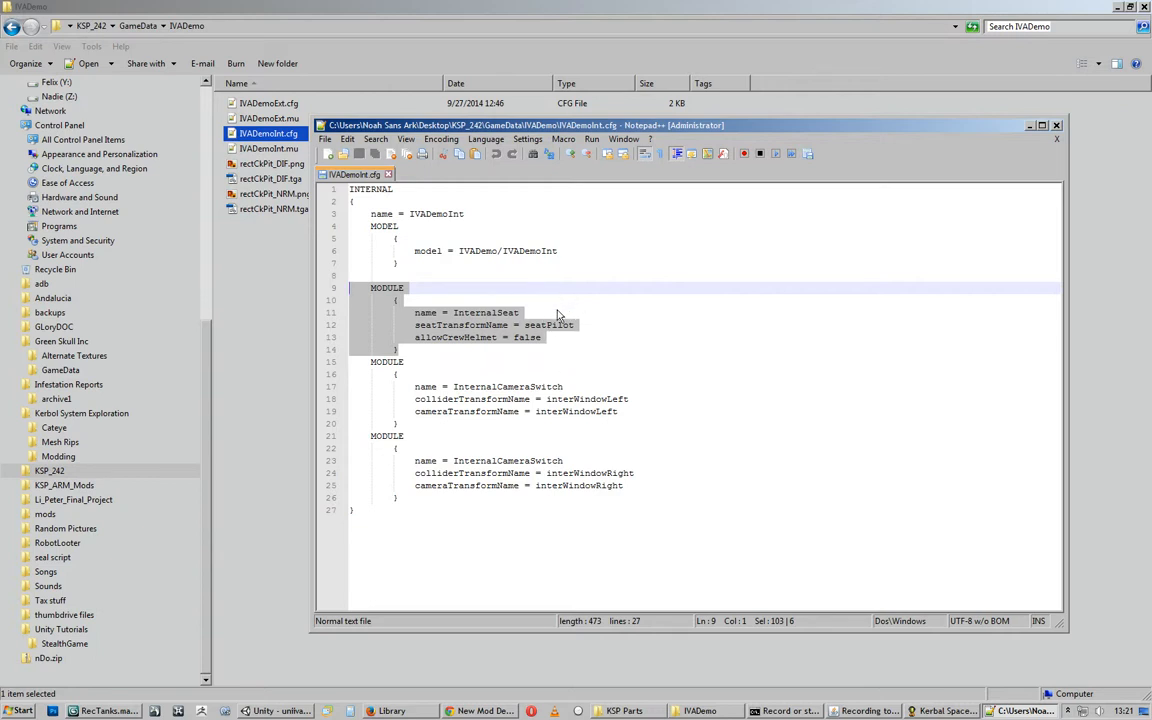
{"action": "mouse_move", "coordinate": [645, 331]}
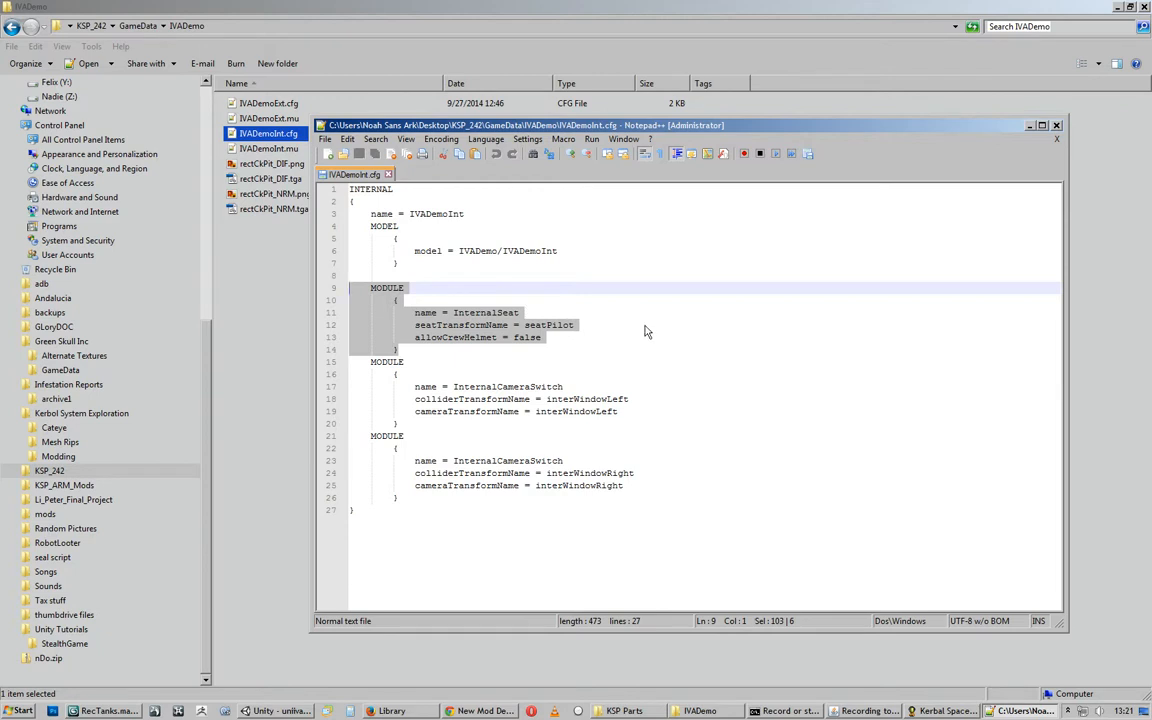
{"action": "mouse_move", "coordinate": [640, 335]}
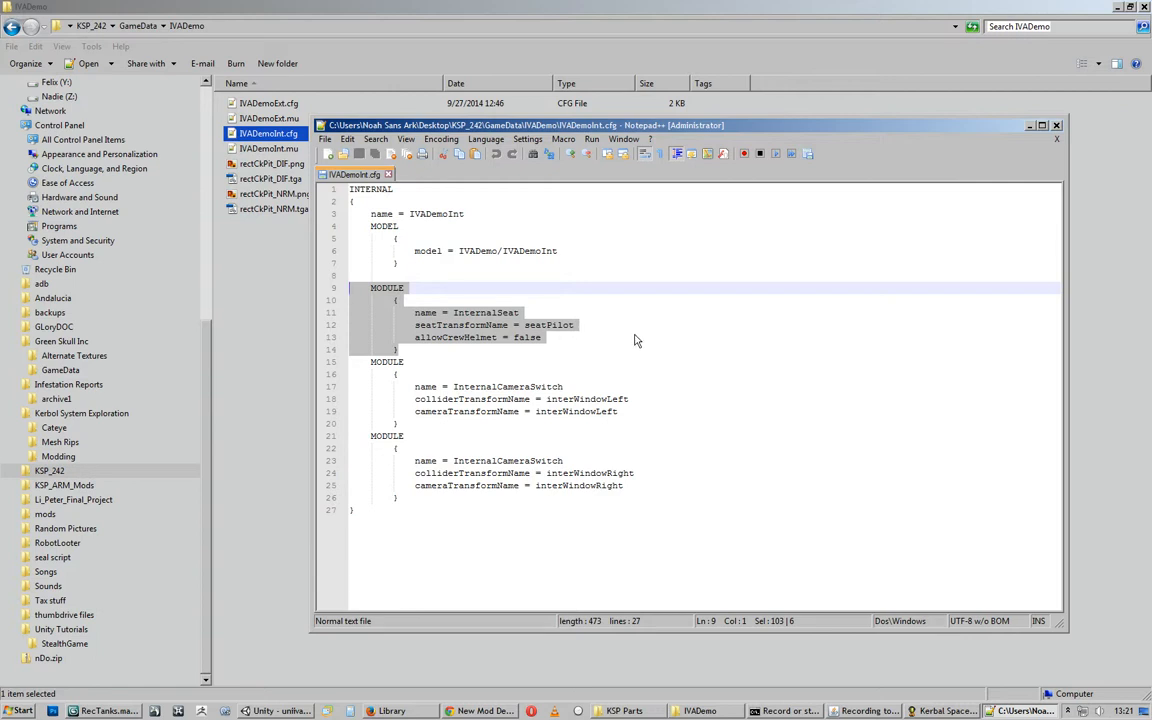
{"action": "mouse_move", "coordinate": [630, 347]}
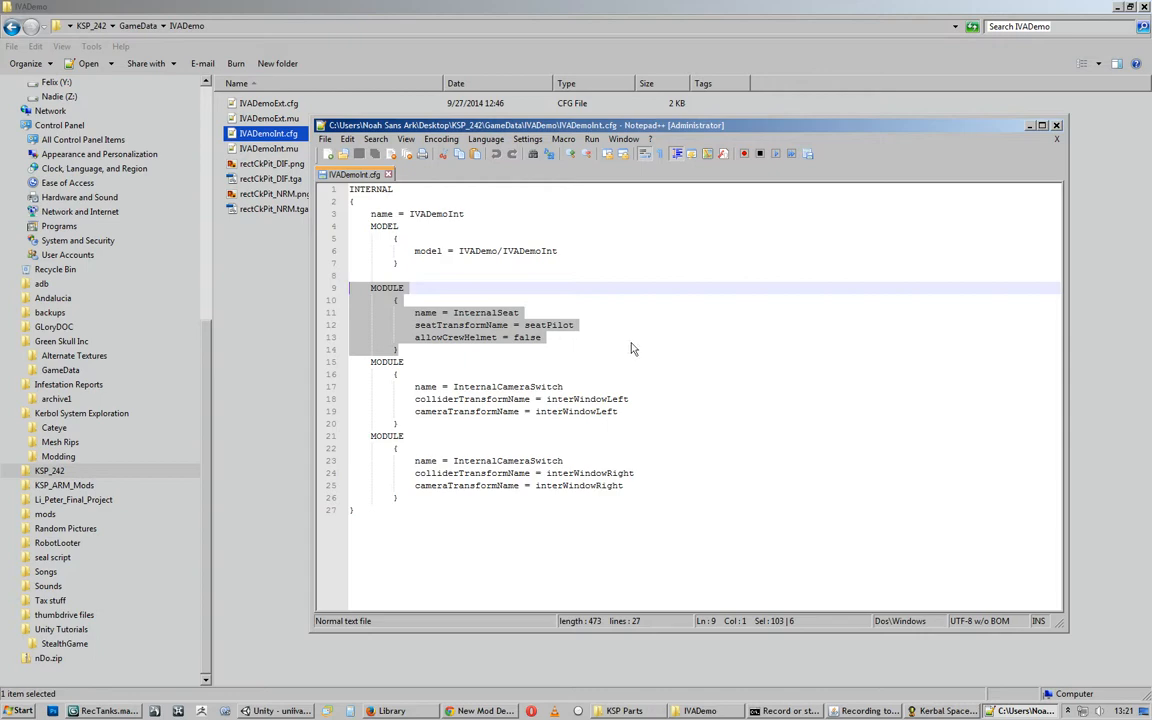
{"action": "mouse_move", "coordinate": [631, 344]}
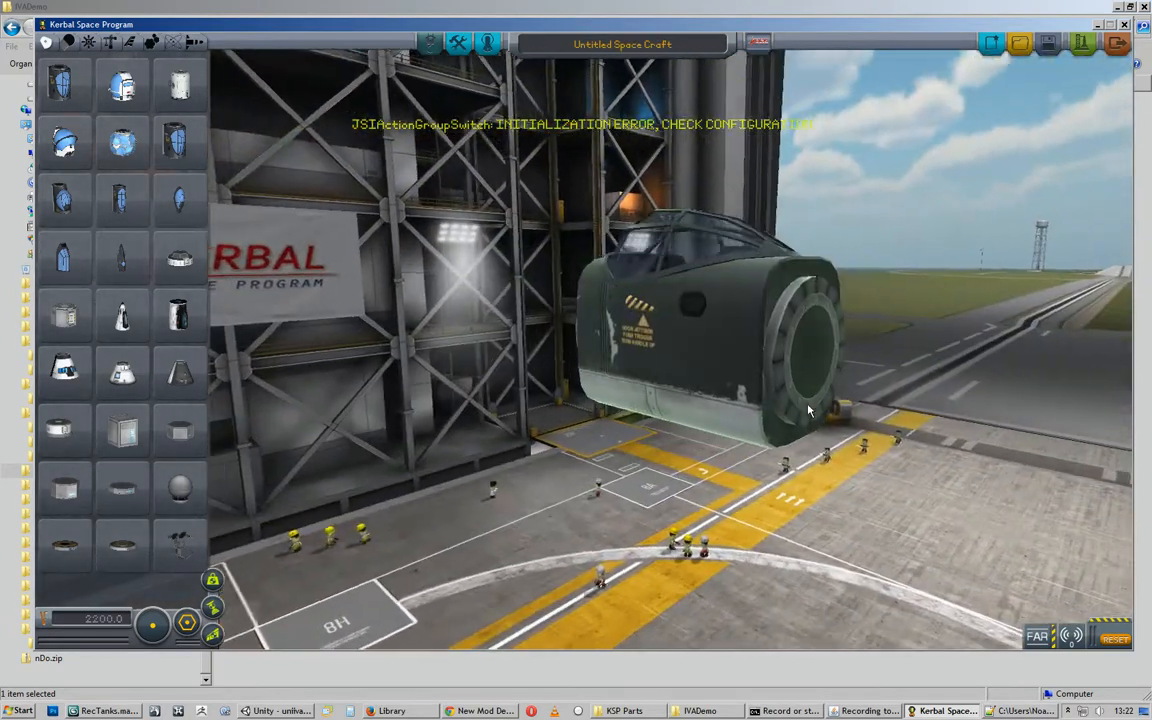
Drag the view in the VAB hangar to look over the cockpit pod.
{"action": "left_click_drag", "start_coordinate": [810, 410], "coordinate": [695, 315]}
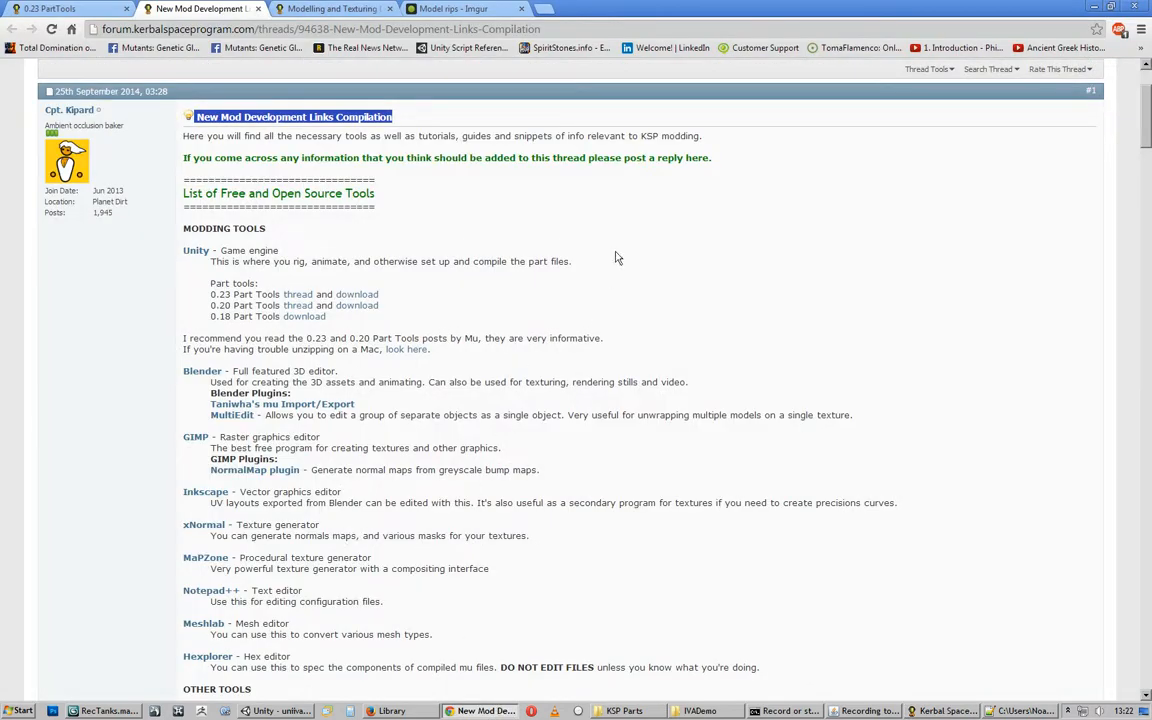
Scroll through the Modelling and Texturing Discussion board's sticky tutorial threads.
{"action": "scroll", "scroll_direction": "down", "scroll_amount": 3}
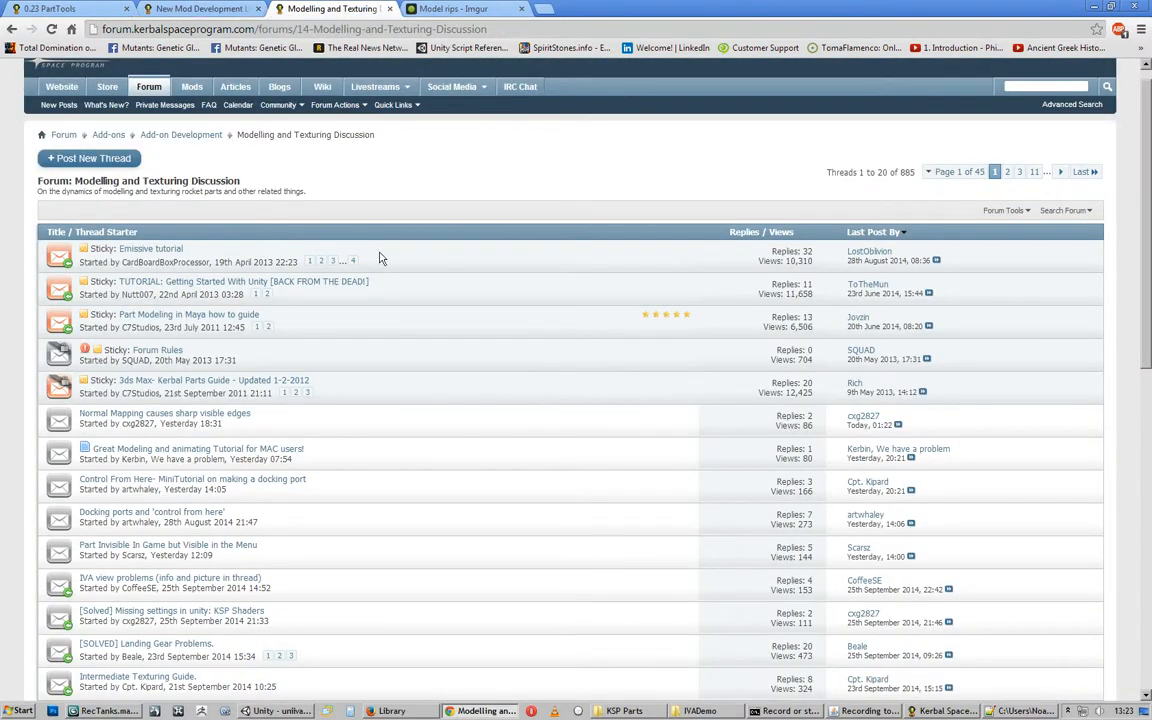
{"action": "scroll", "scroll_direction": "down", "scroll_amount": 3}
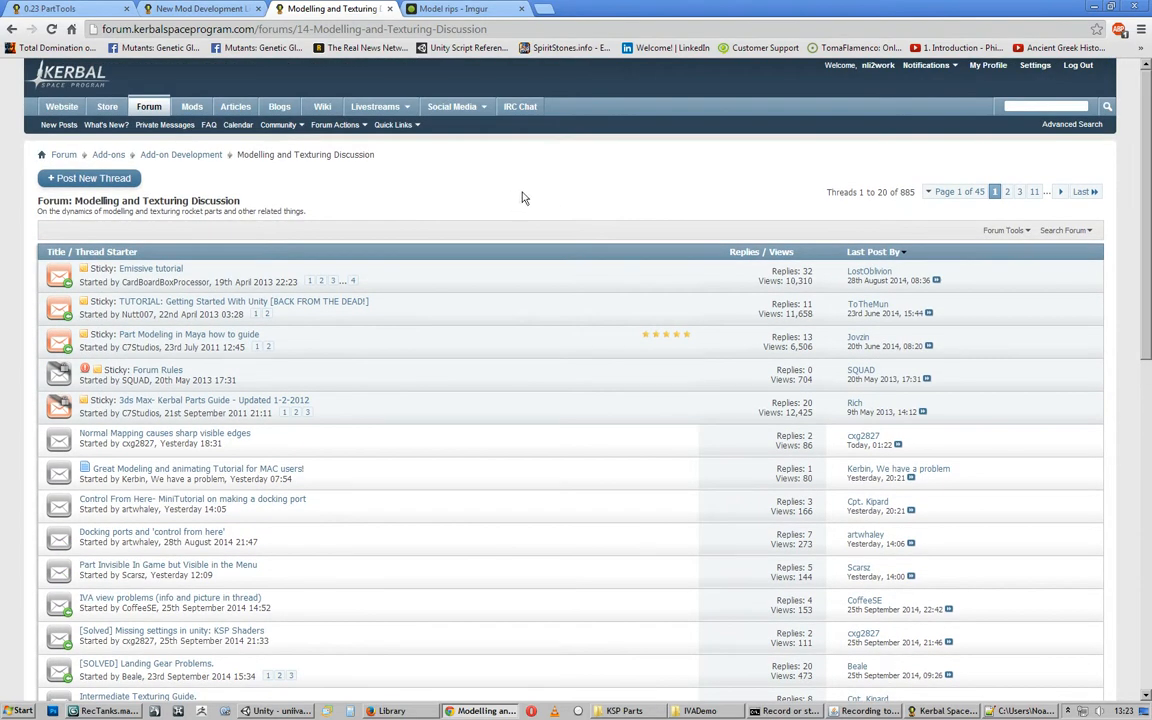
{"action": "mouse_move", "coordinate": [512, 200]}
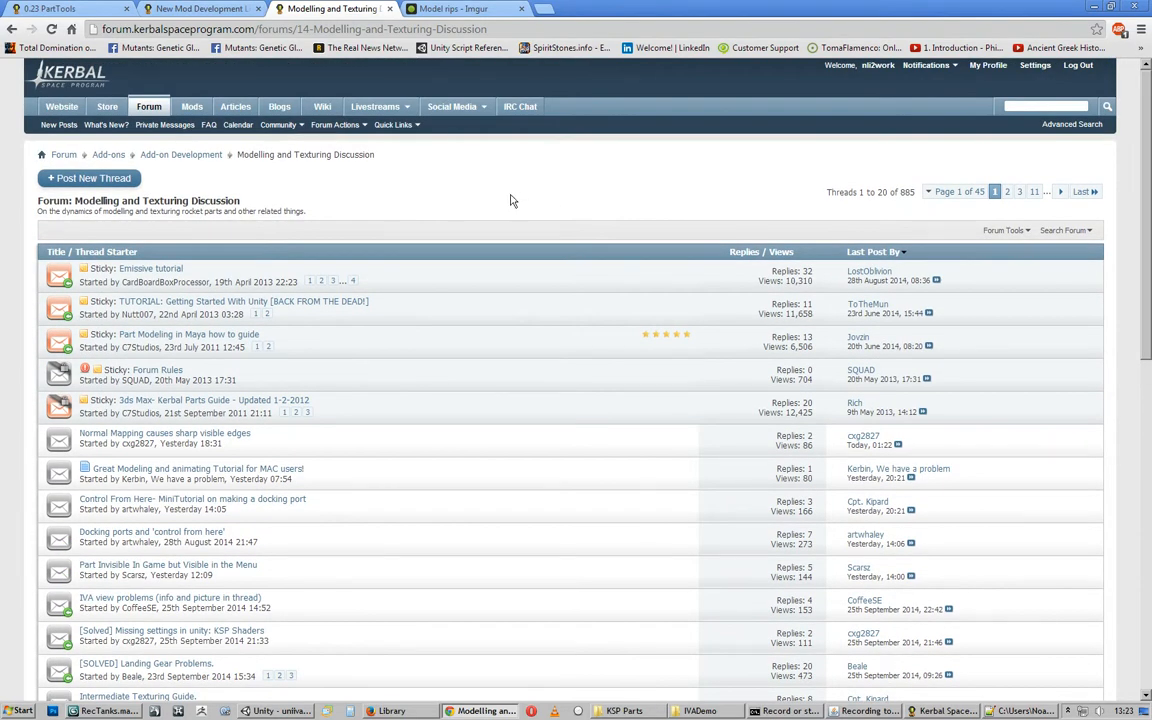